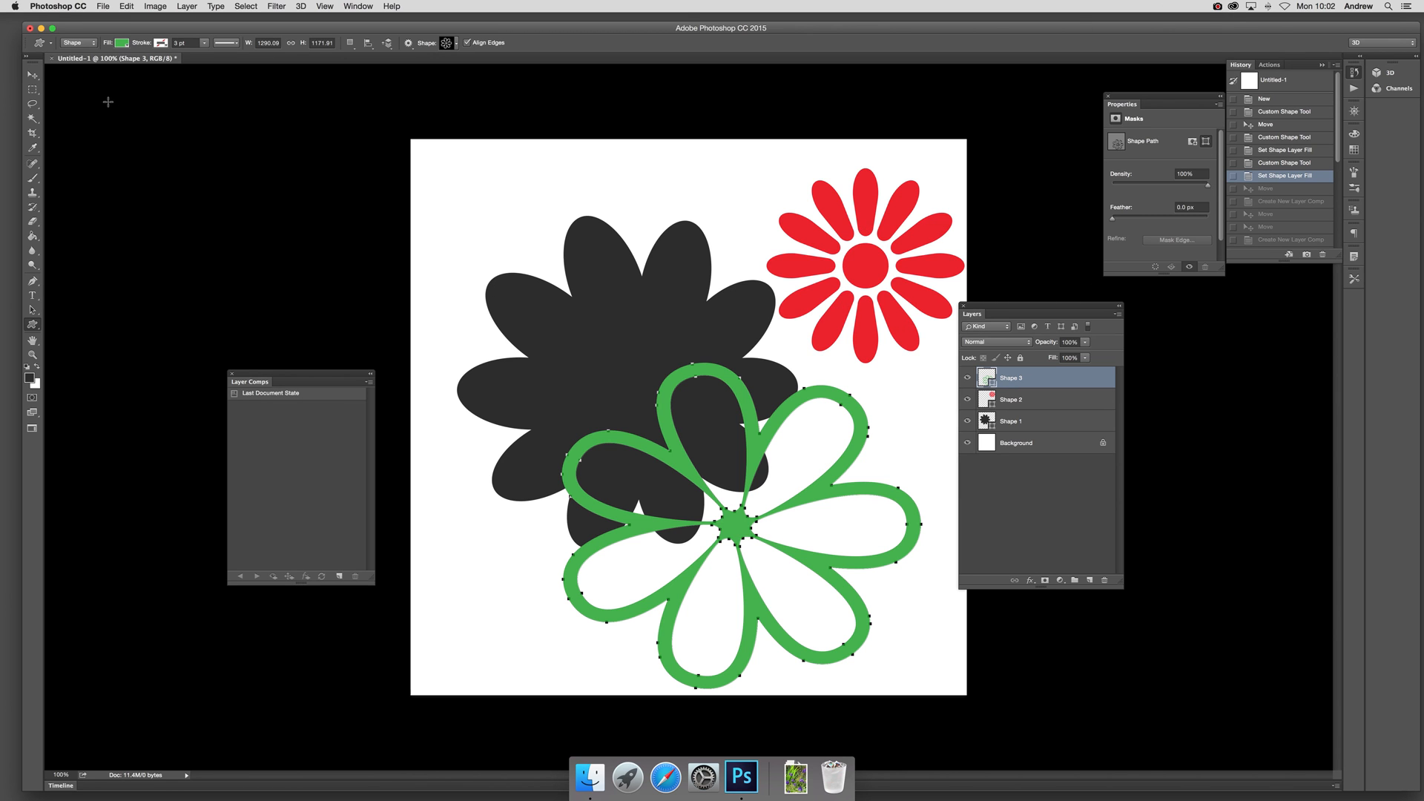
Switch to the Move Tool so the green flower shows transform controls instead of path points.
{"action": "left_click", "coordinate": [33, 74]}
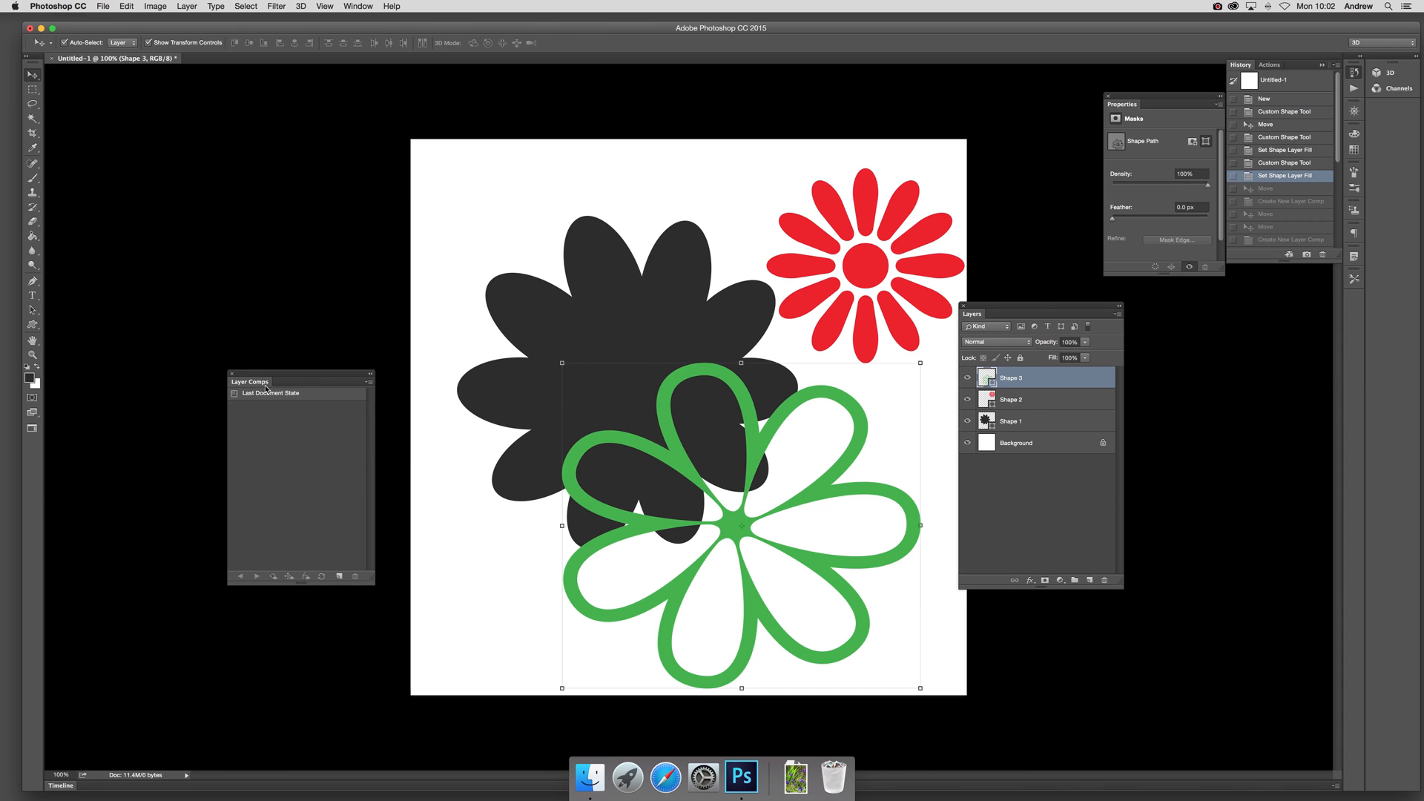
{"action": "left_click", "coordinate": [358, 6]}
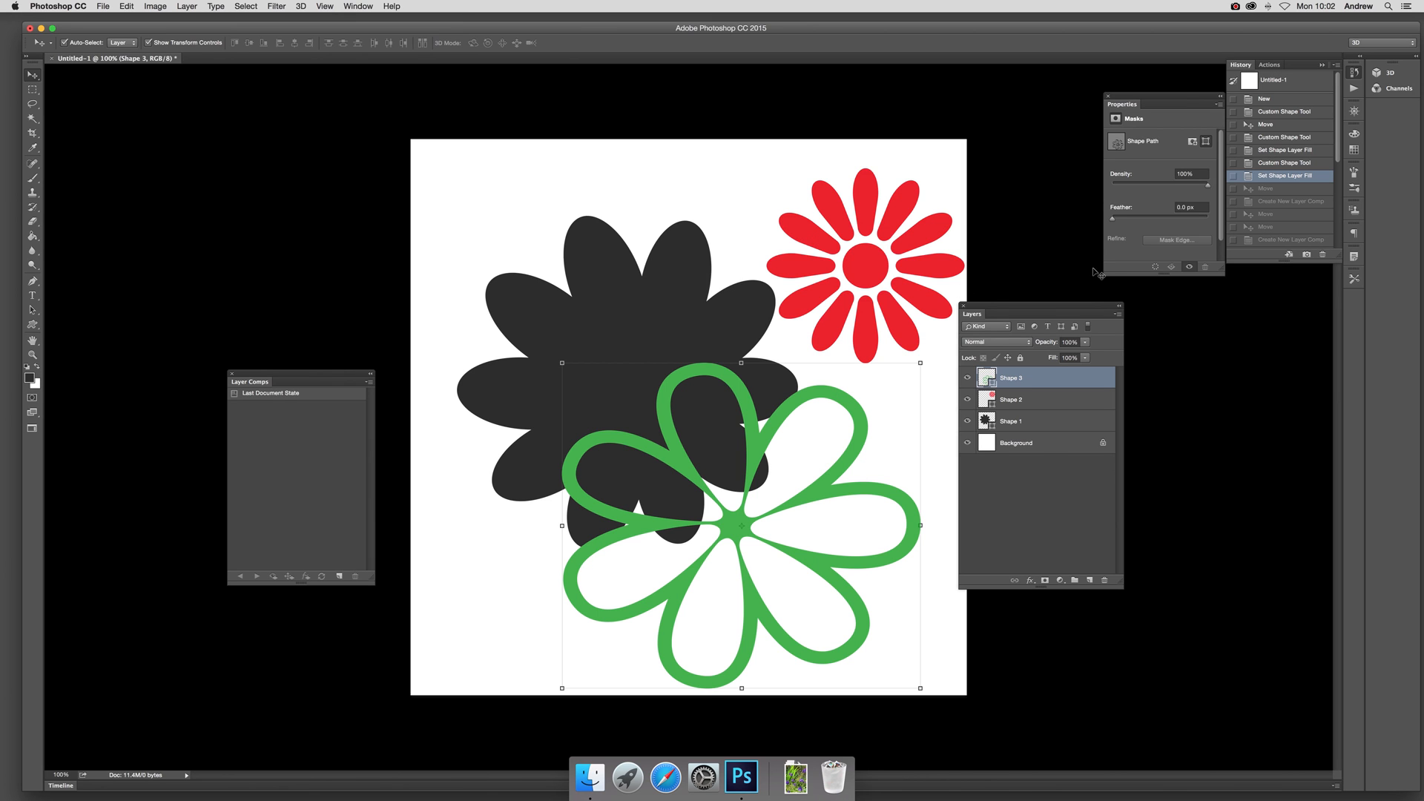
Create Layer Comp 1 recording layer visibility, position and appearance.
{"action": "left_click", "coordinate": [366, 374]}
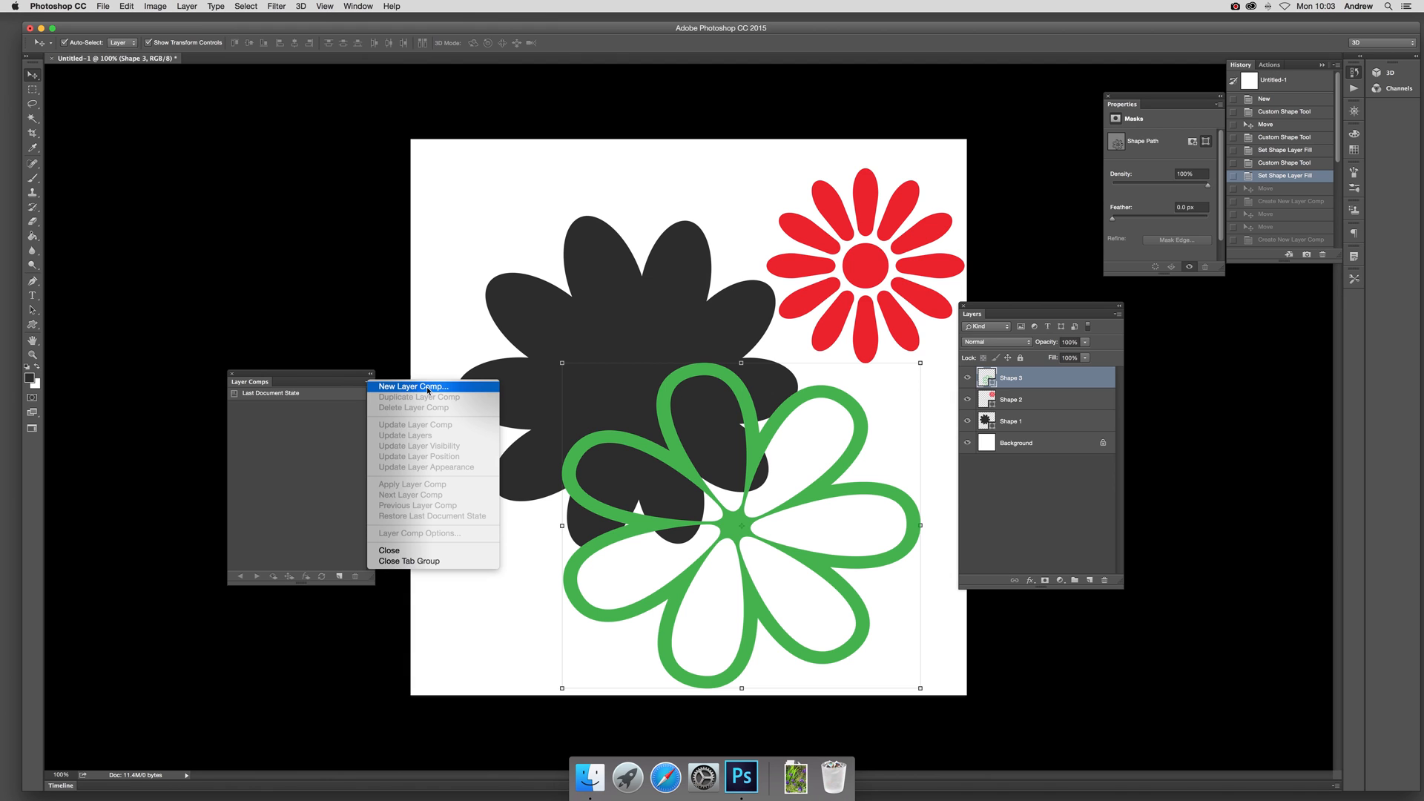
{"action": "left_click", "coordinate": [412, 385]}
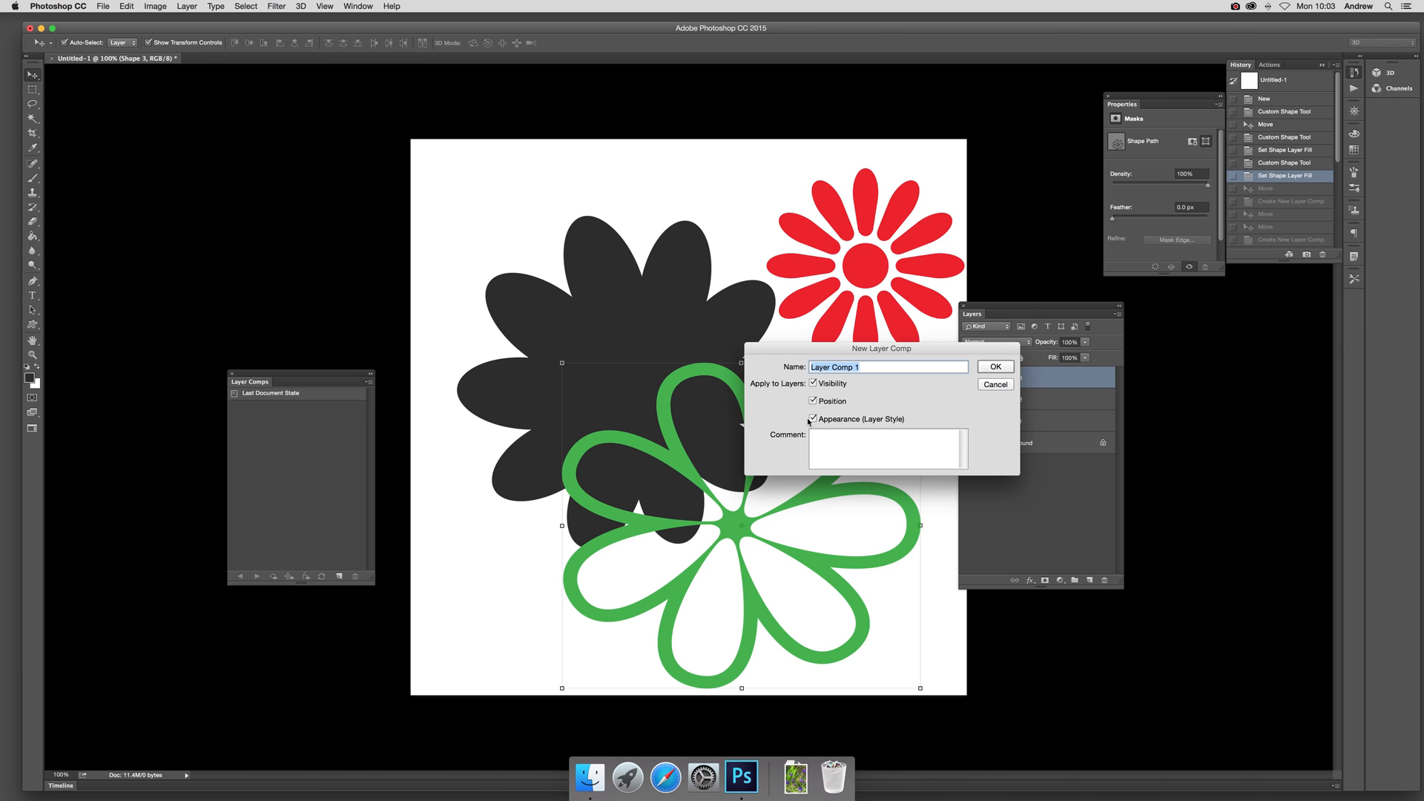
{"action": "left_click", "coordinate": [813, 401]}
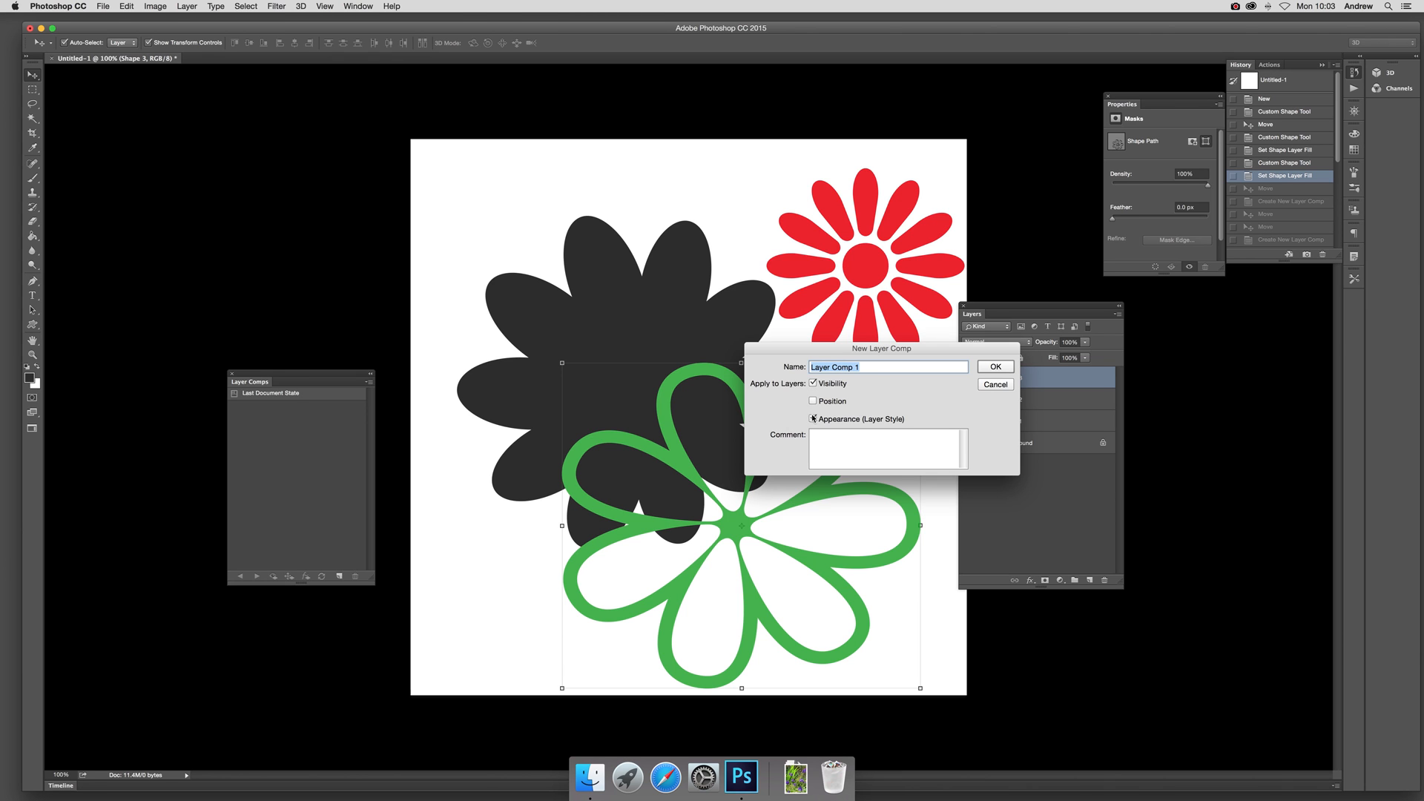
{"action": "left_click", "coordinate": [813, 418]}
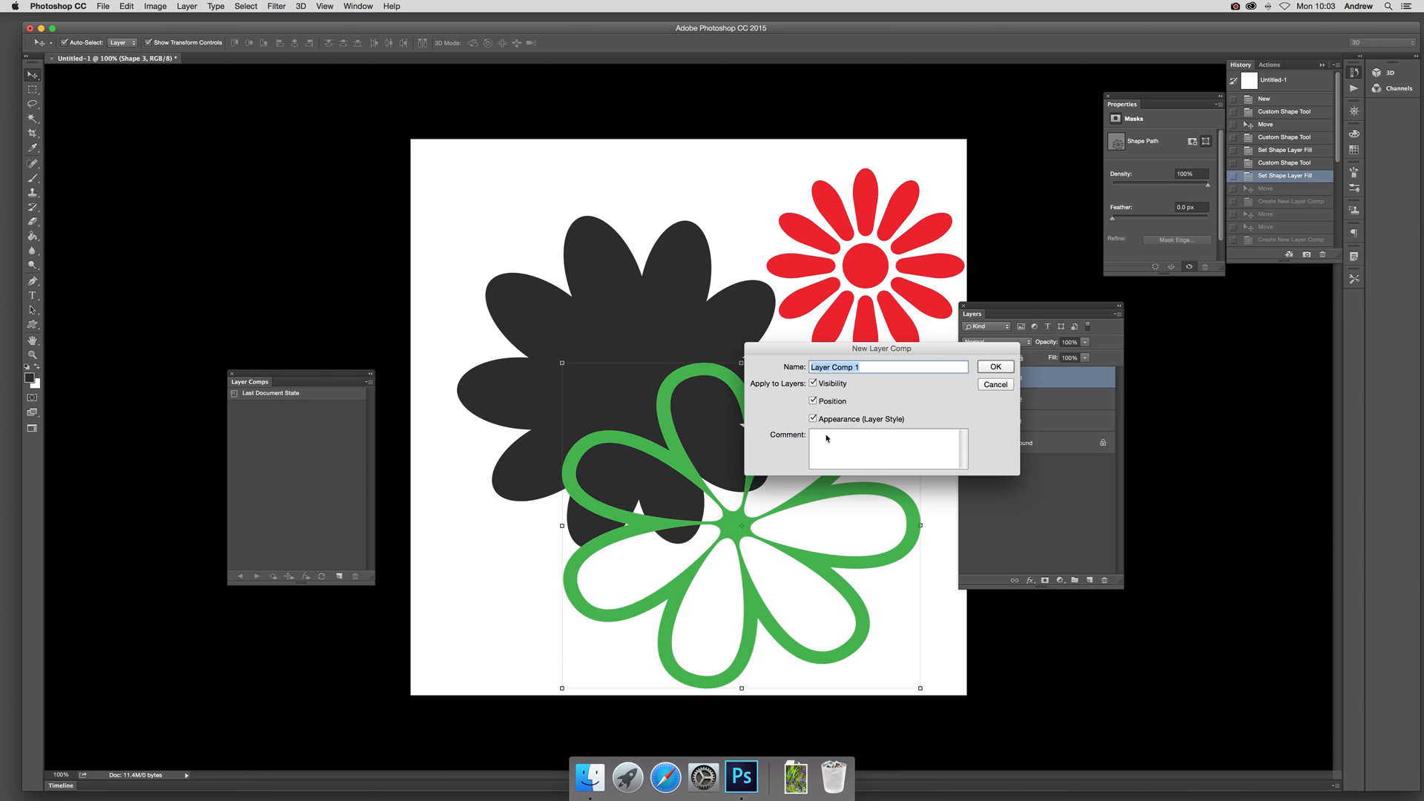
{"action": "mouse_move", "coordinate": [985, 326]}
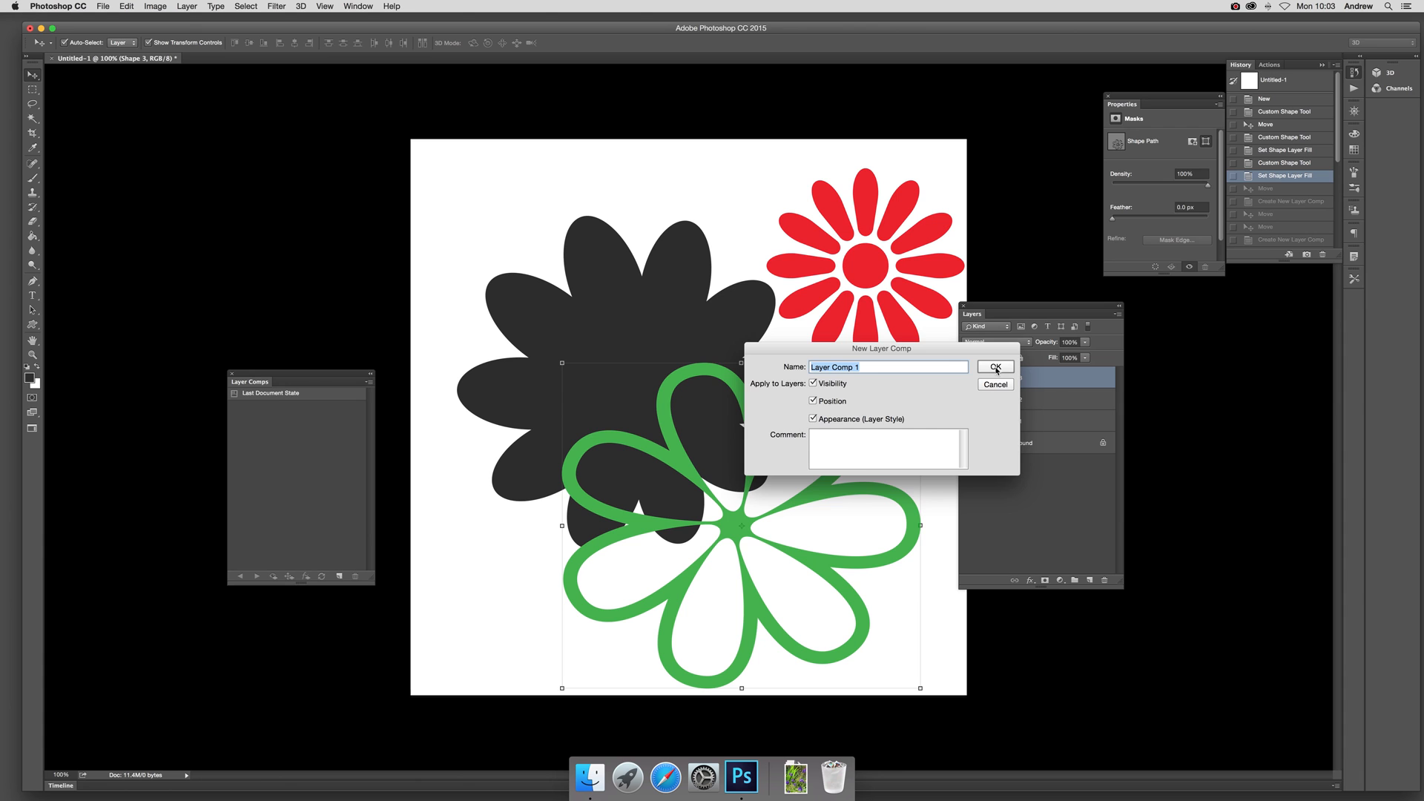
{"action": "left_click", "coordinate": [994, 367]}
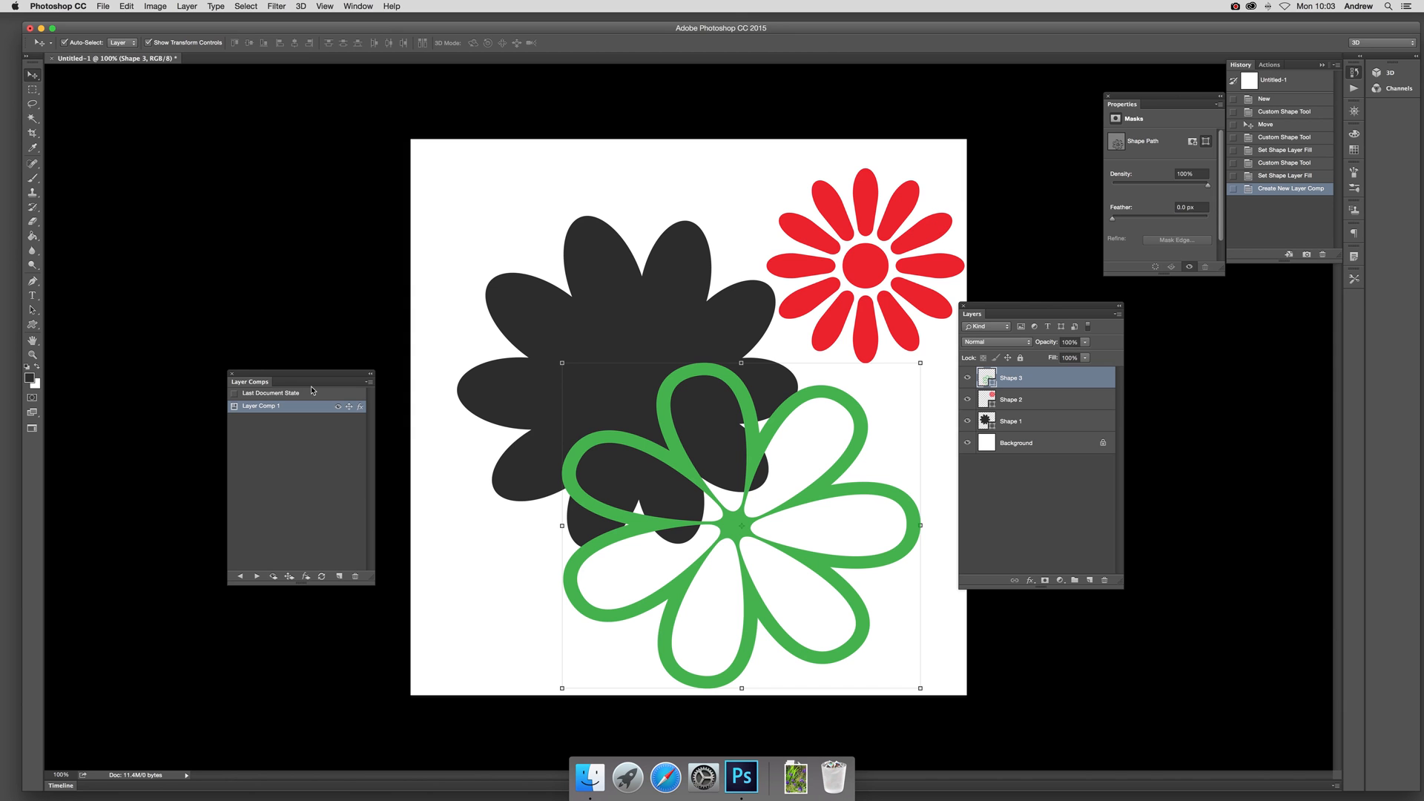
{"action": "mouse_move", "coordinate": [758, 467]}
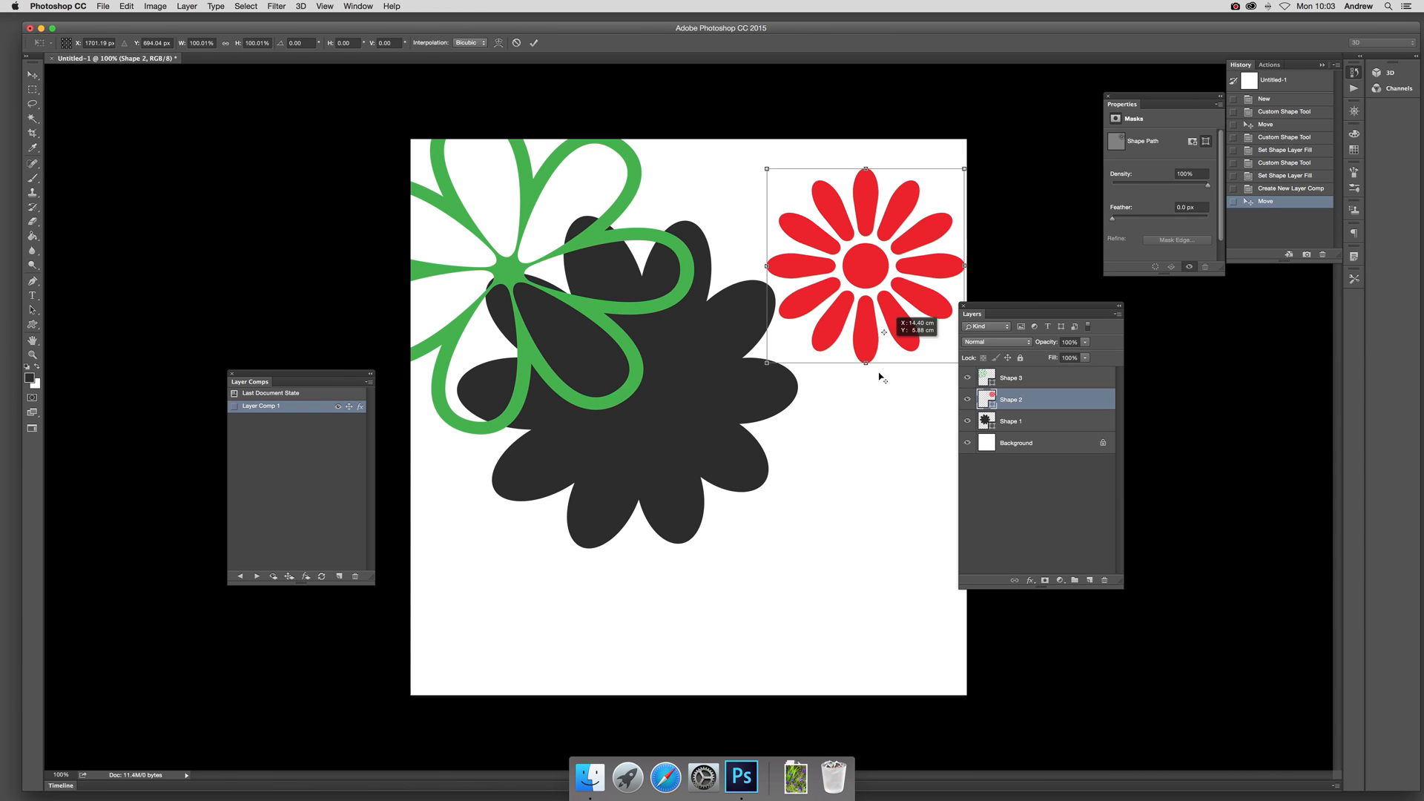
Commit the red flower's new position and save the rearranged flowers as Layer Comp 2.
{"action": "left_click", "coordinate": [535, 43]}
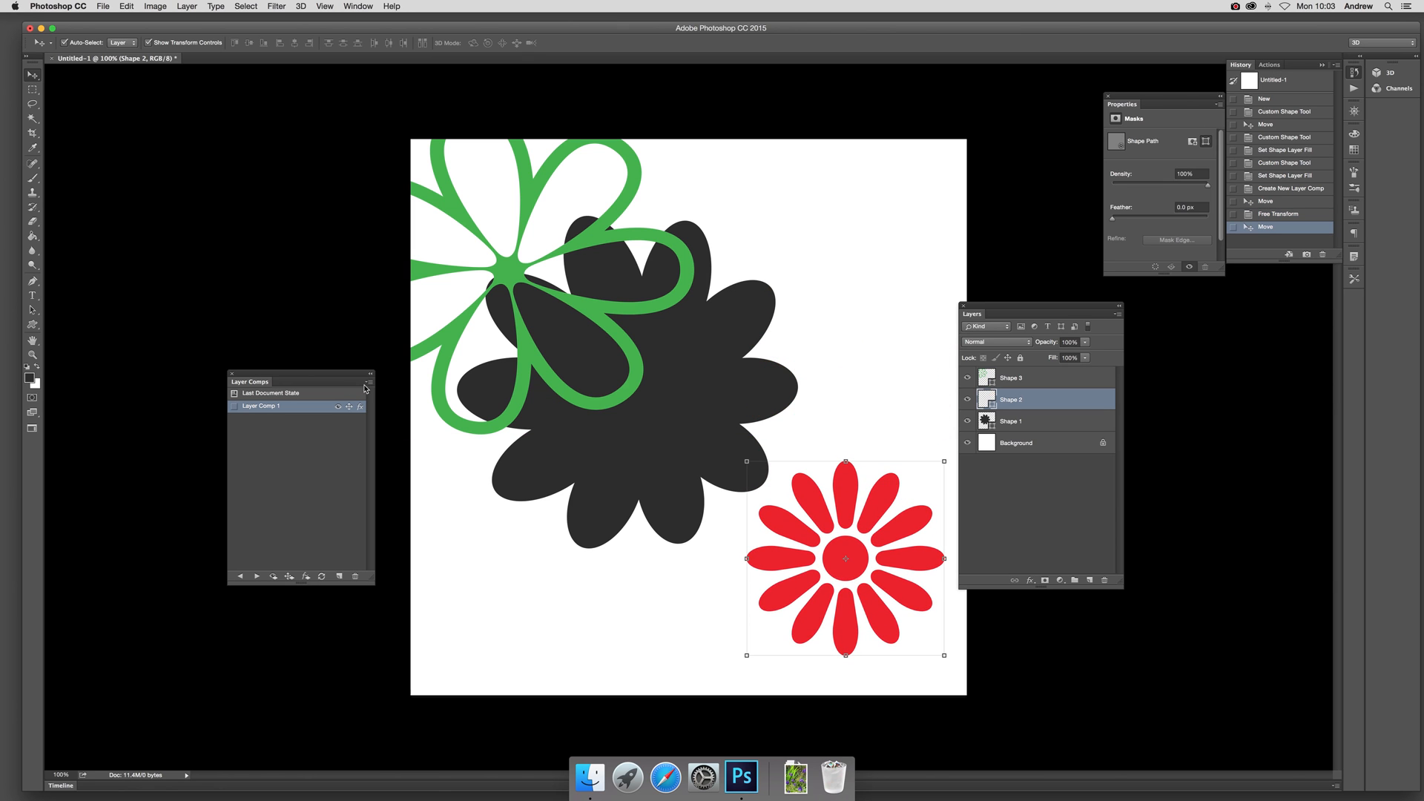
{"action": "left_click", "coordinate": [326, 577]}
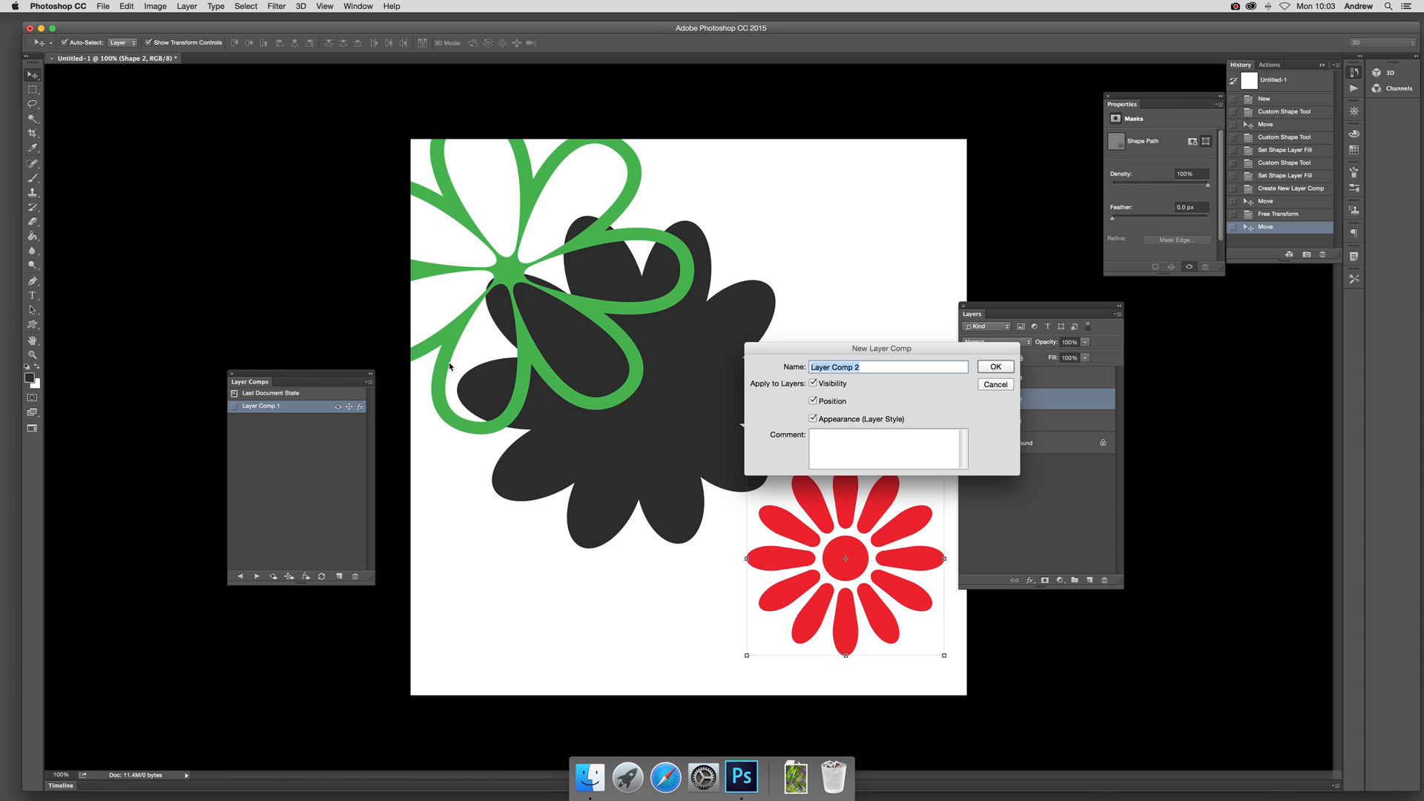
{"action": "mouse_move", "coordinate": [900, 411]}
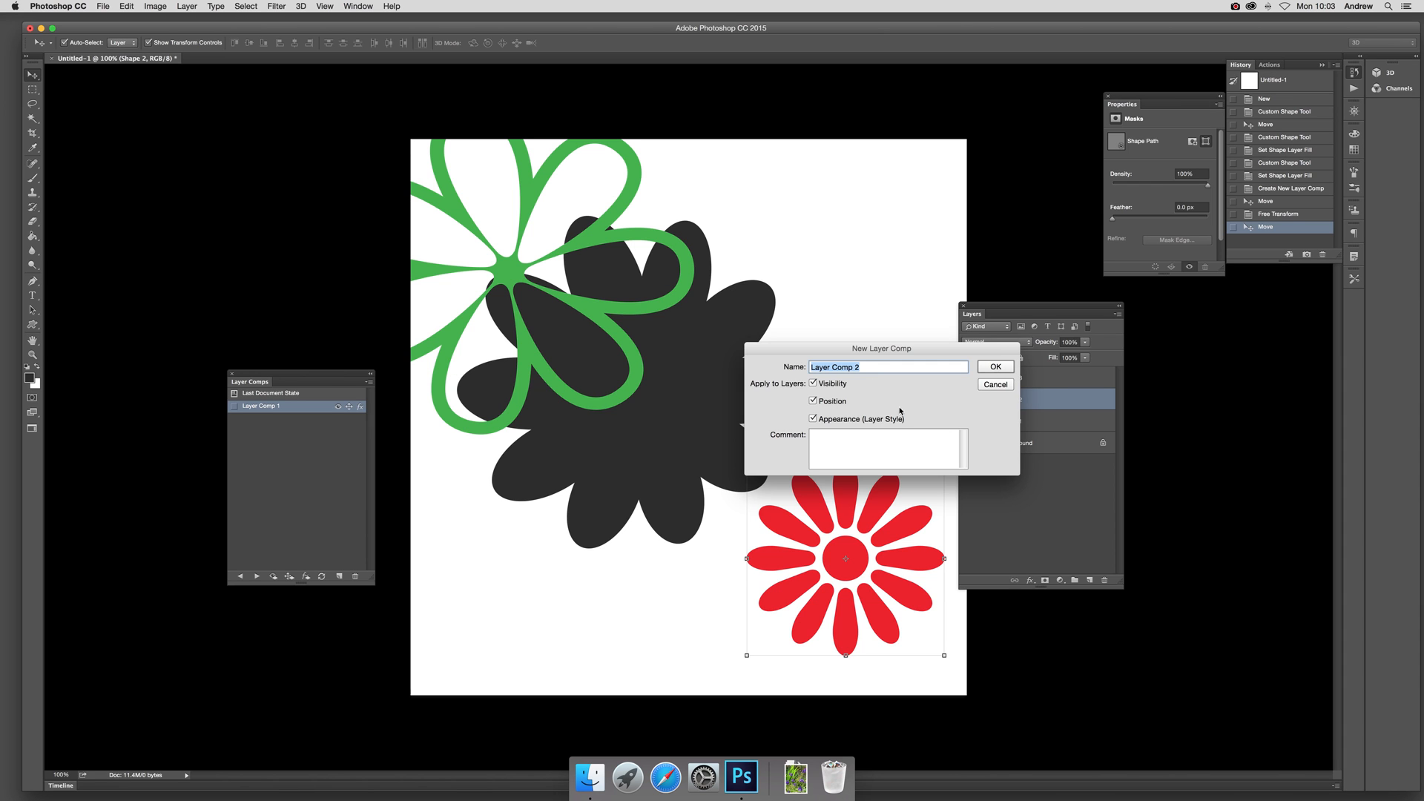
{"action": "left_click", "coordinate": [993, 367]}
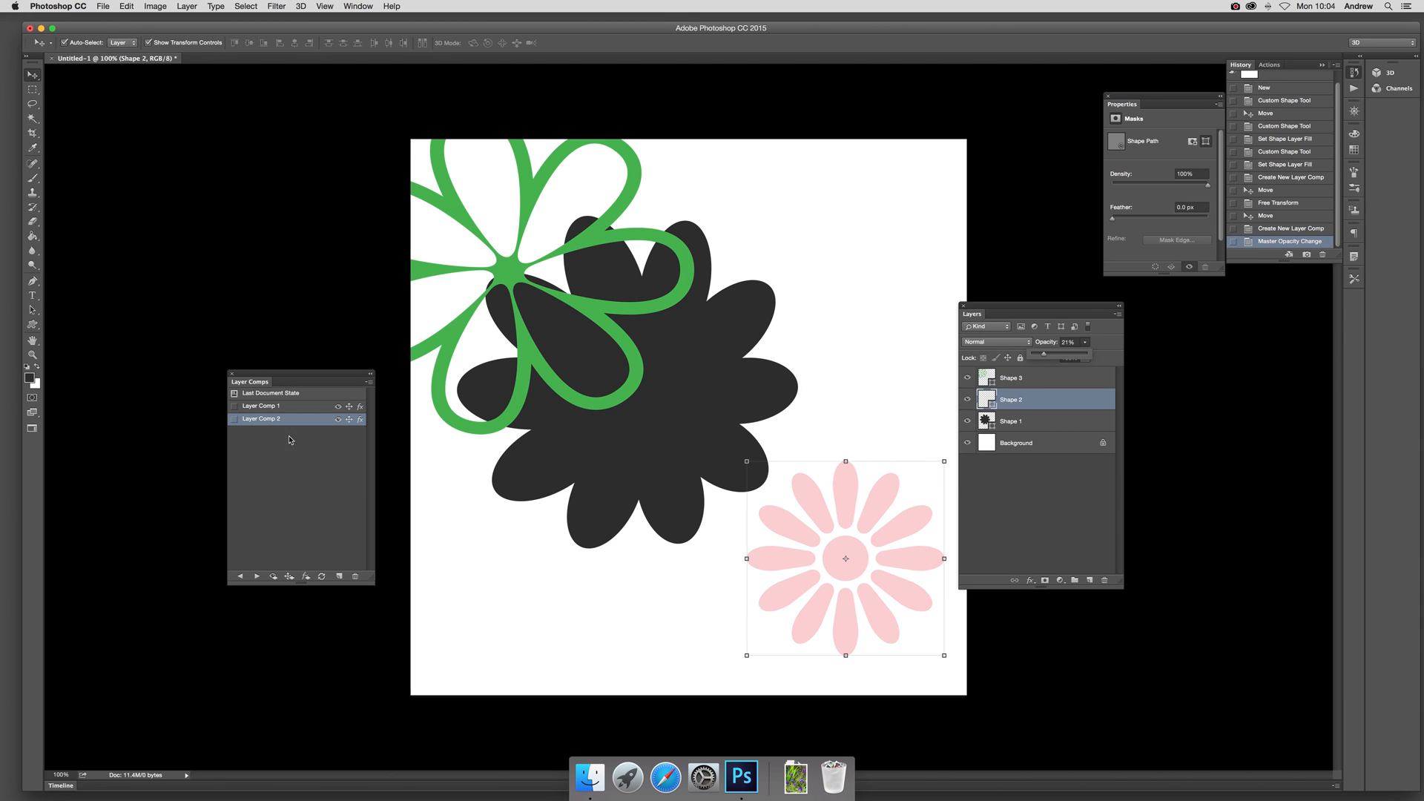
{"action": "mouse_move", "coordinate": [389, 338]}
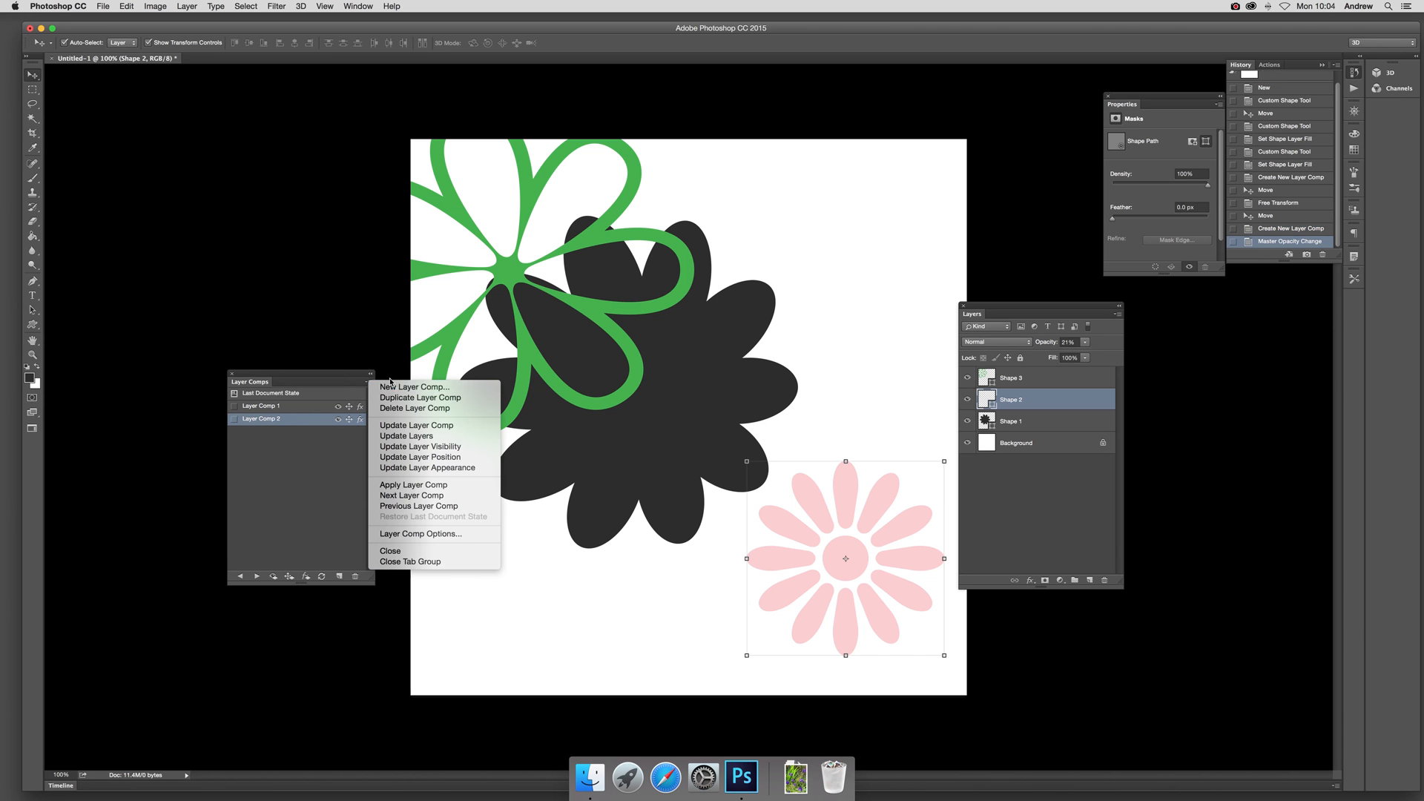
{"action": "mouse_move", "coordinate": [443, 387]}
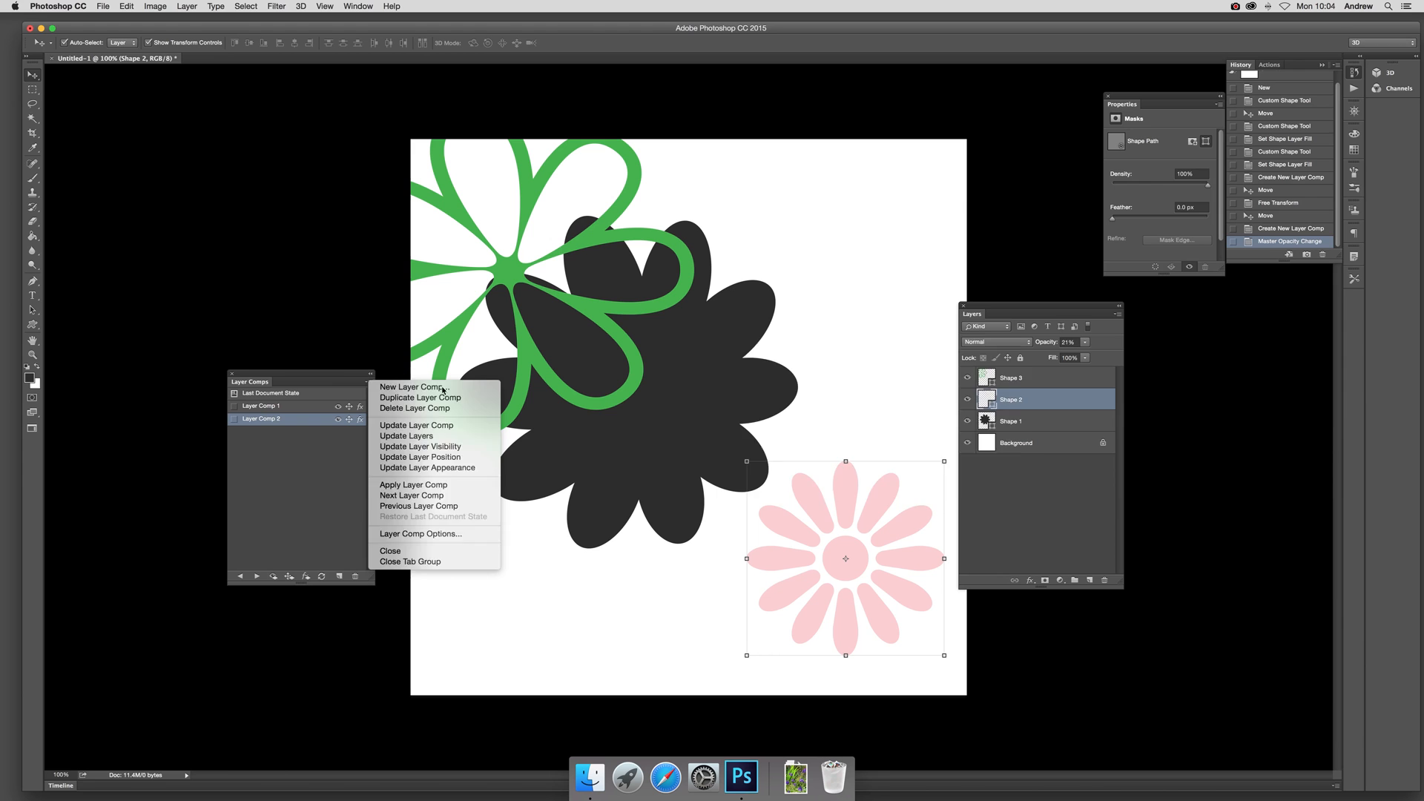
Save the faded red flower state as Layer Comp 3.
{"action": "left_click", "coordinate": [414, 386]}
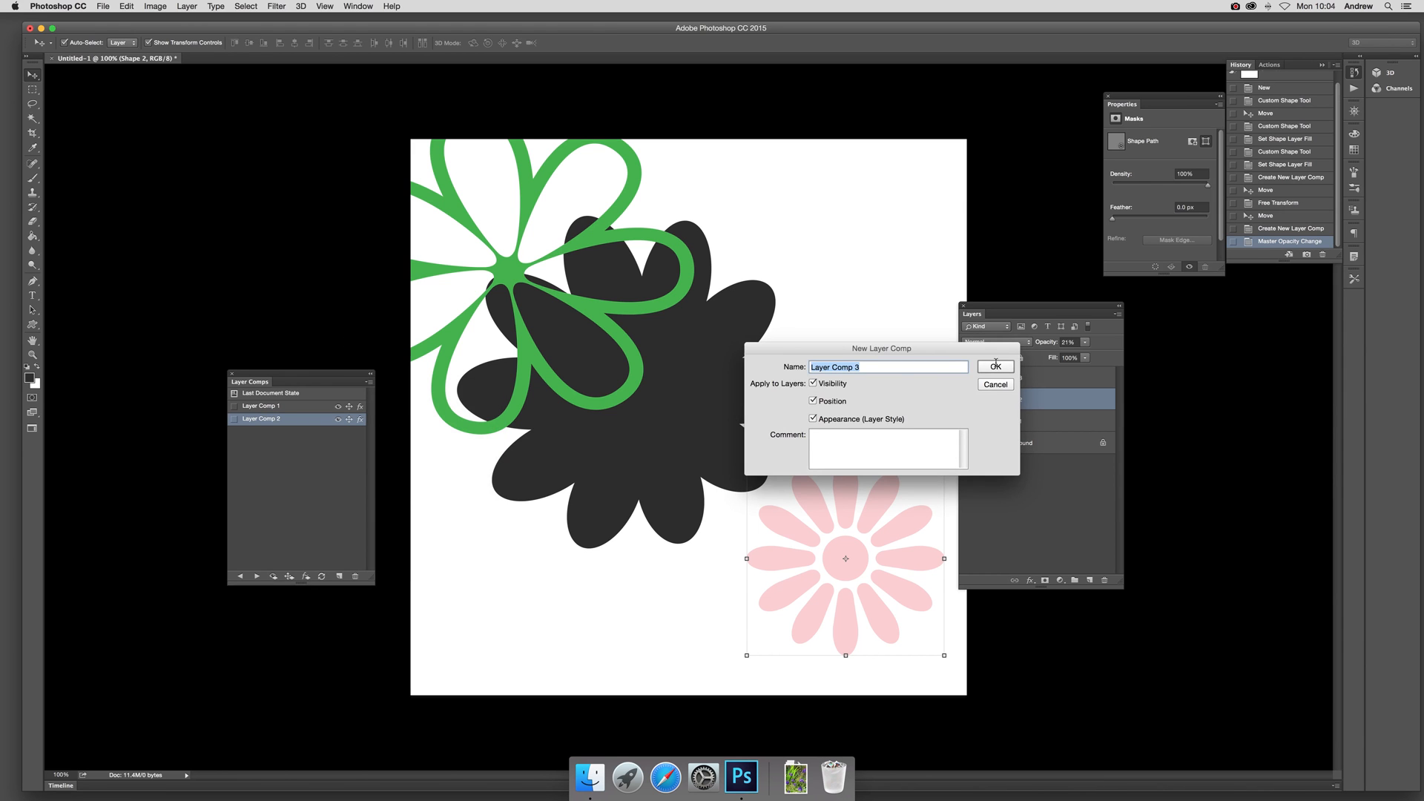
{"action": "left_click", "coordinate": [996, 367]}
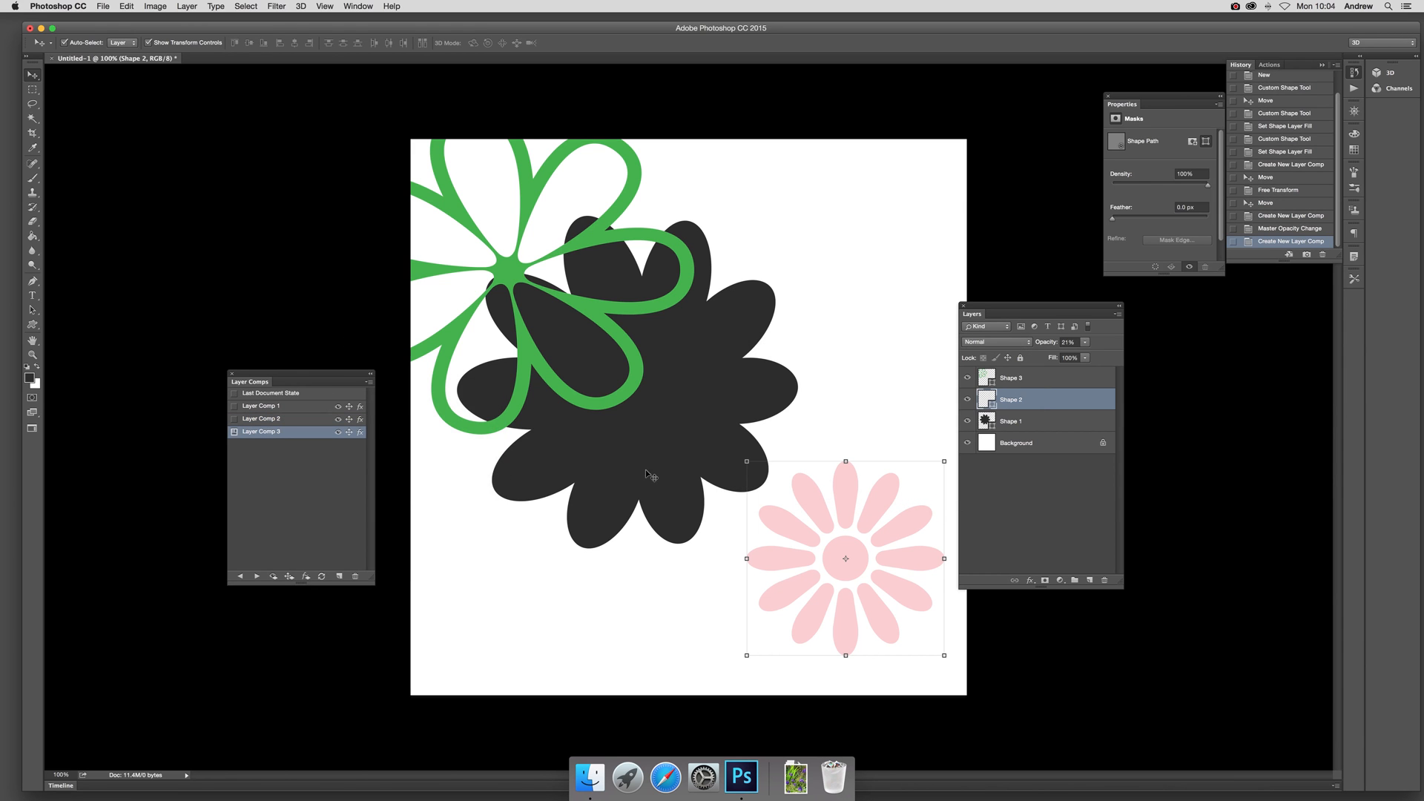
{"action": "mouse_move", "coordinate": [434, 336]}
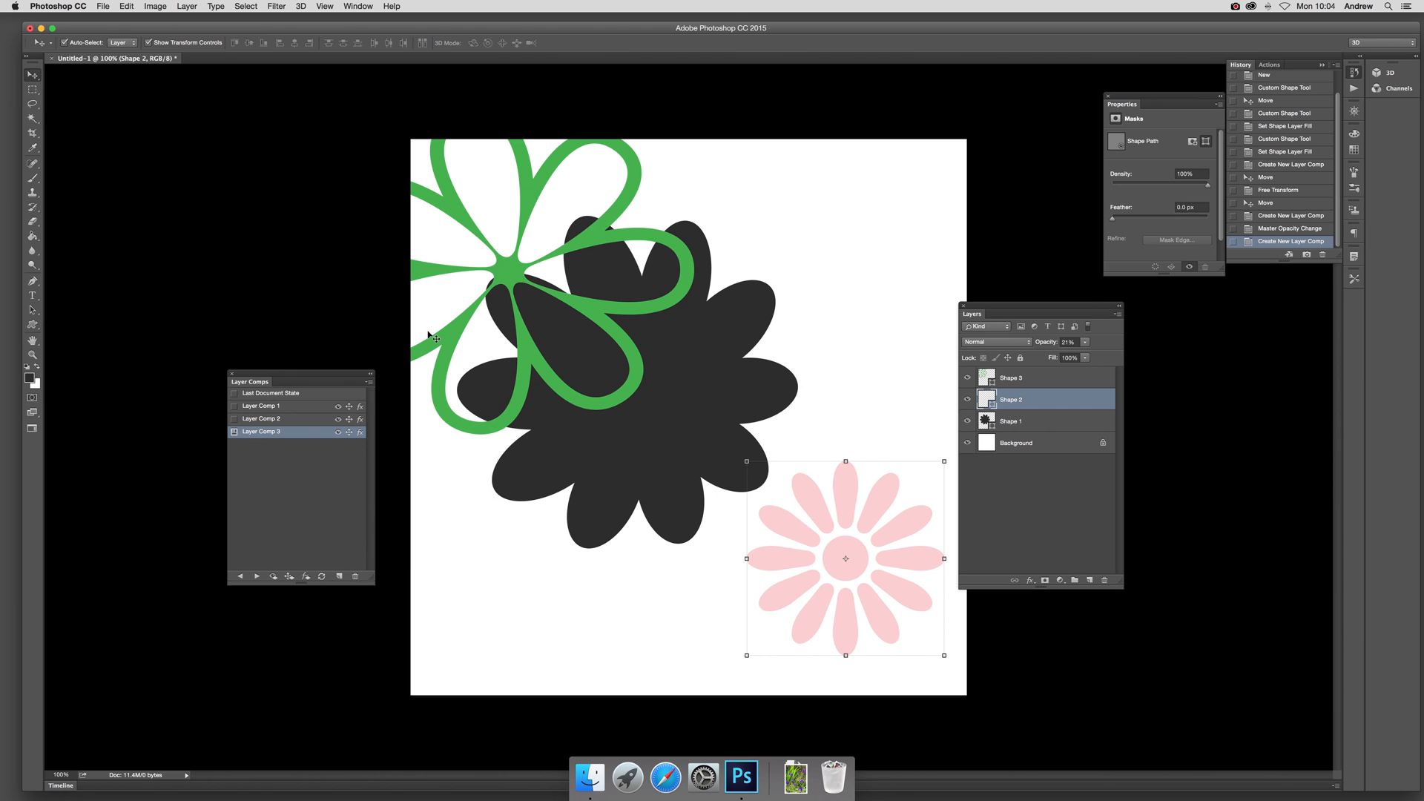
{"action": "mouse_move", "coordinate": [854, 355]}
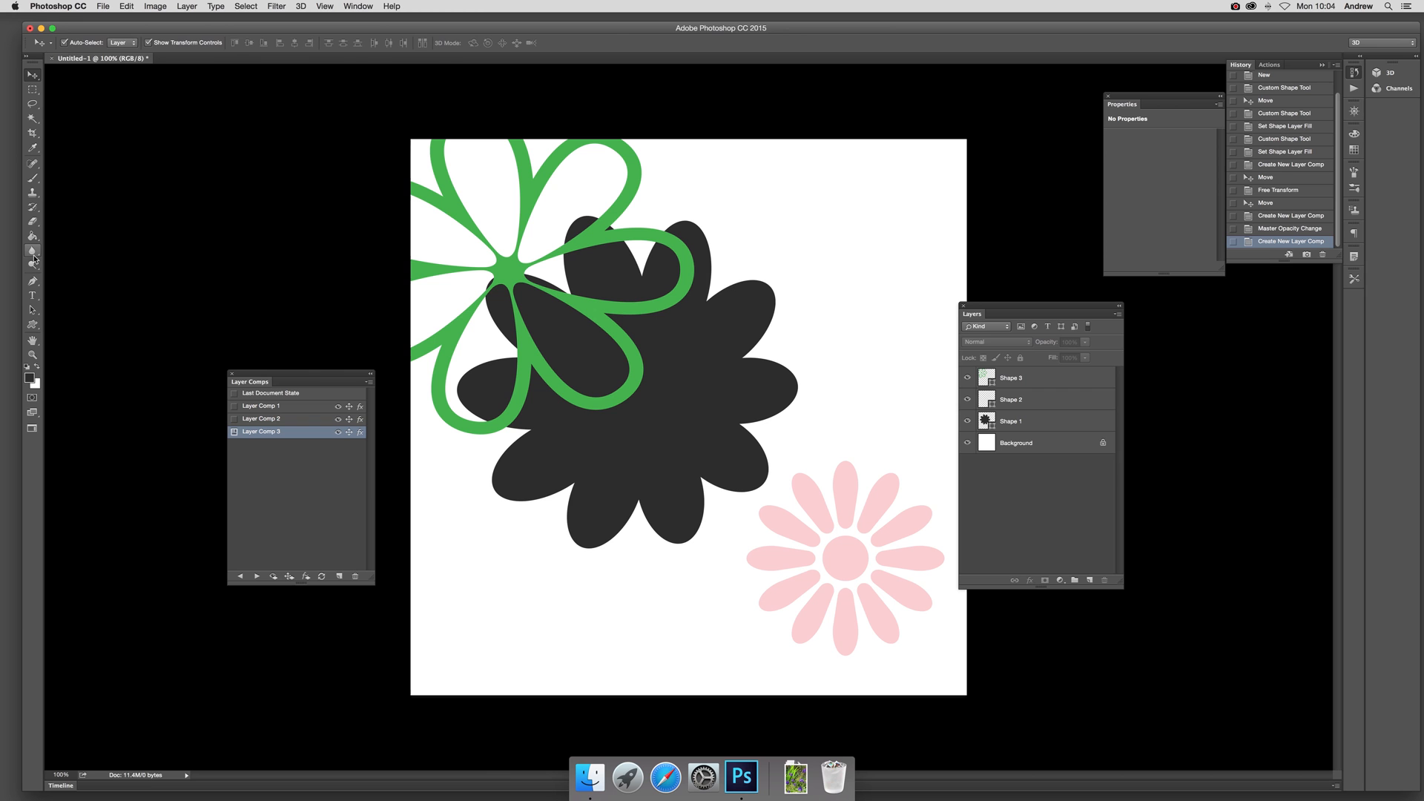
Draw a small black flower with the Custom Shape Tool and save it as Layer Comp 4.
{"action": "left_click", "coordinate": [31, 252]}
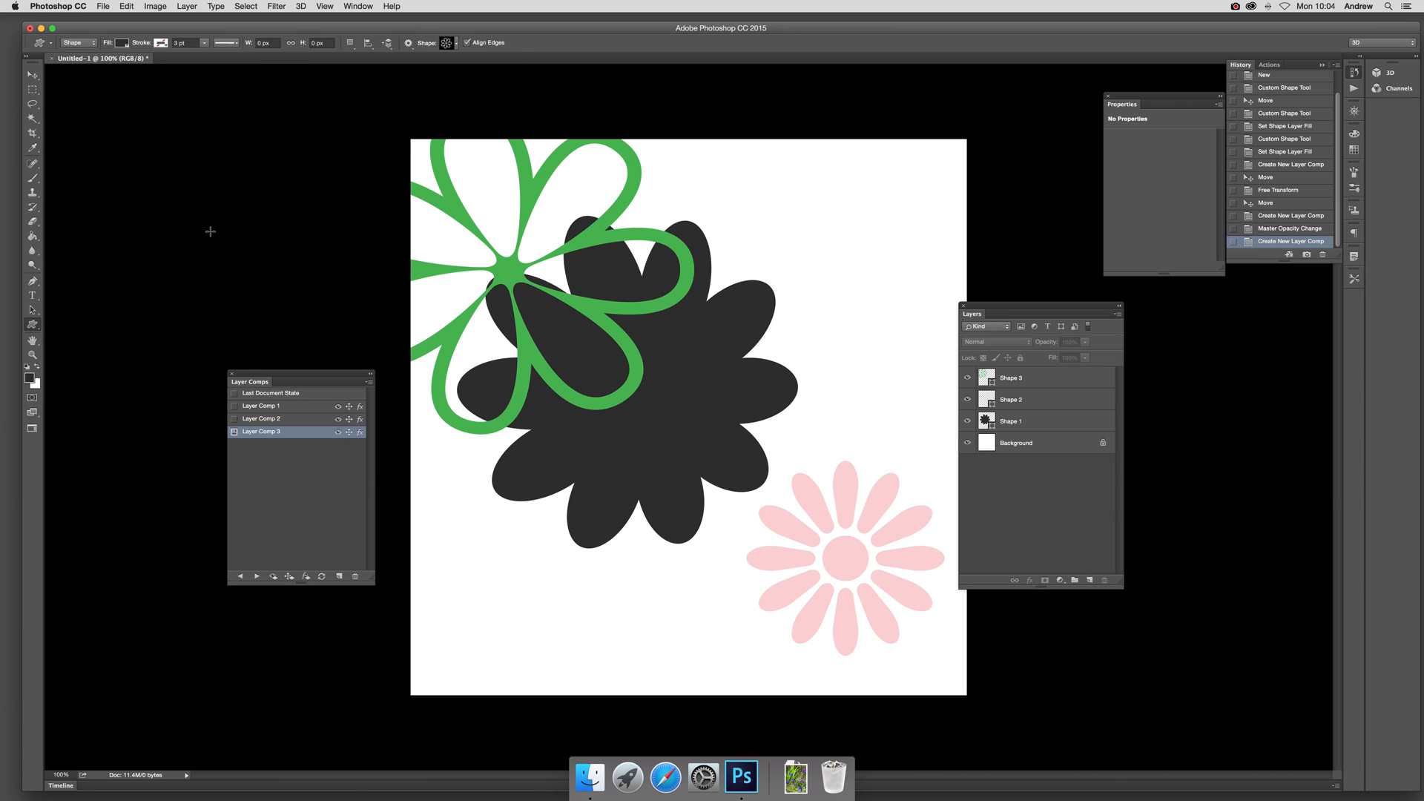
{"action": "left_click", "coordinate": [446, 43]}
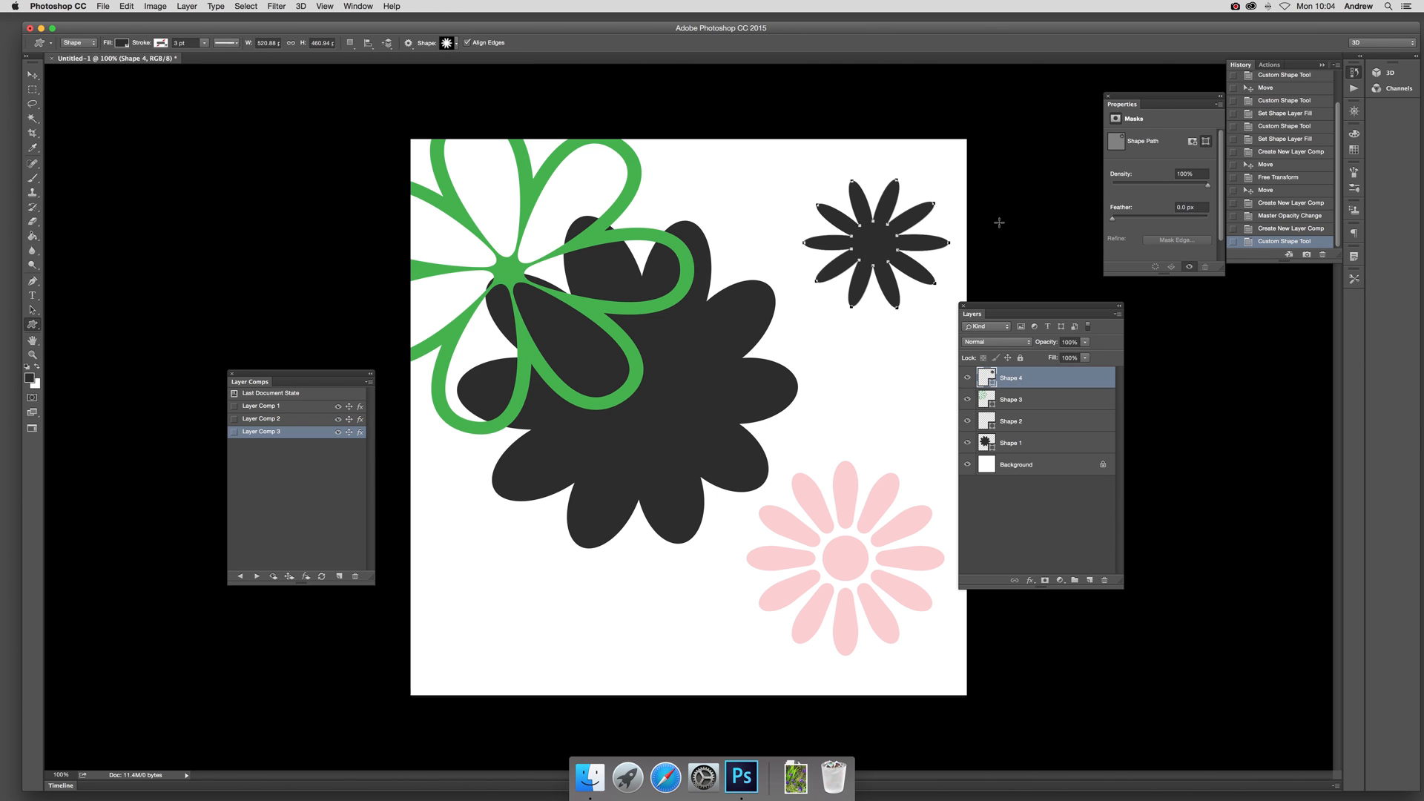
{"action": "mouse_move", "coordinate": [1109, 338]}
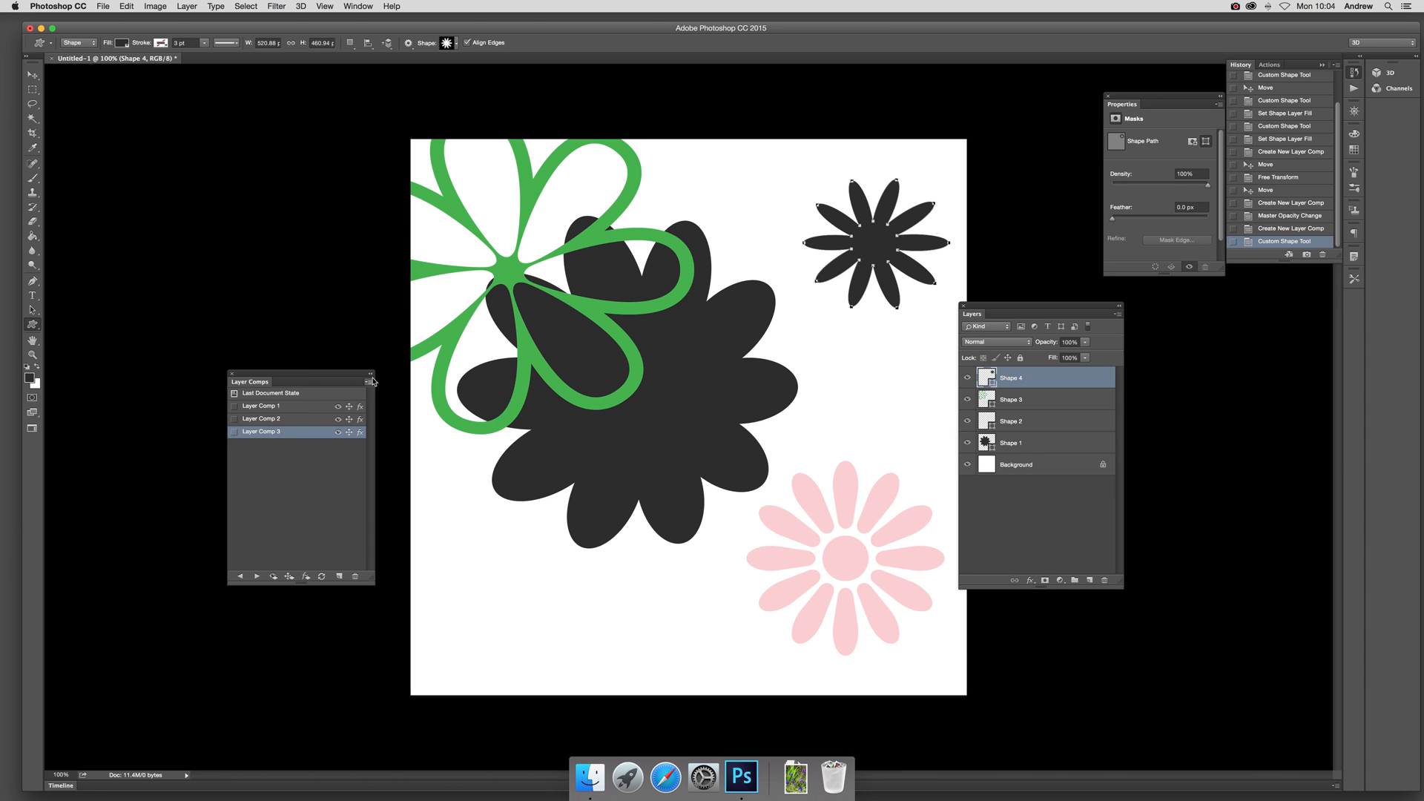
{"action": "mouse_move", "coordinate": [187, 380]}
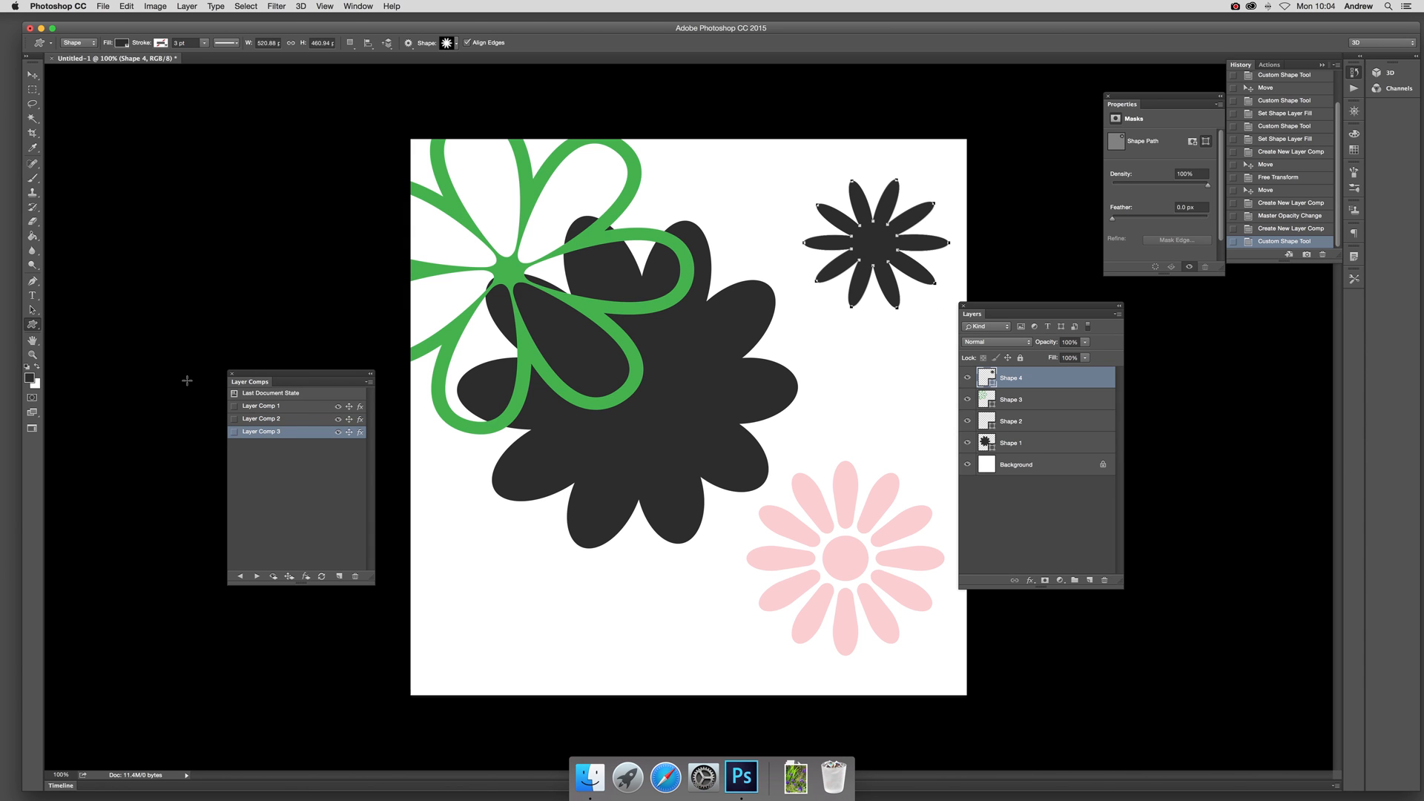
{"action": "left_click", "coordinate": [367, 381]}
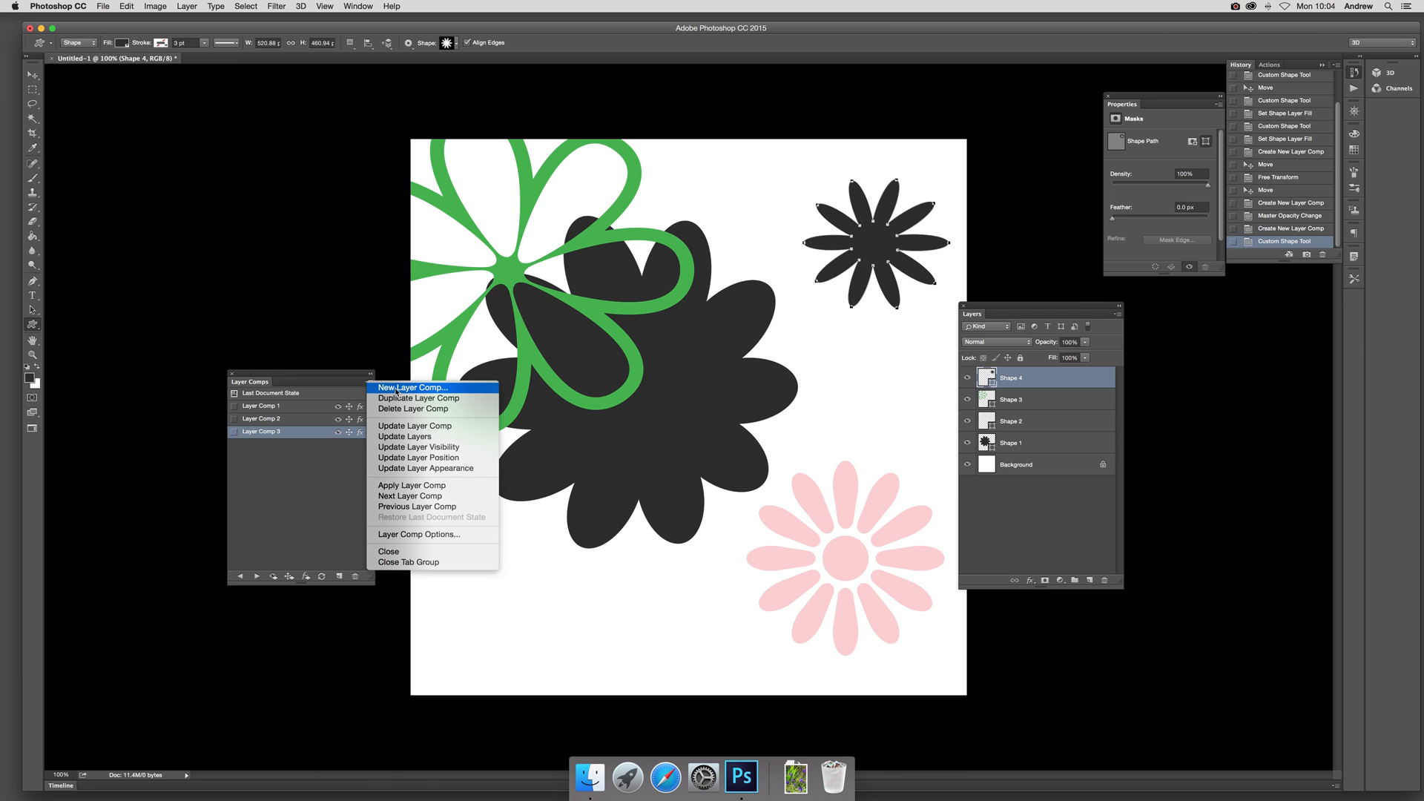
{"action": "left_click", "coordinate": [412, 387]}
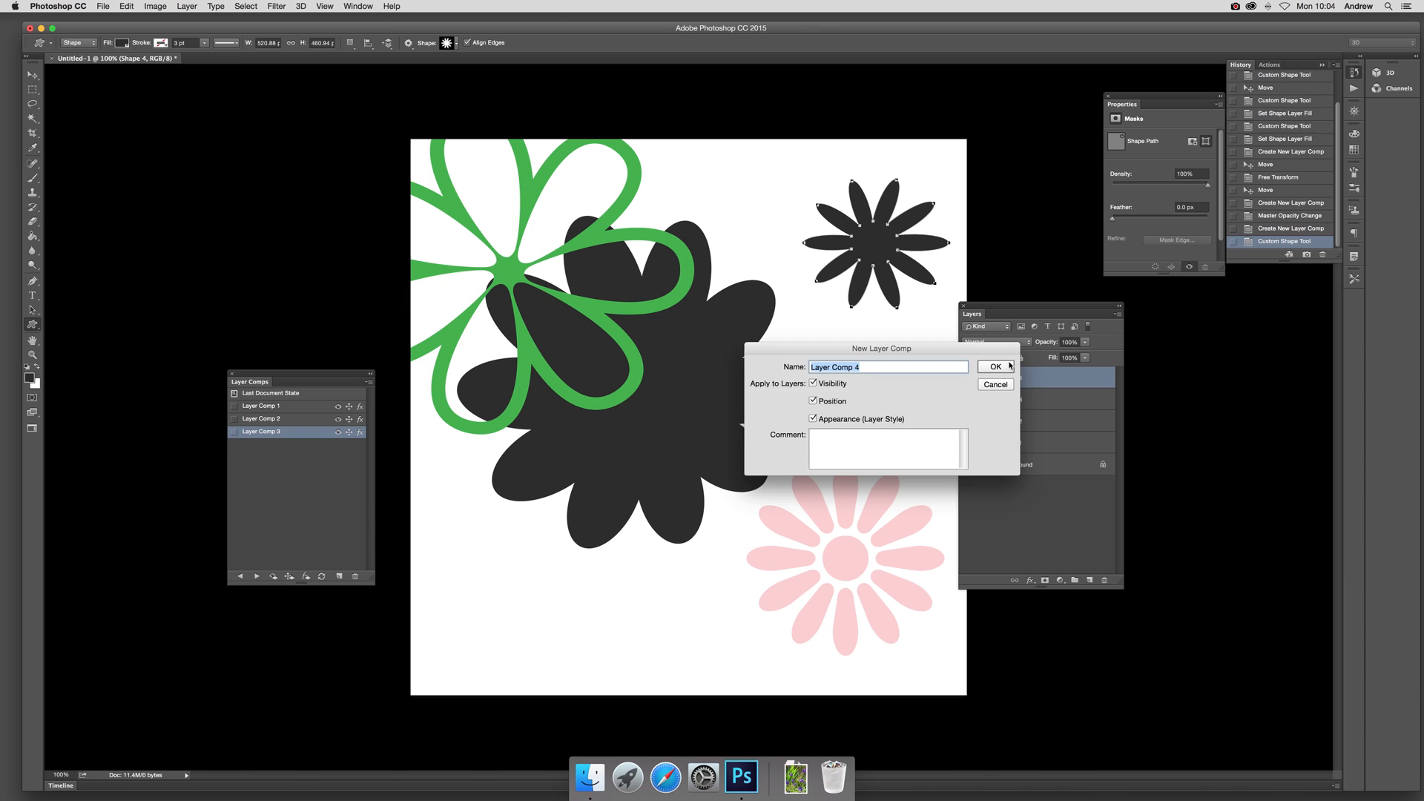
{"action": "left_click", "coordinate": [994, 366]}
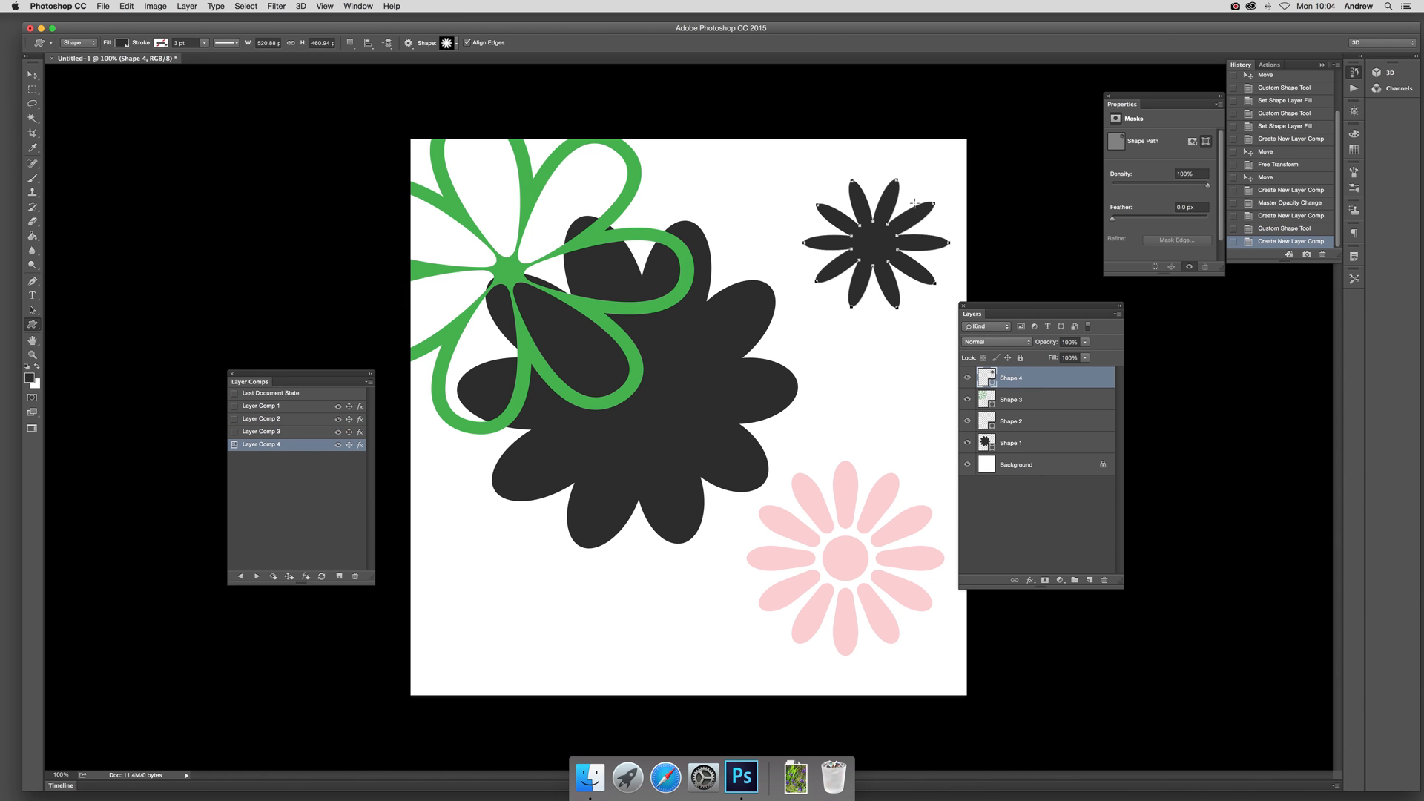
Select the large black flower and bring up its Drop Shadow layer style settings.
{"action": "left_click", "coordinate": [31, 76]}
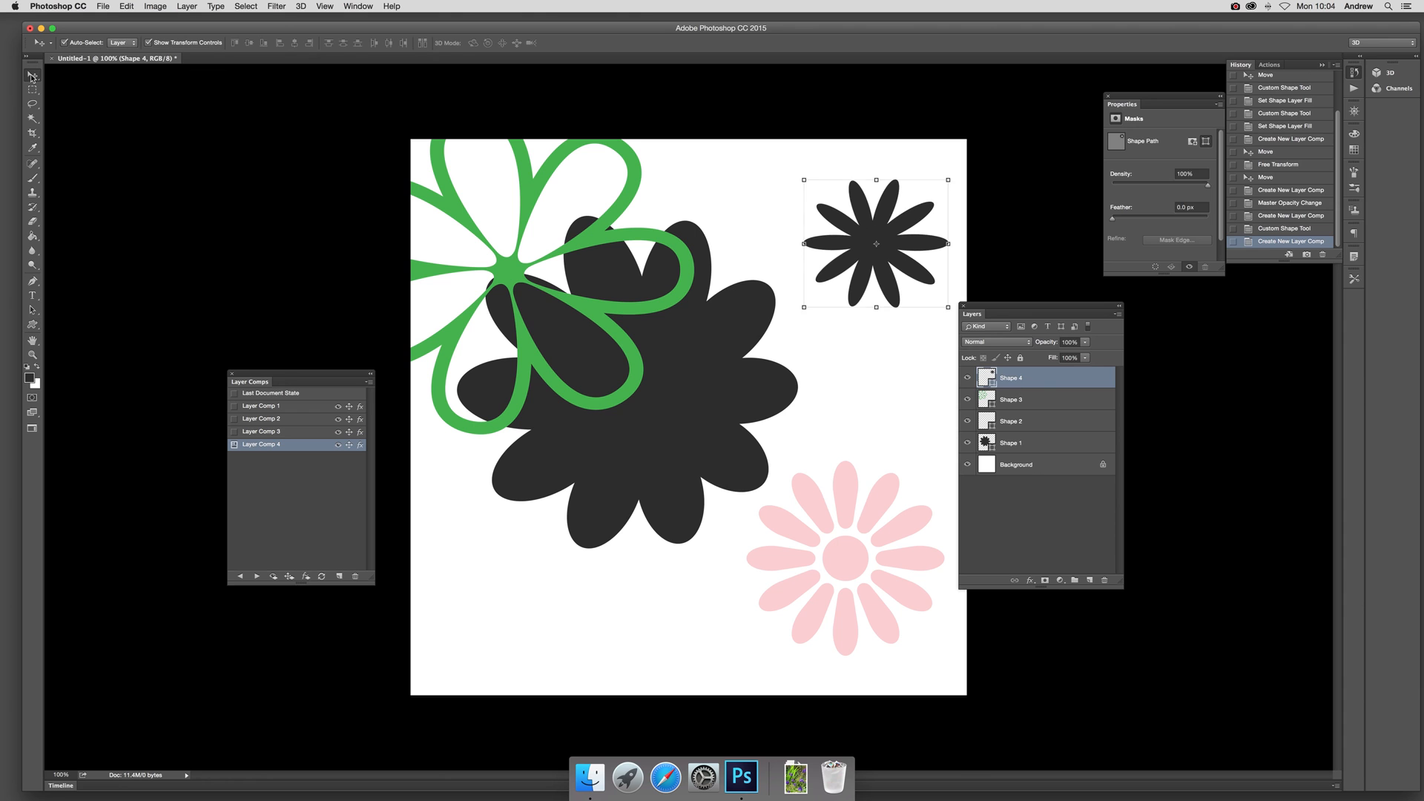
{"action": "left_click", "coordinate": [1010, 442]}
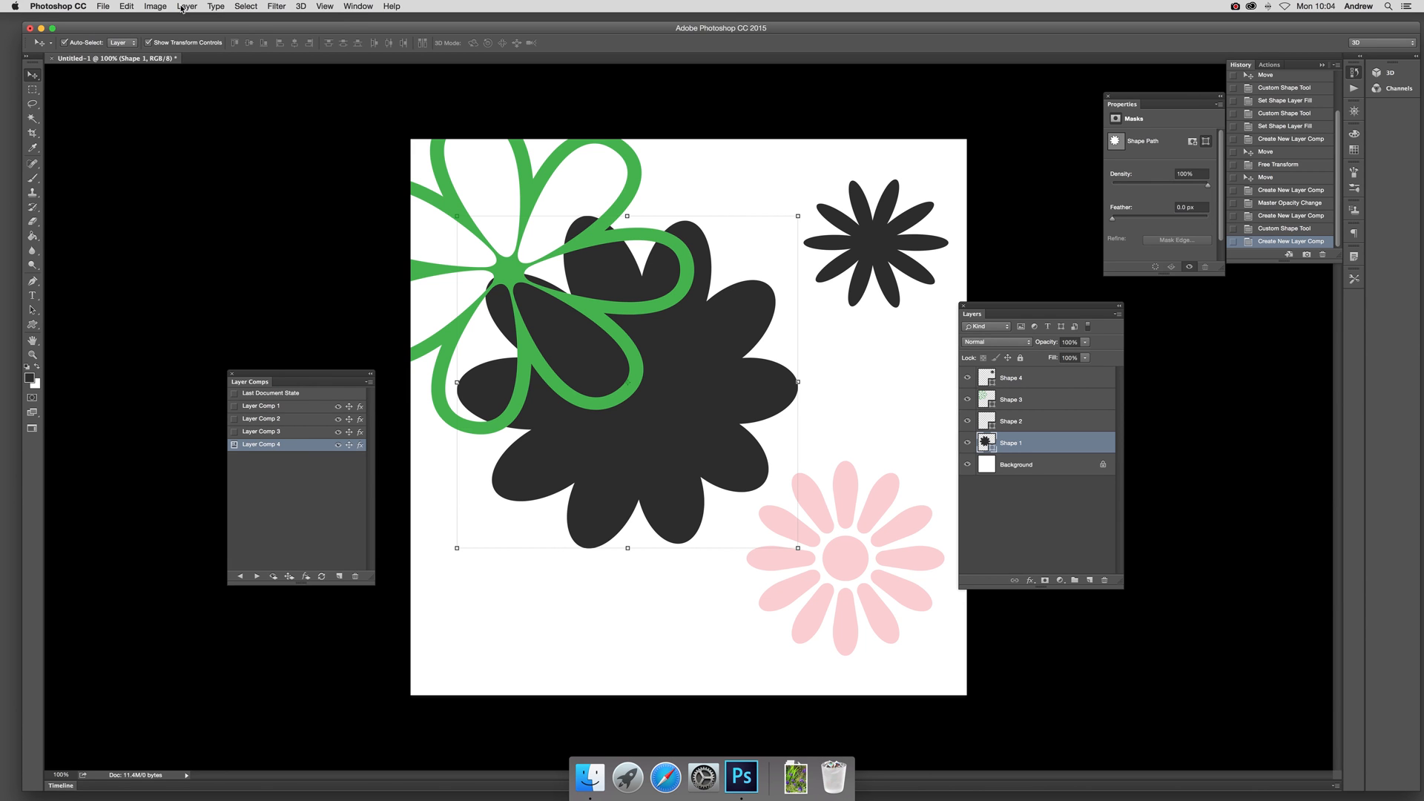
{"action": "left_click", "coordinate": [187, 6]}
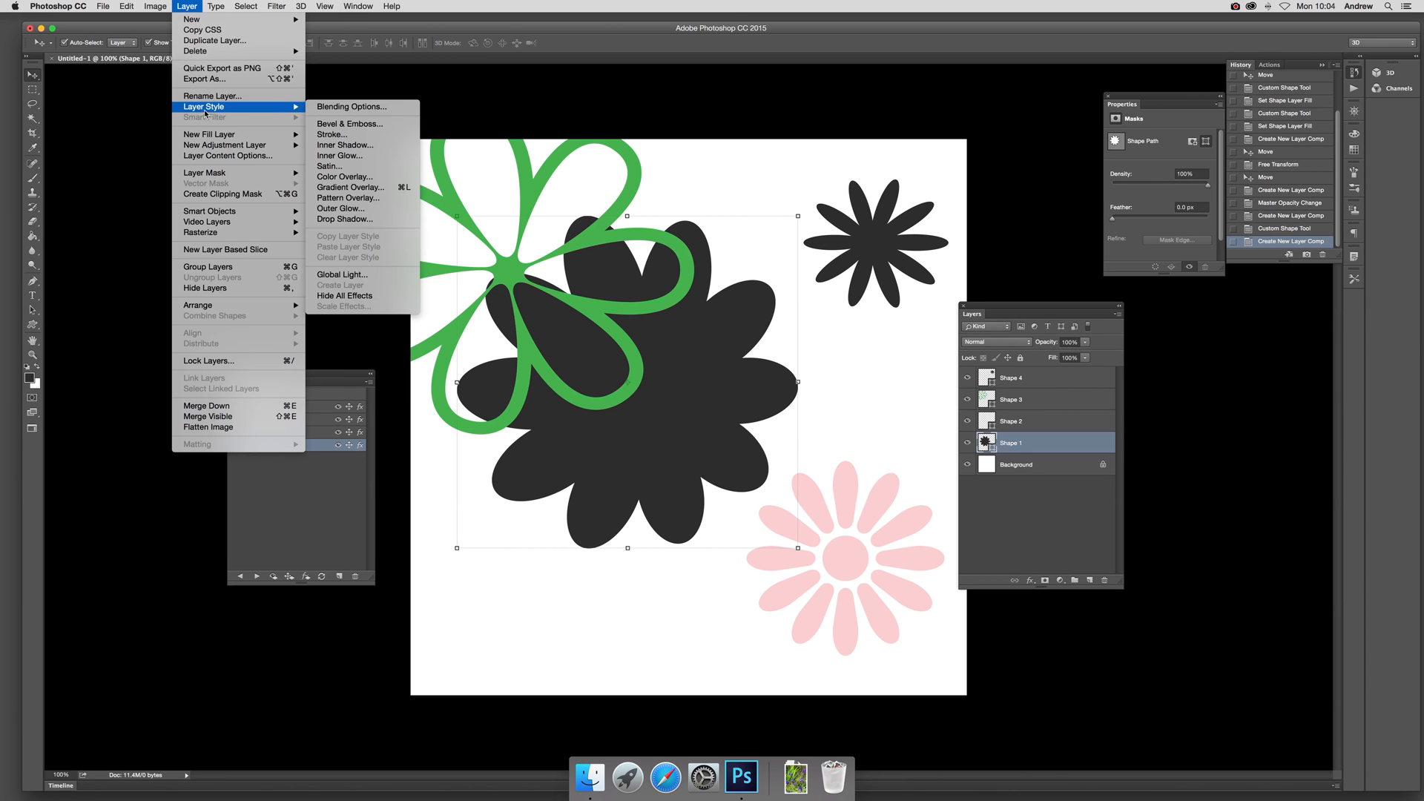
{"action": "mouse_move", "coordinate": [350, 123]}
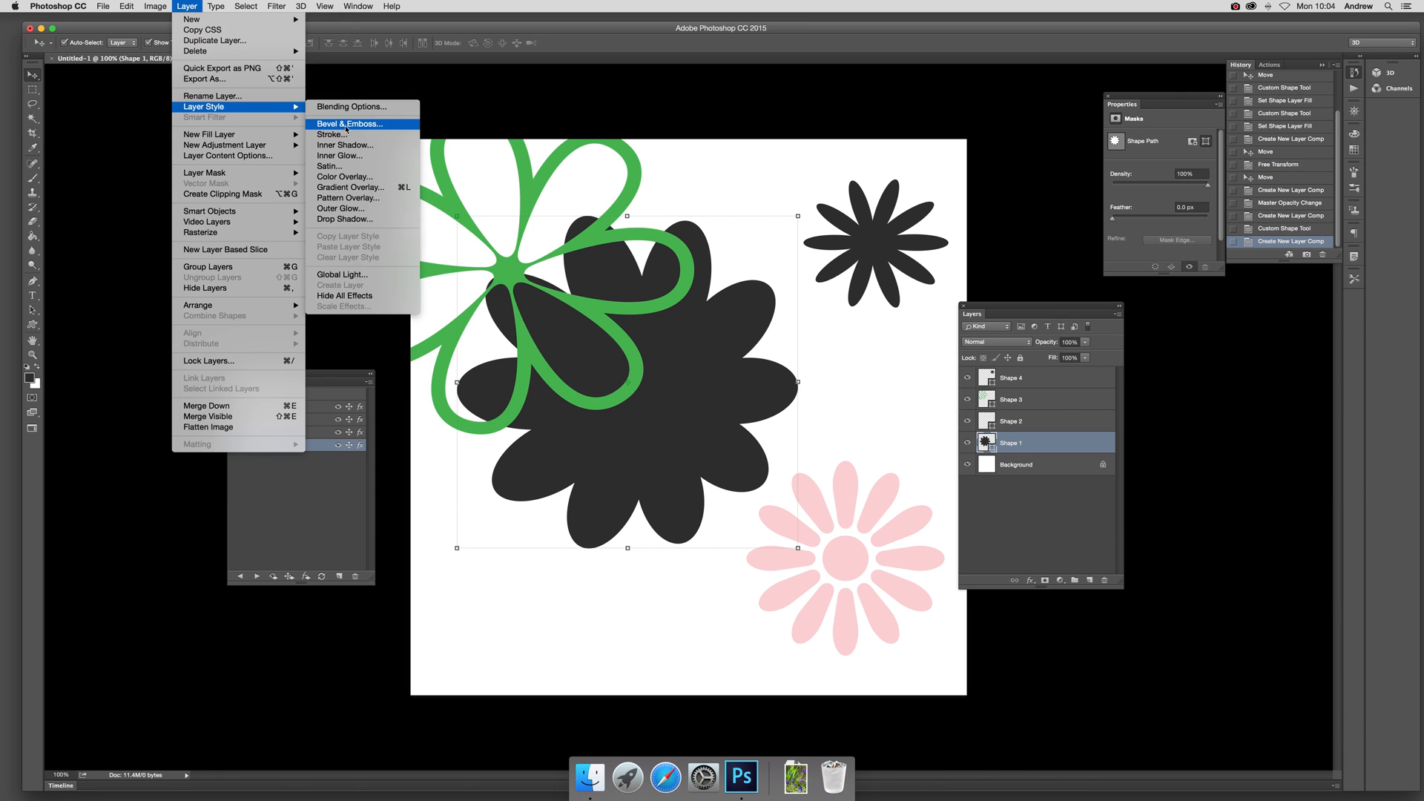
{"action": "left_click", "coordinate": [344, 219]}
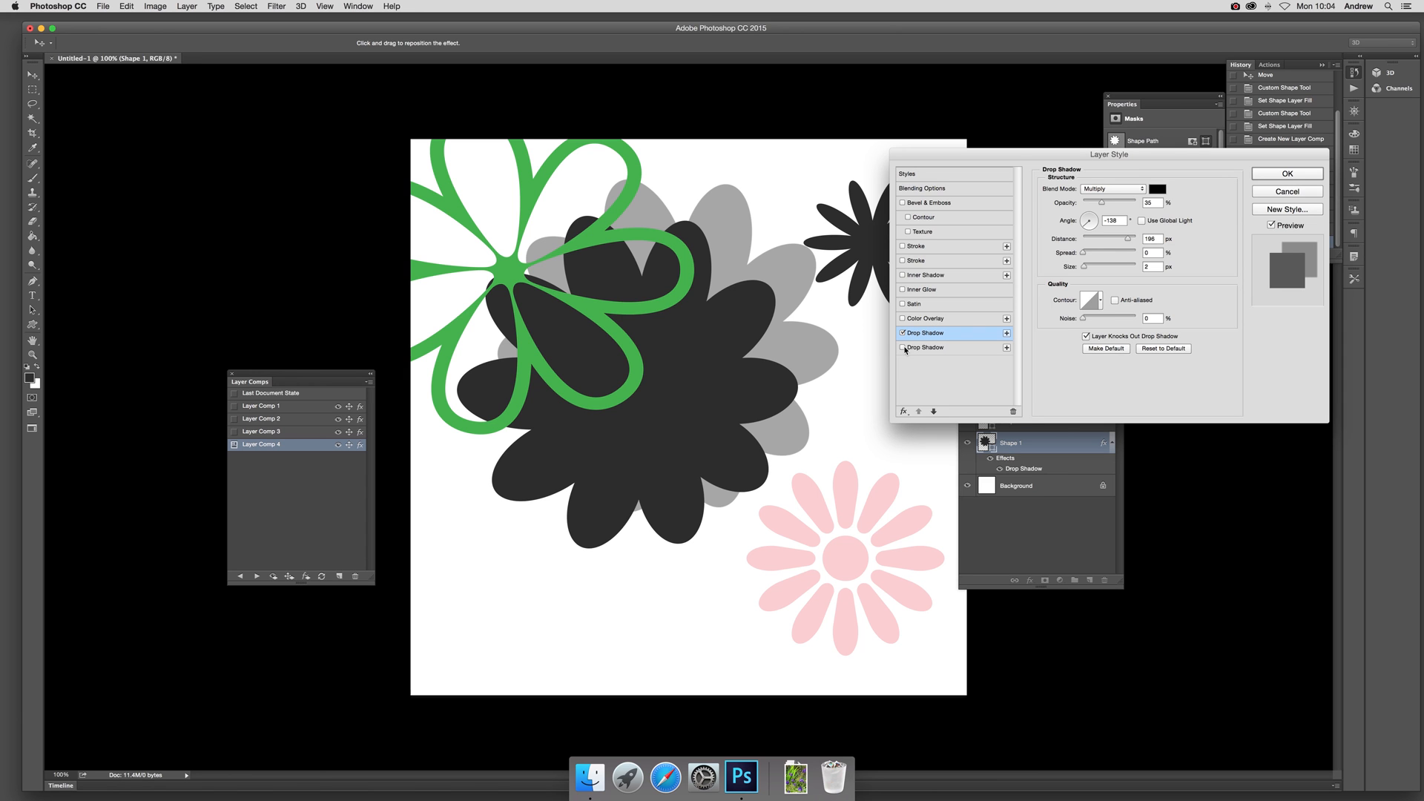
Add a second drop shadow placed below left of the flower and confirm the style.
{"action": "left_click", "coordinate": [903, 347]}
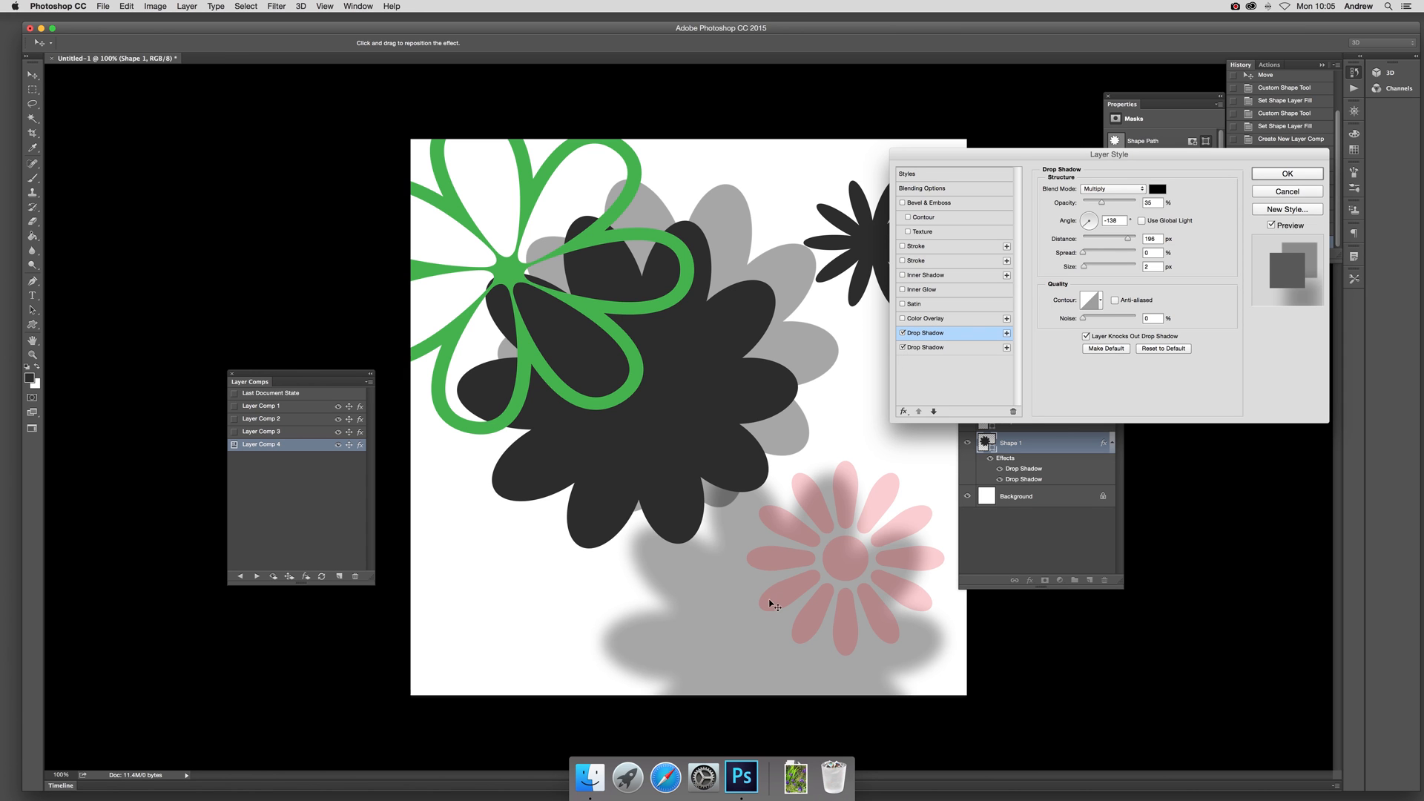
{"action": "left_click", "coordinate": [926, 347]}
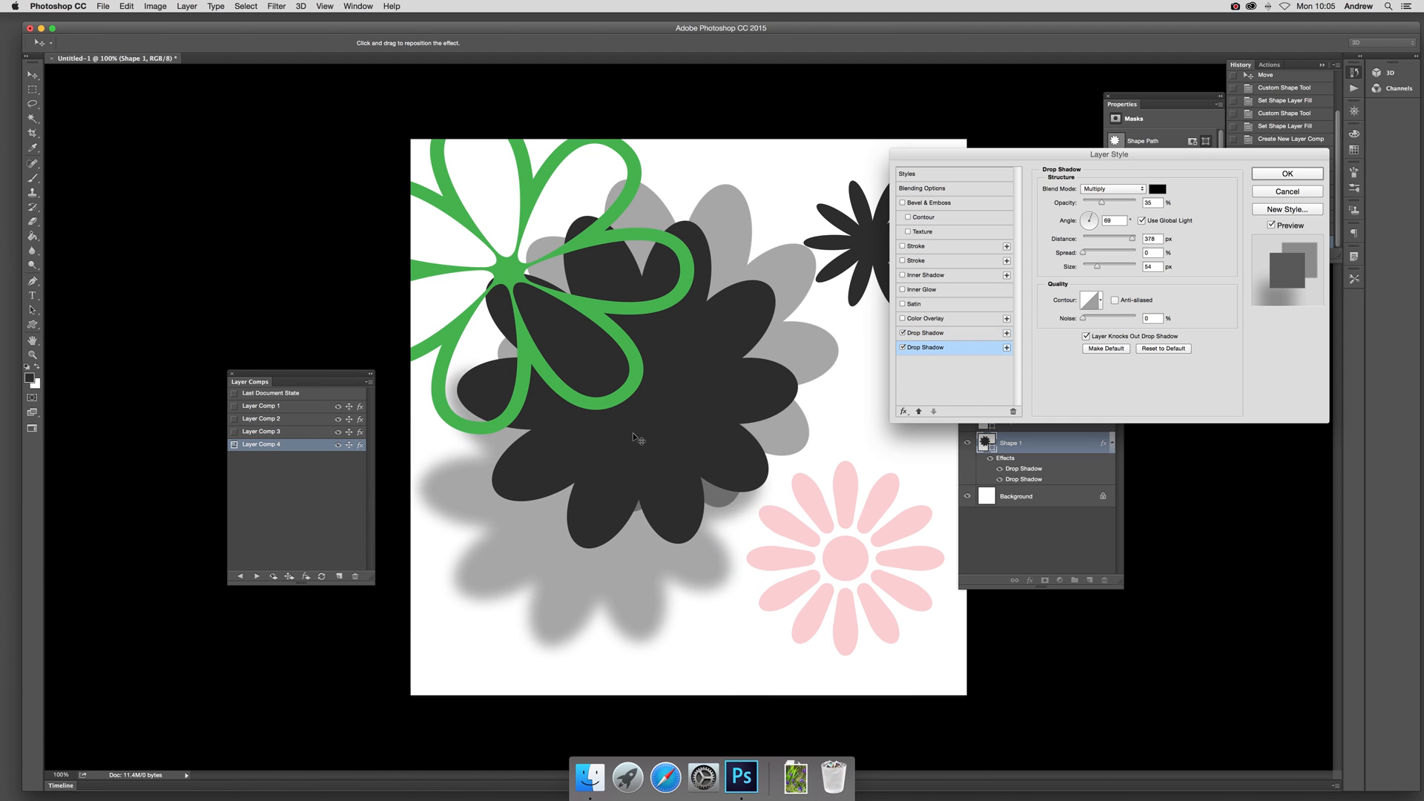
{"action": "left_click", "coordinate": [1287, 174]}
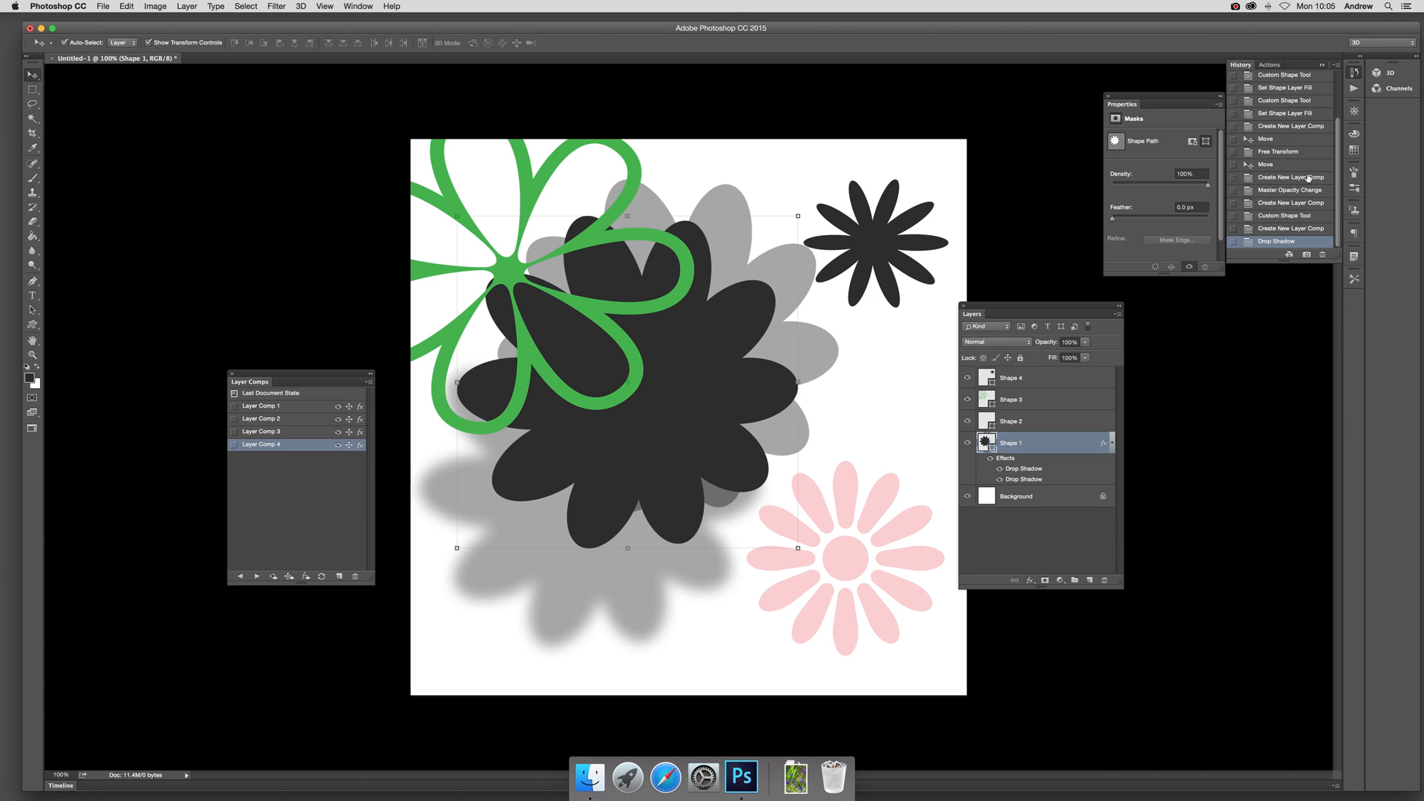
{"action": "mouse_move", "coordinate": [592, 159]}
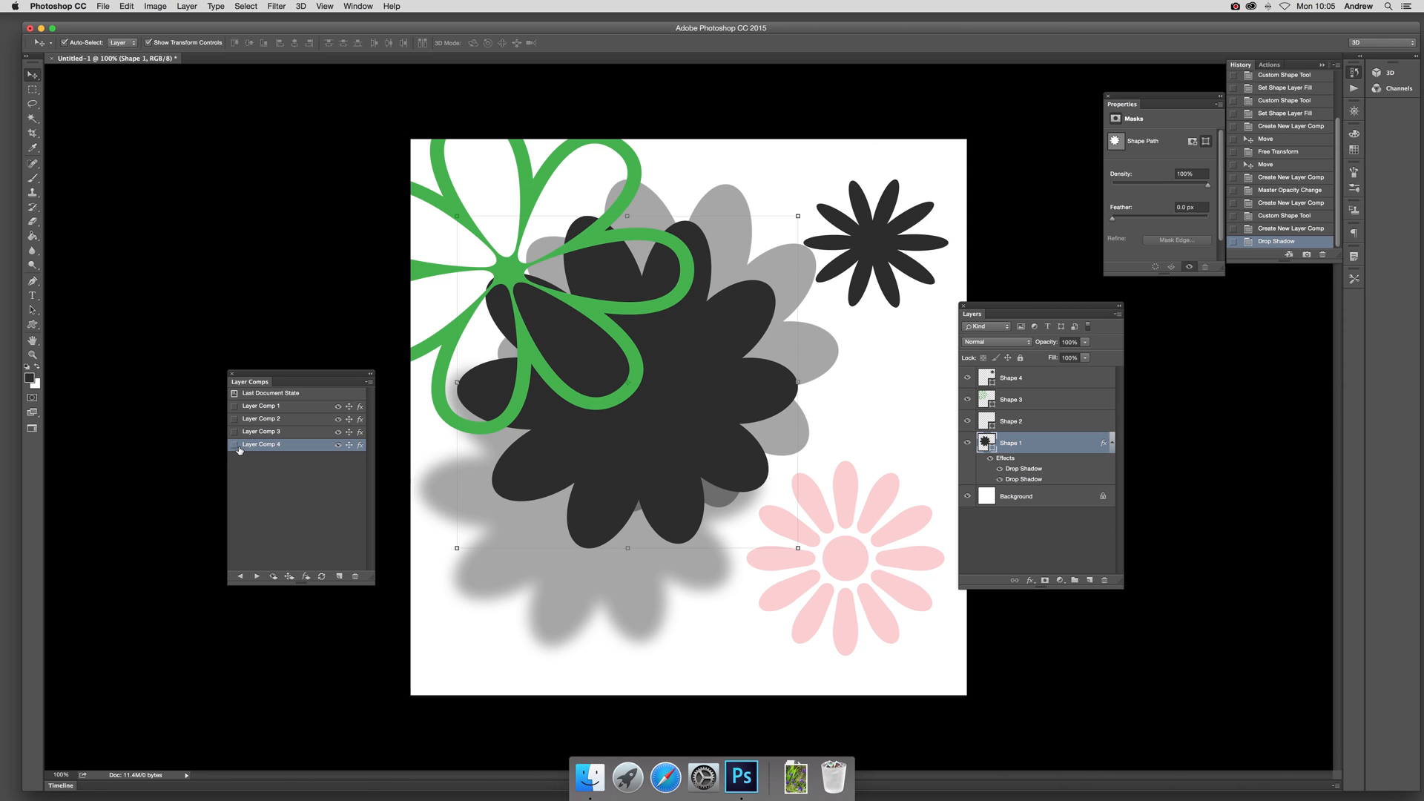
Save the double-shadowed arrangement as Layer Comp 5.
{"action": "left_click", "coordinate": [367, 383]}
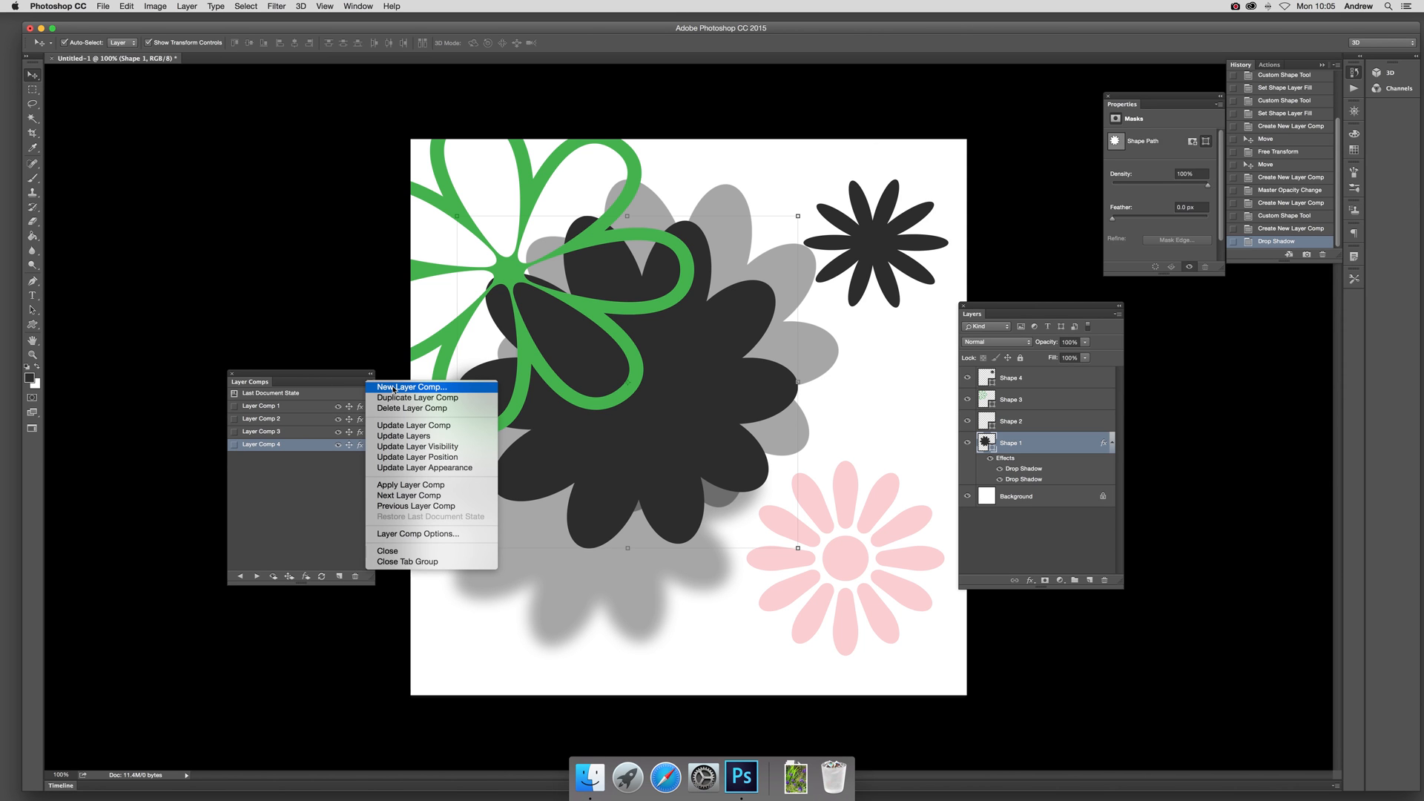
{"action": "left_click", "coordinate": [411, 386]}
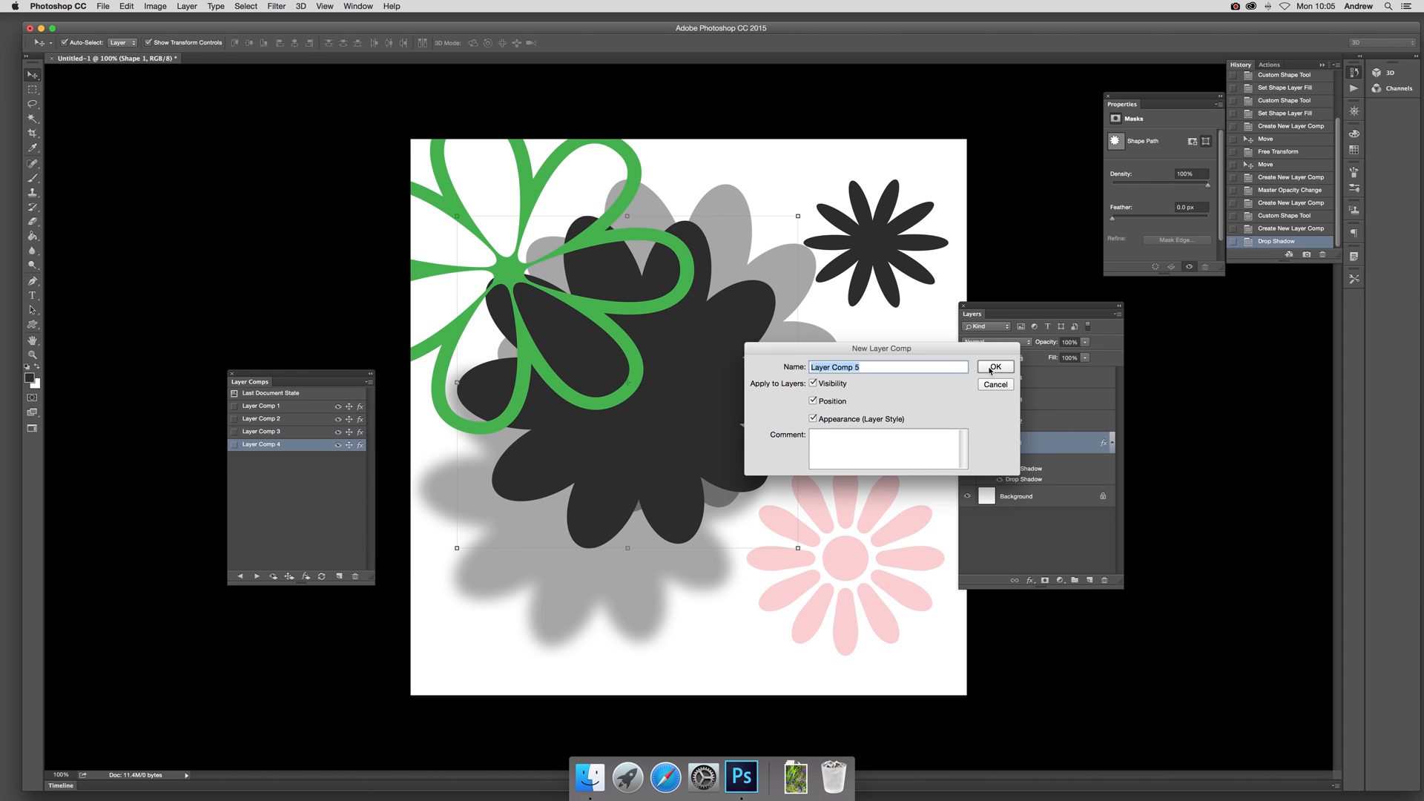
{"action": "left_click", "coordinate": [995, 367]}
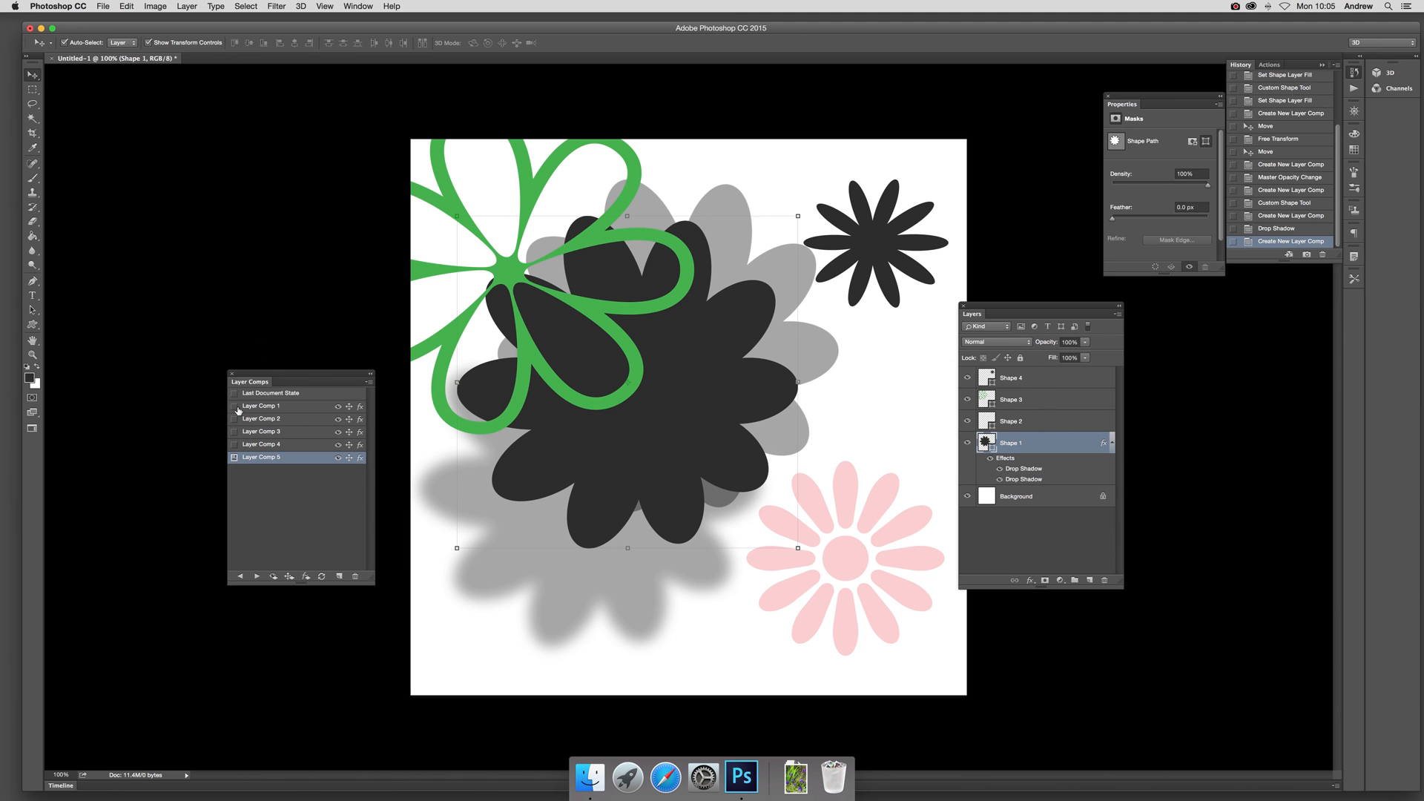
Apply Layer Comps 1 through 5 in turn on the canvas, ending on the shadowed comp.
{"action": "left_click", "coordinate": [233, 406]}
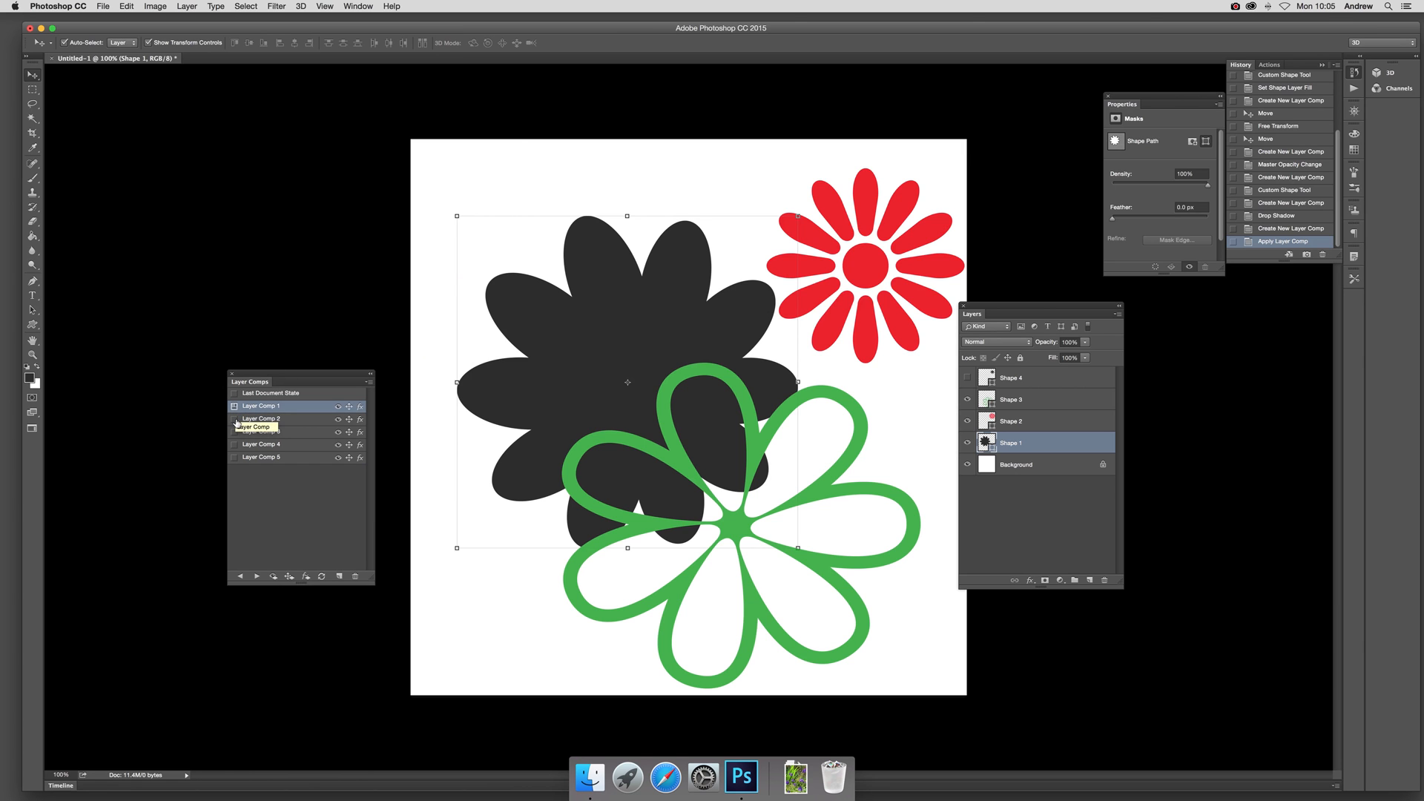
{"action": "left_click", "coordinate": [264, 418]}
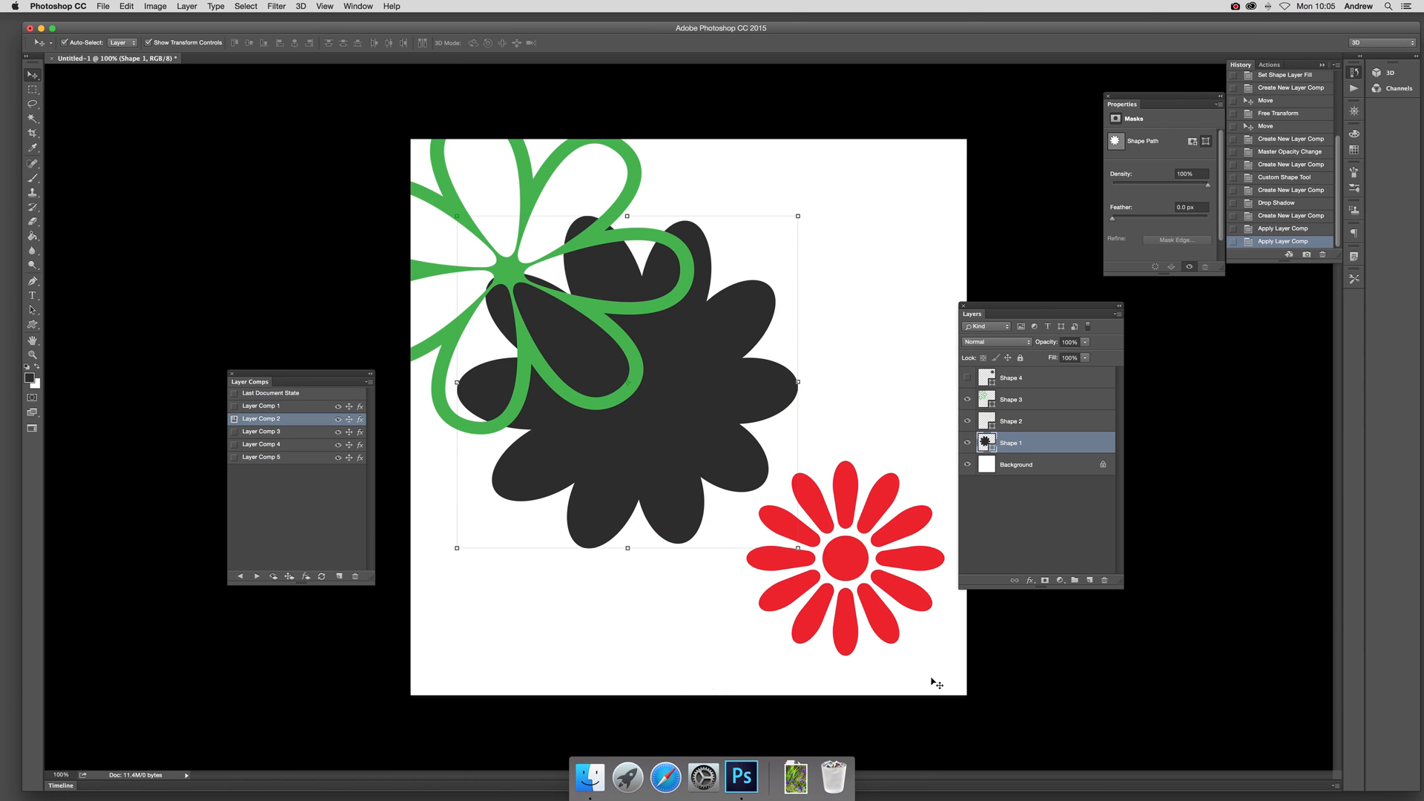
{"action": "left_click", "coordinate": [234, 431]}
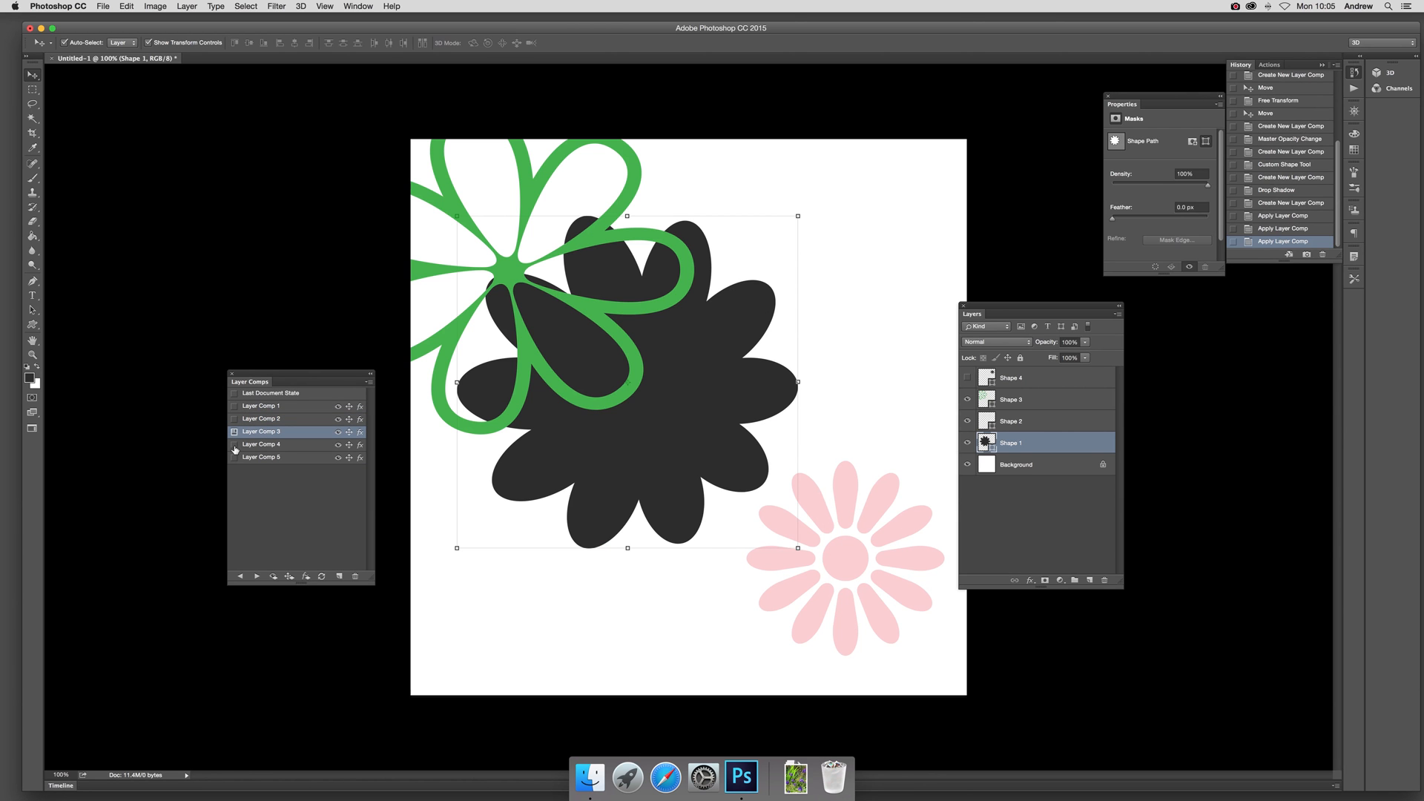
{"action": "left_click", "coordinate": [261, 443]}
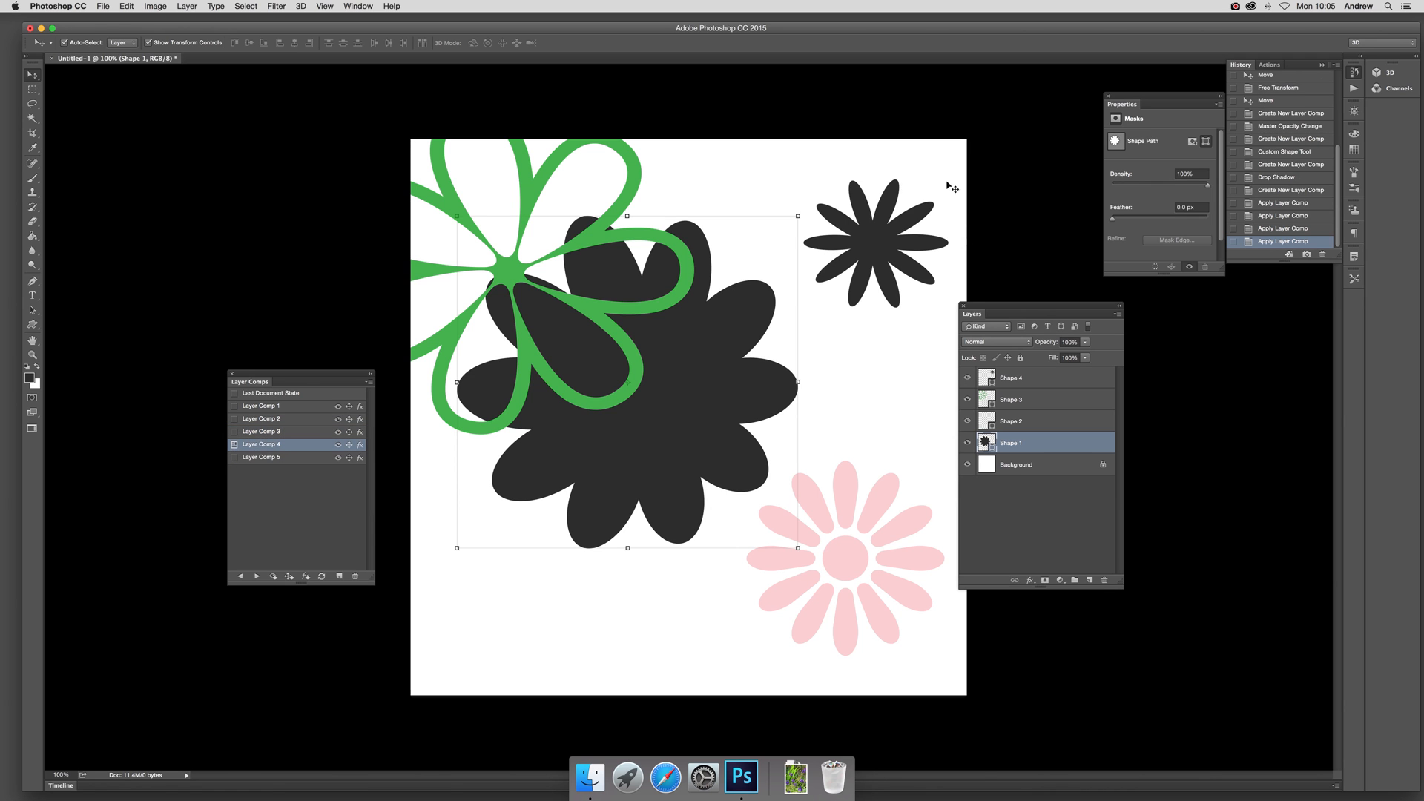
{"action": "mouse_move", "coordinate": [426, 397]}
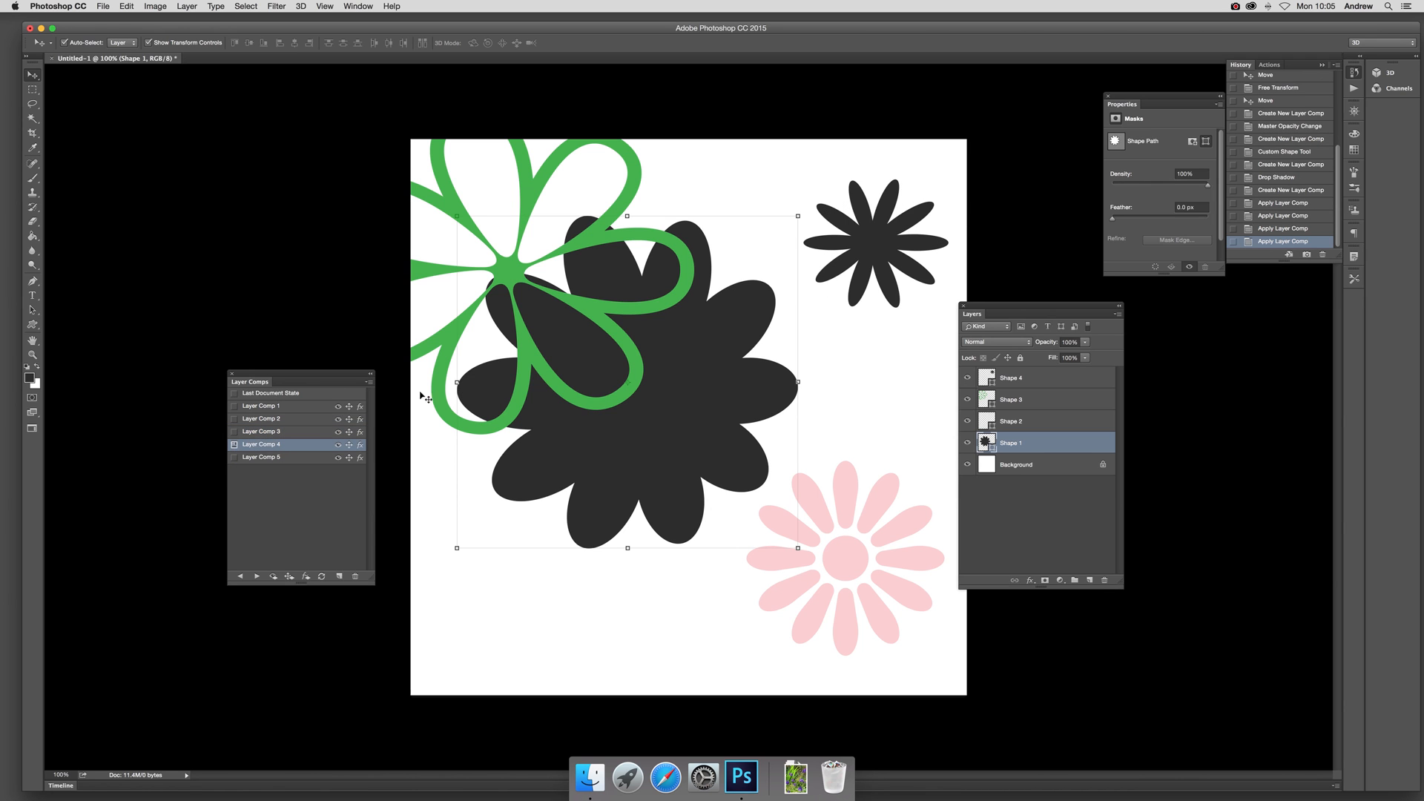
{"action": "left_click", "coordinate": [261, 430]}
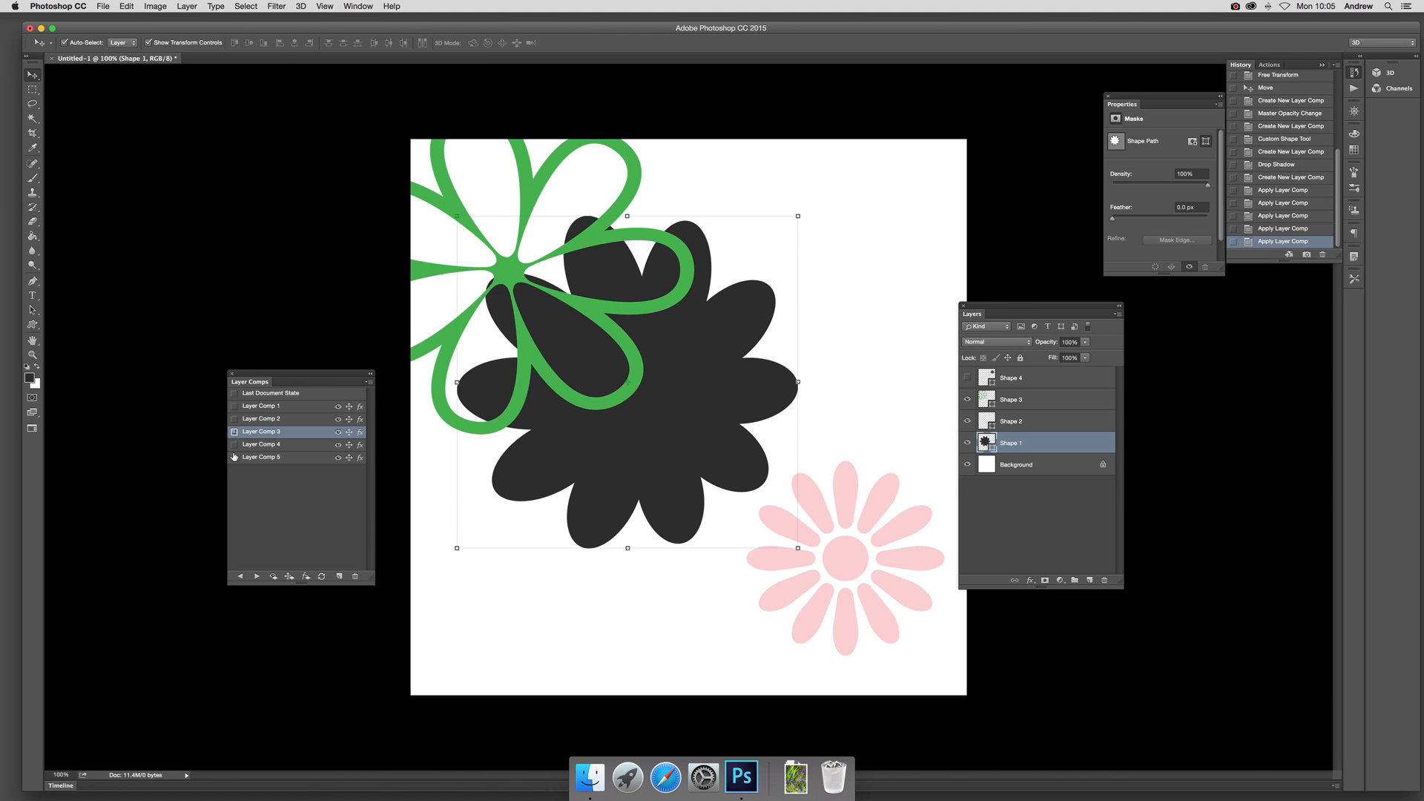
{"action": "left_click", "coordinate": [261, 443]}
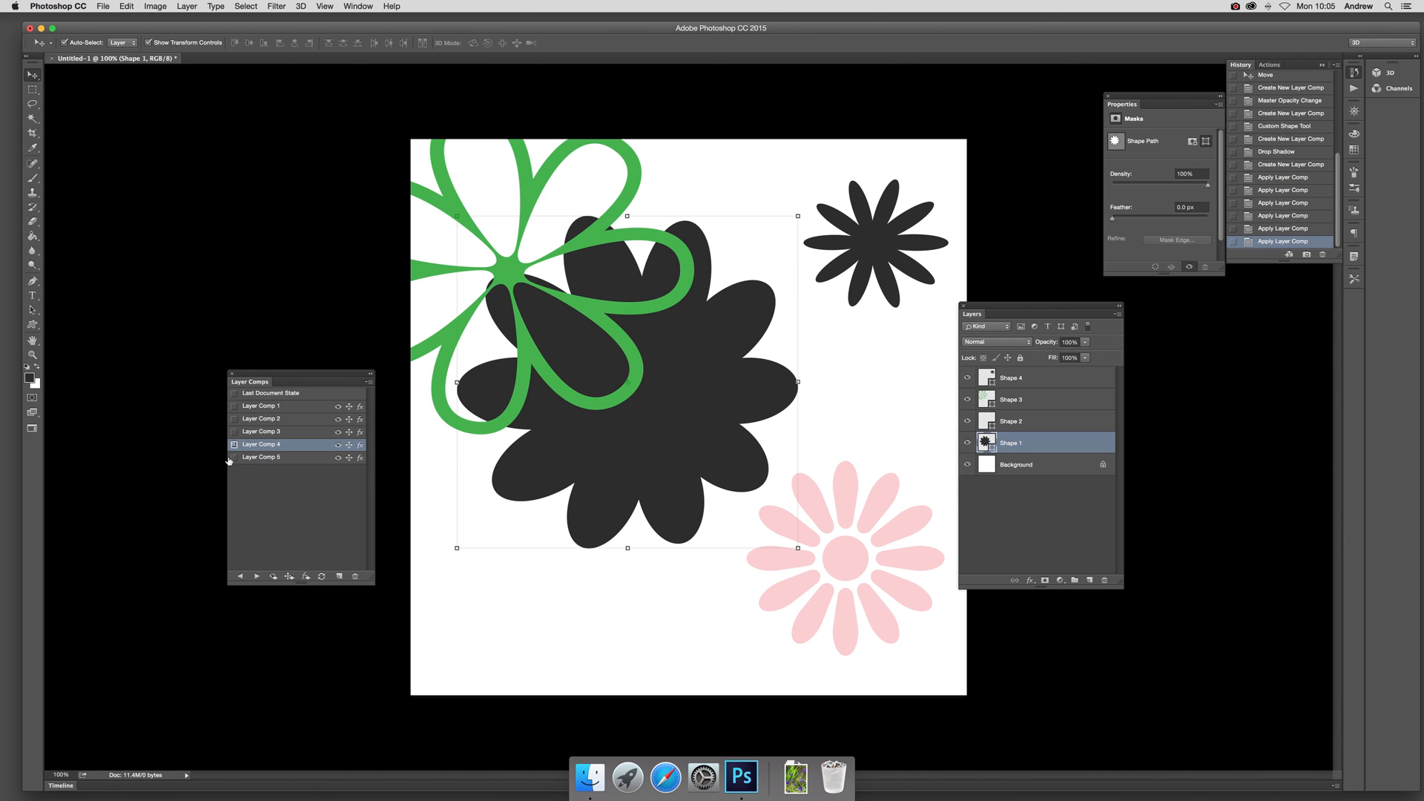
{"action": "mouse_move", "coordinate": [233, 463]}
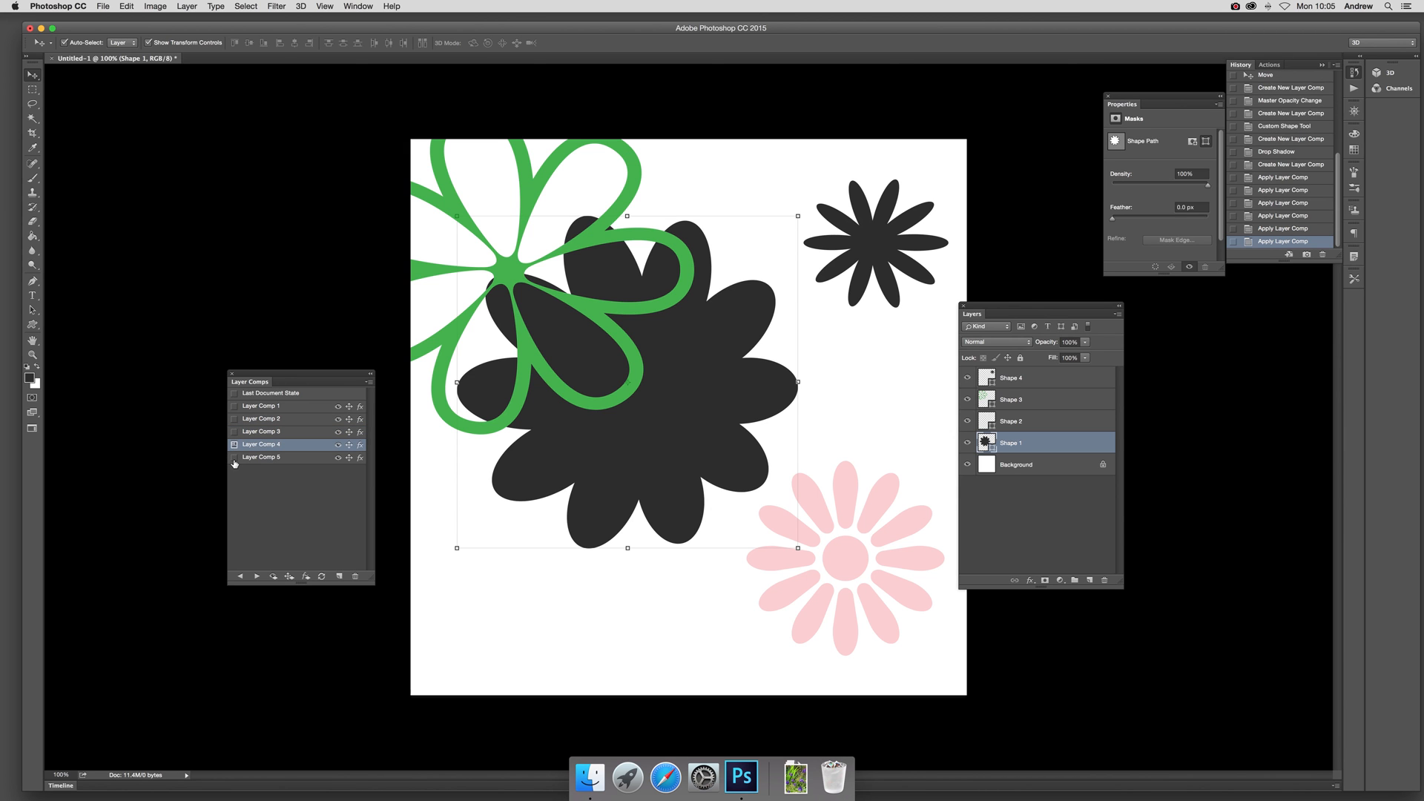
{"action": "left_click", "coordinate": [261, 455]}
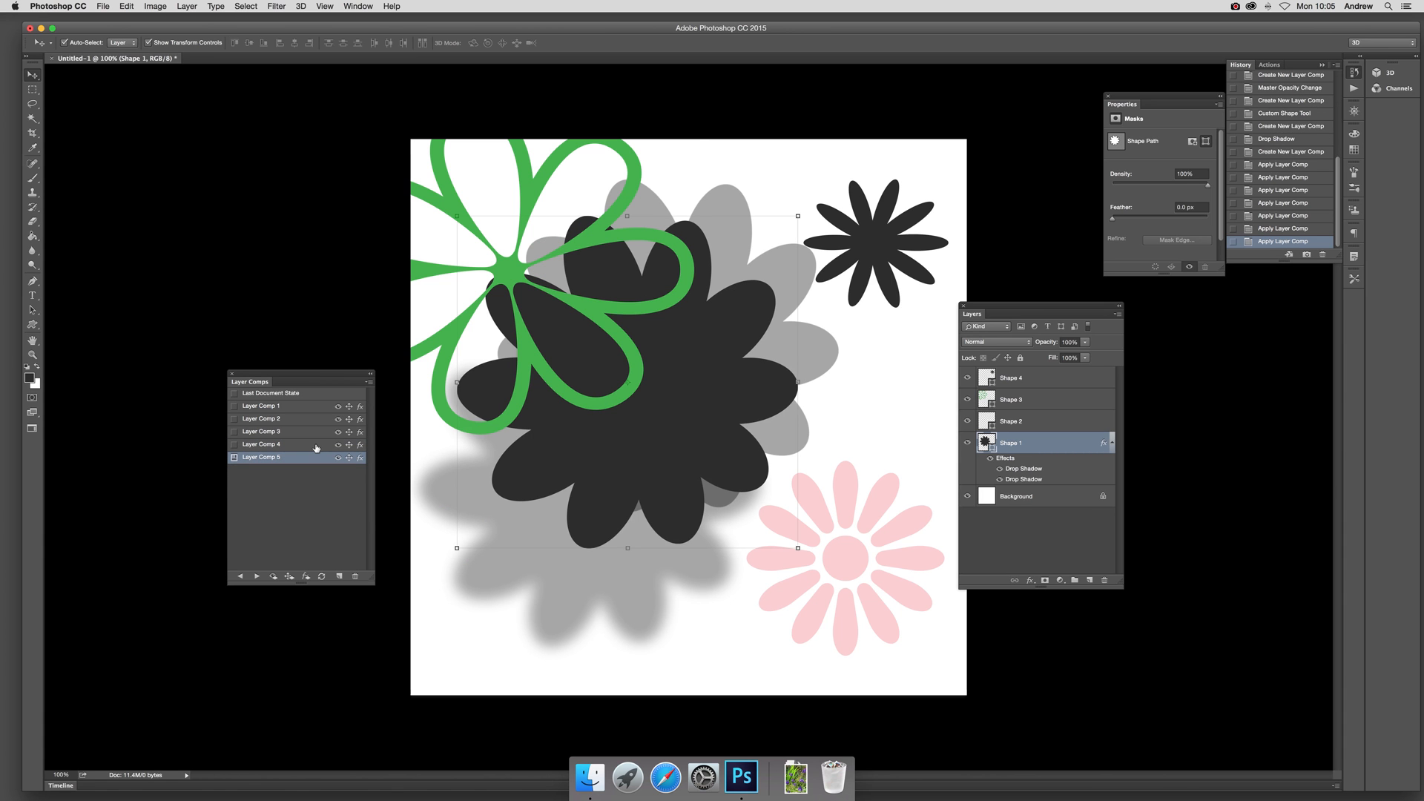
{"action": "mouse_move", "coordinate": [292, 414]}
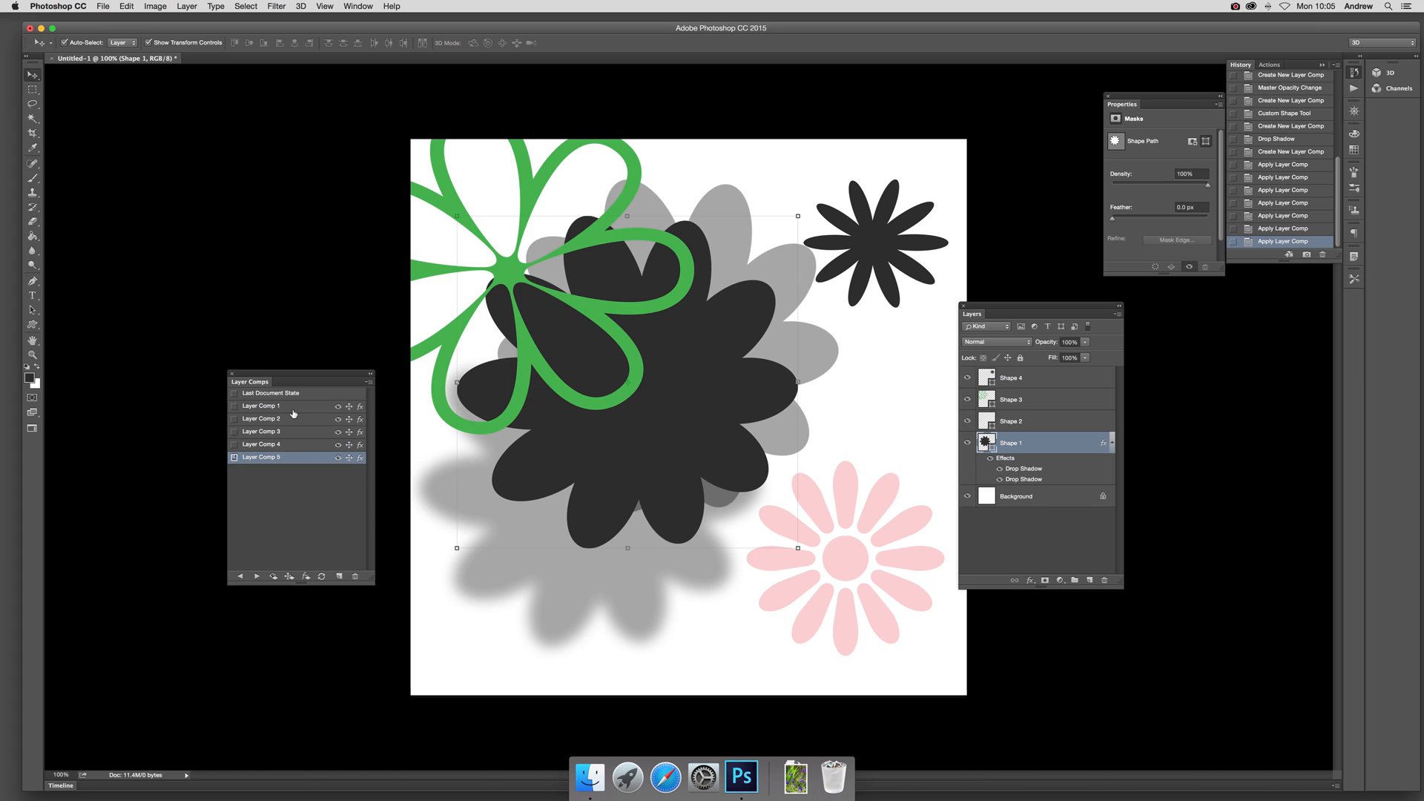
{"action": "mouse_move", "coordinate": [256, 576]}
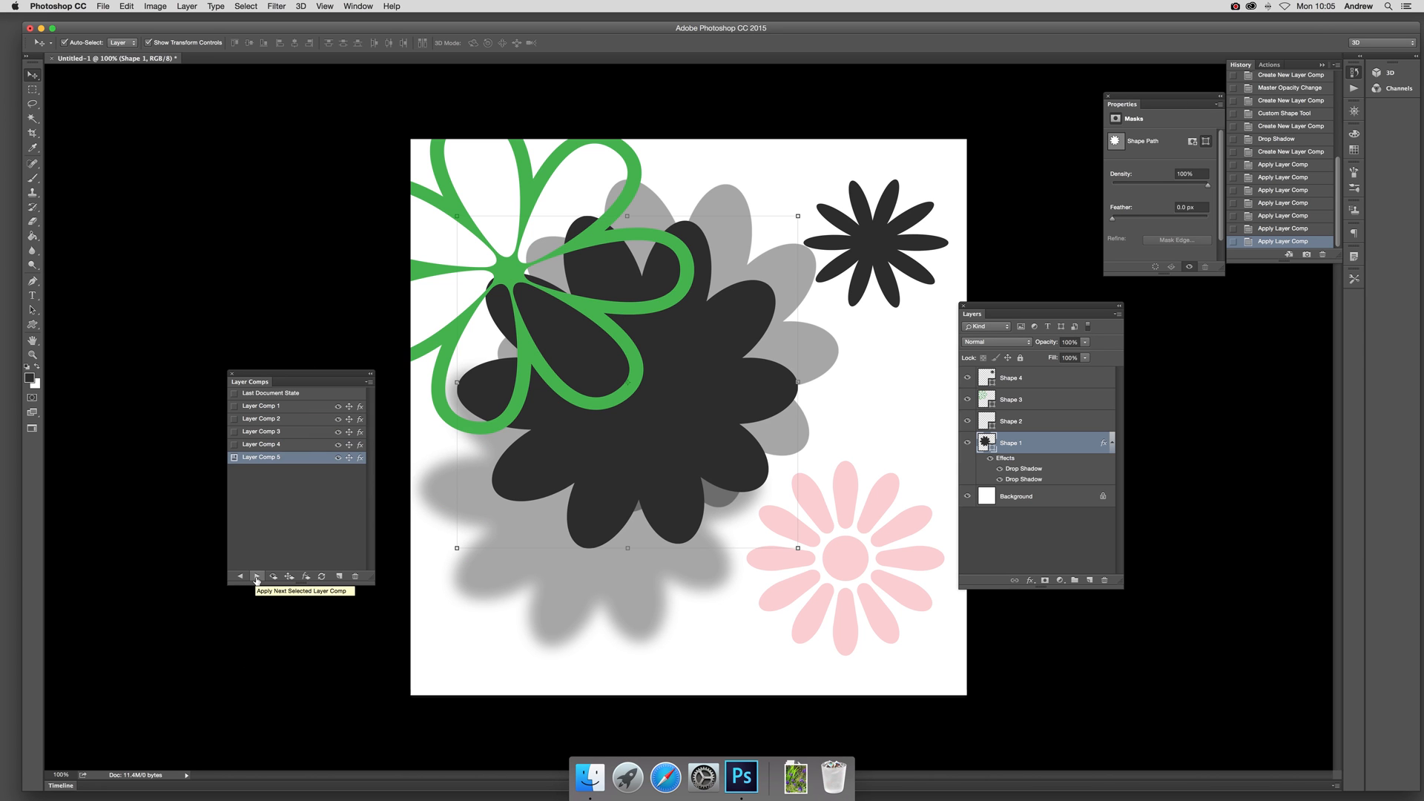
Step back and forth through the comps with the Previous/Next arrows, finishing on Layer Comp 5.
{"action": "left_click", "coordinate": [256, 577]}
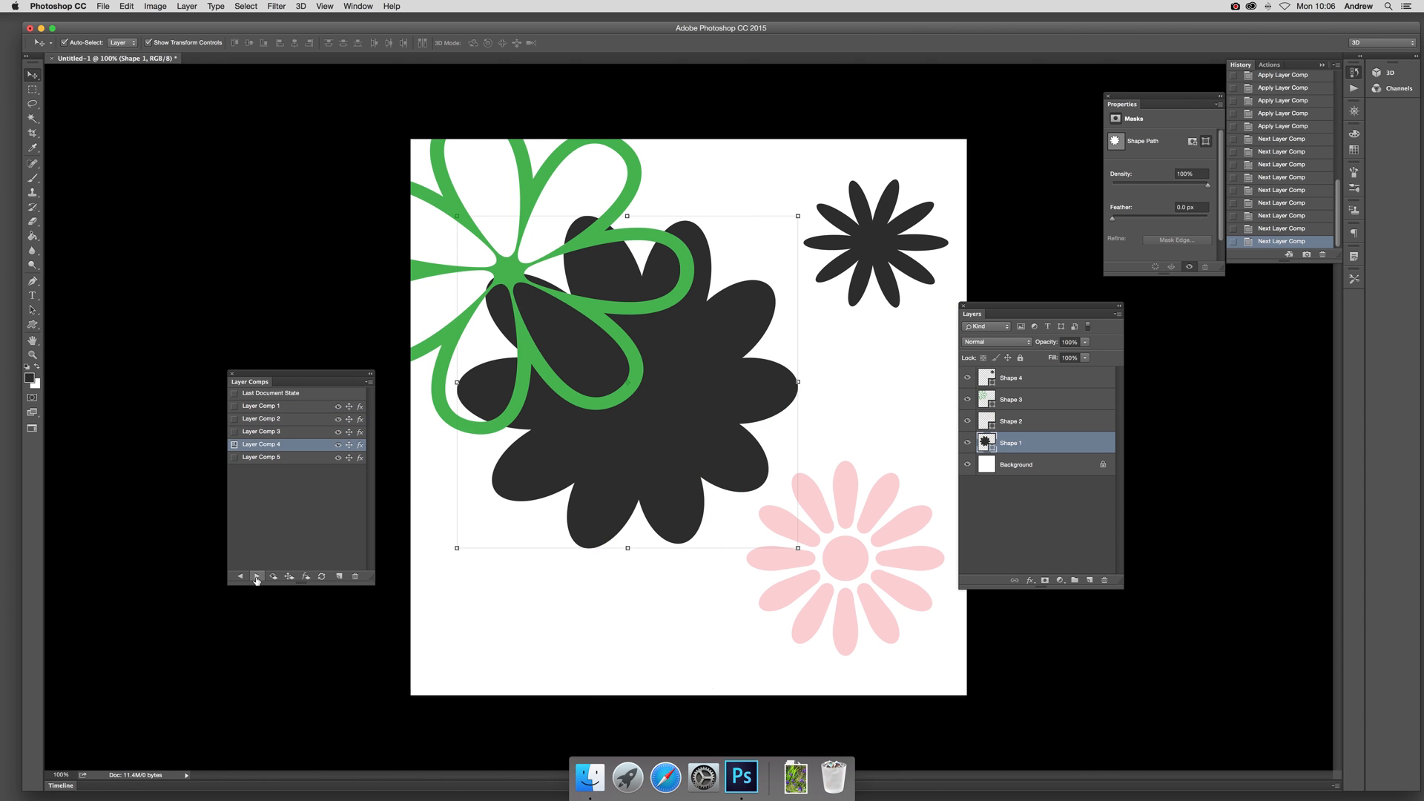
{"action": "left_click", "coordinate": [241, 577]}
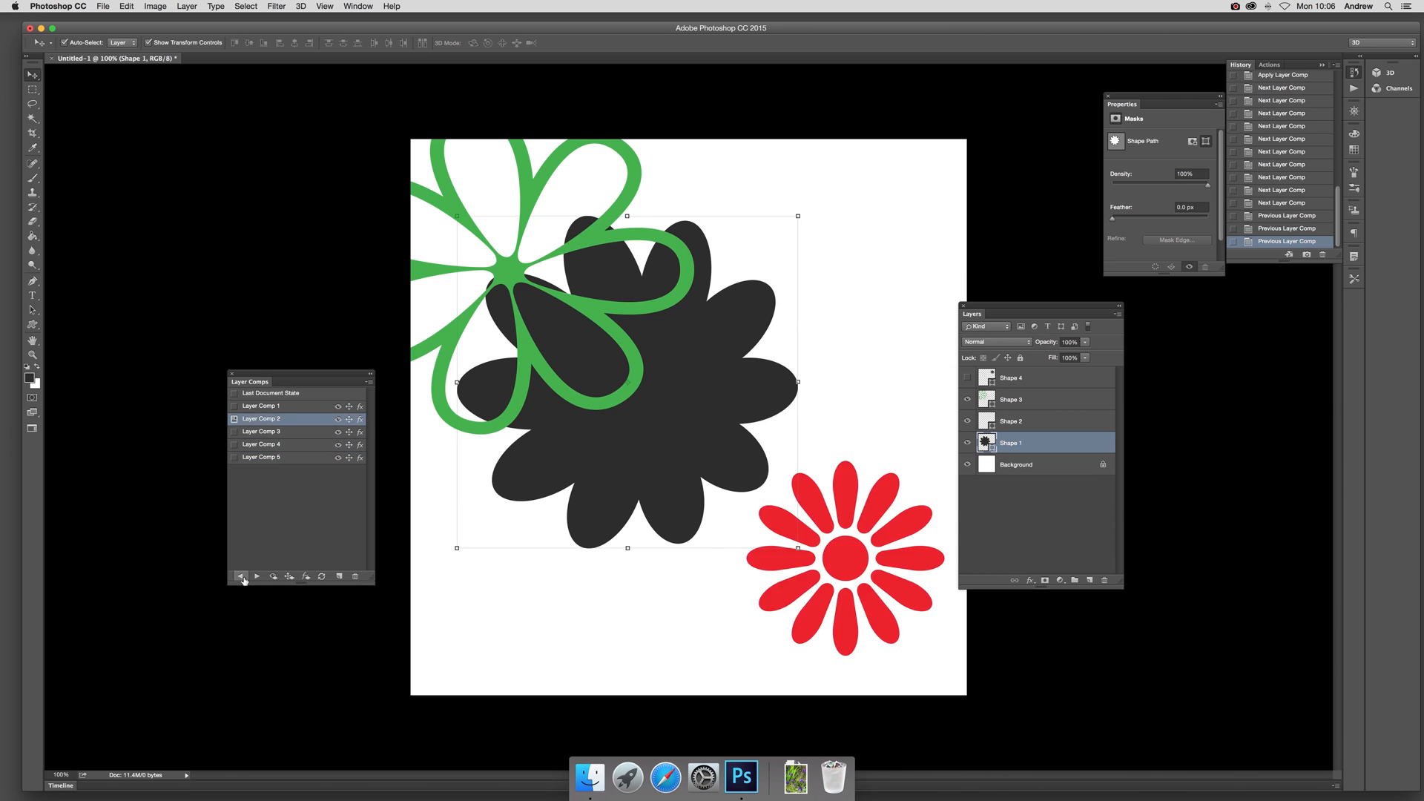
{"action": "left_click", "coordinate": [261, 457]}
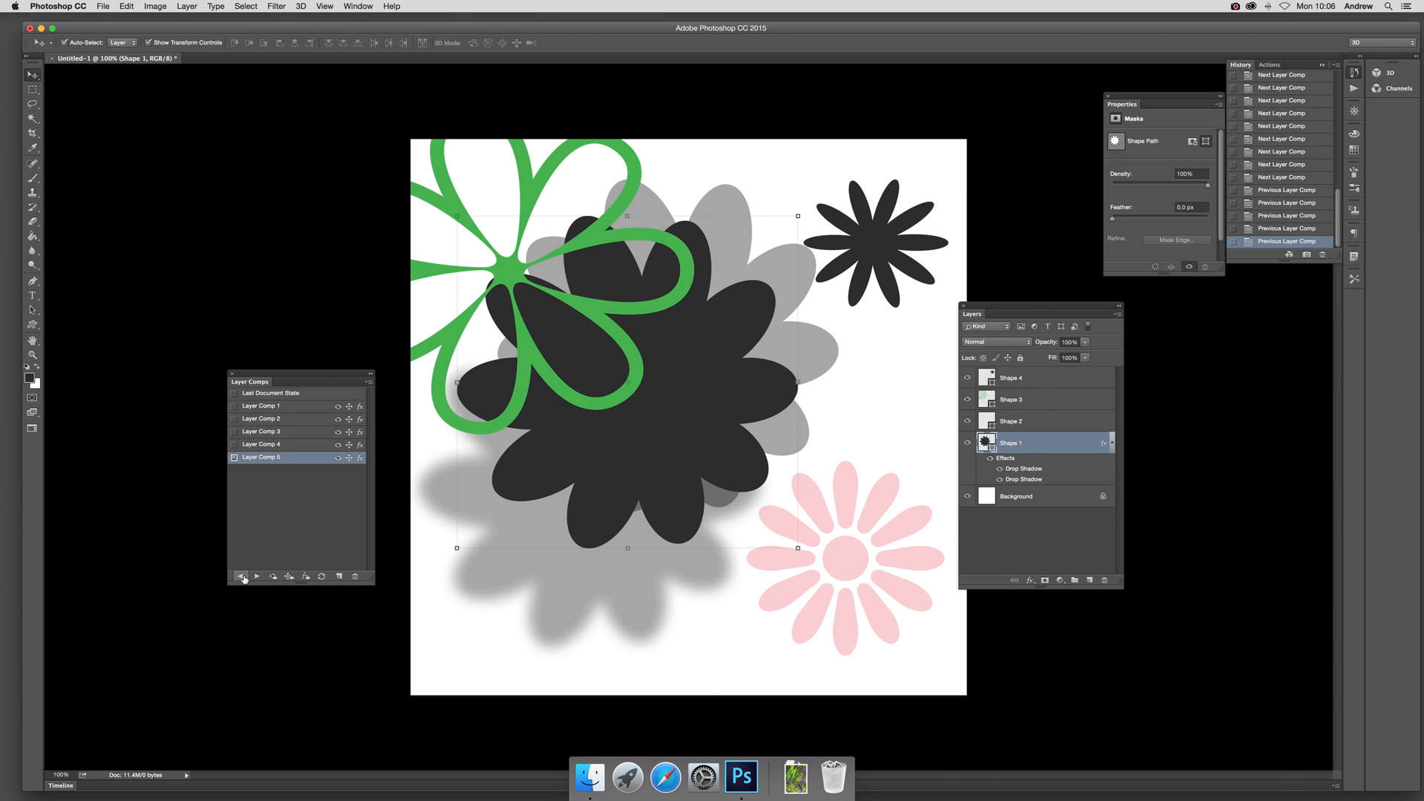
{"action": "left_click", "coordinate": [241, 577]}
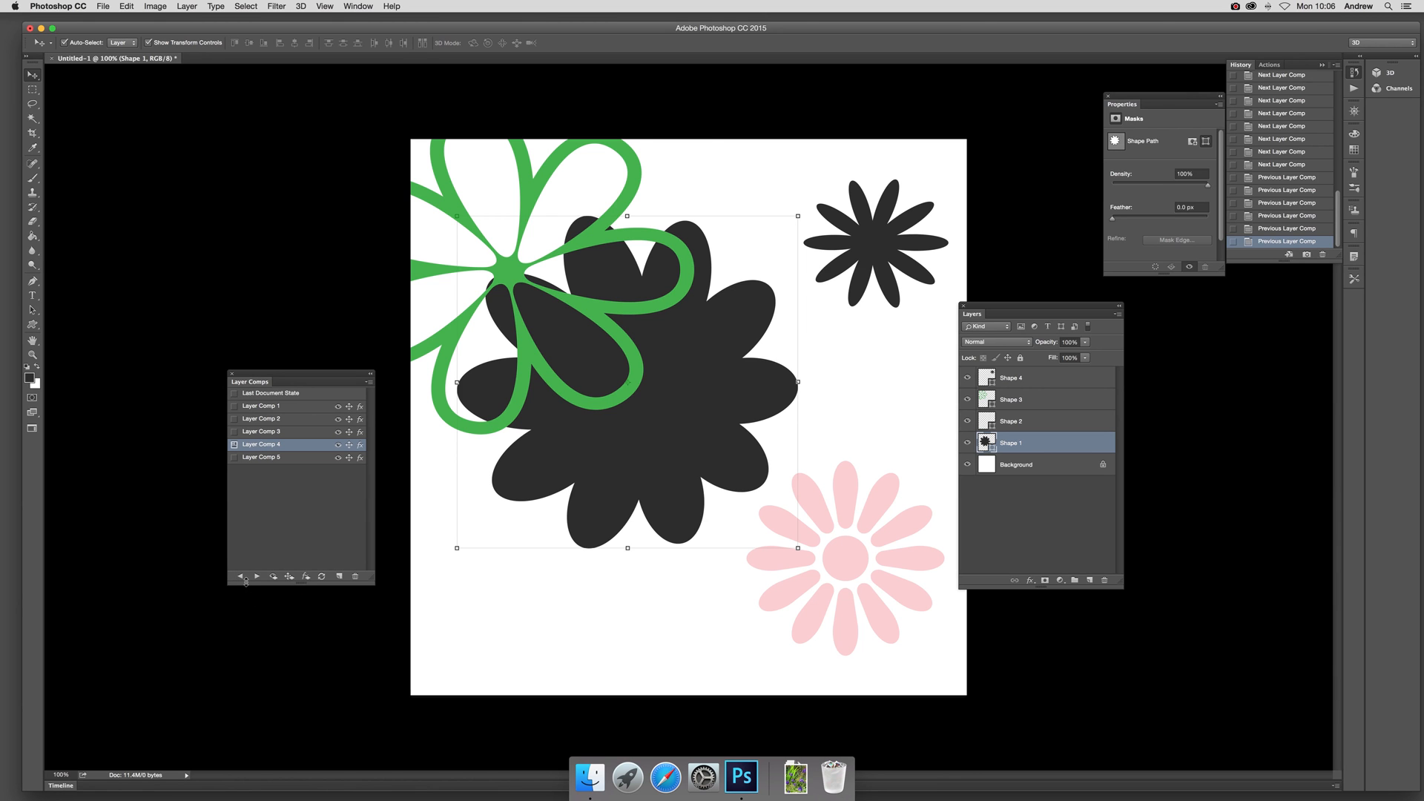
{"action": "mouse_move", "coordinate": [245, 600]}
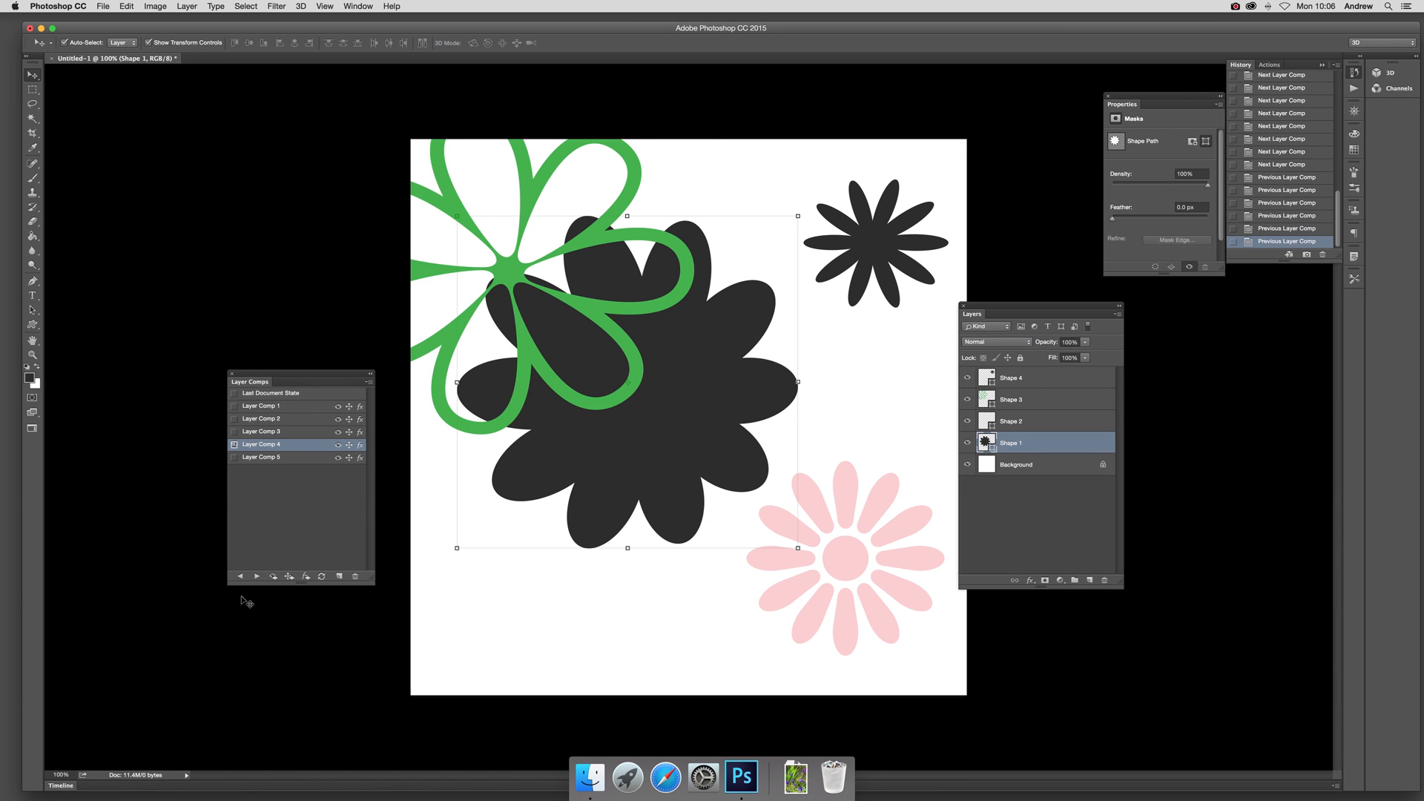
{"action": "left_click", "coordinate": [240, 577]}
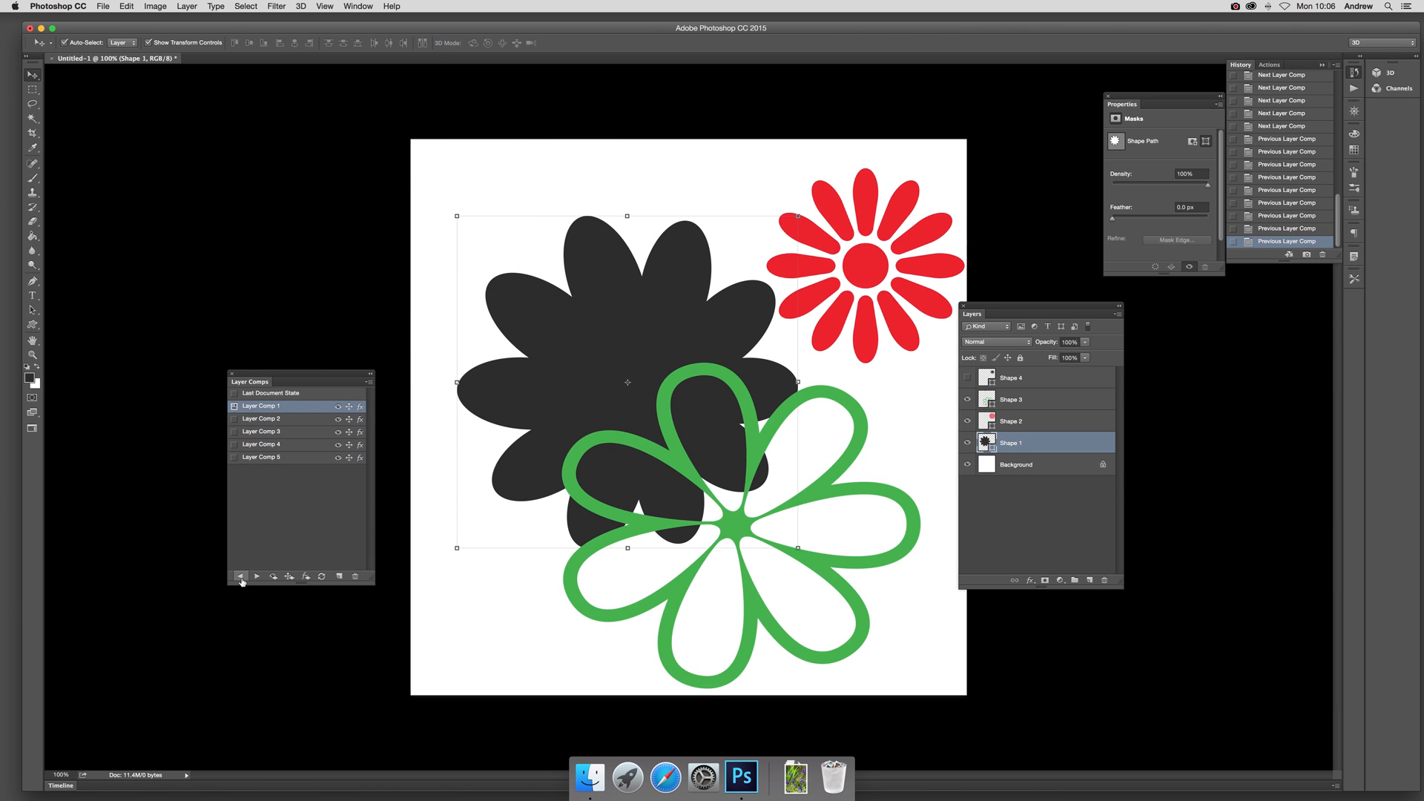
{"action": "left_click", "coordinate": [261, 456]}
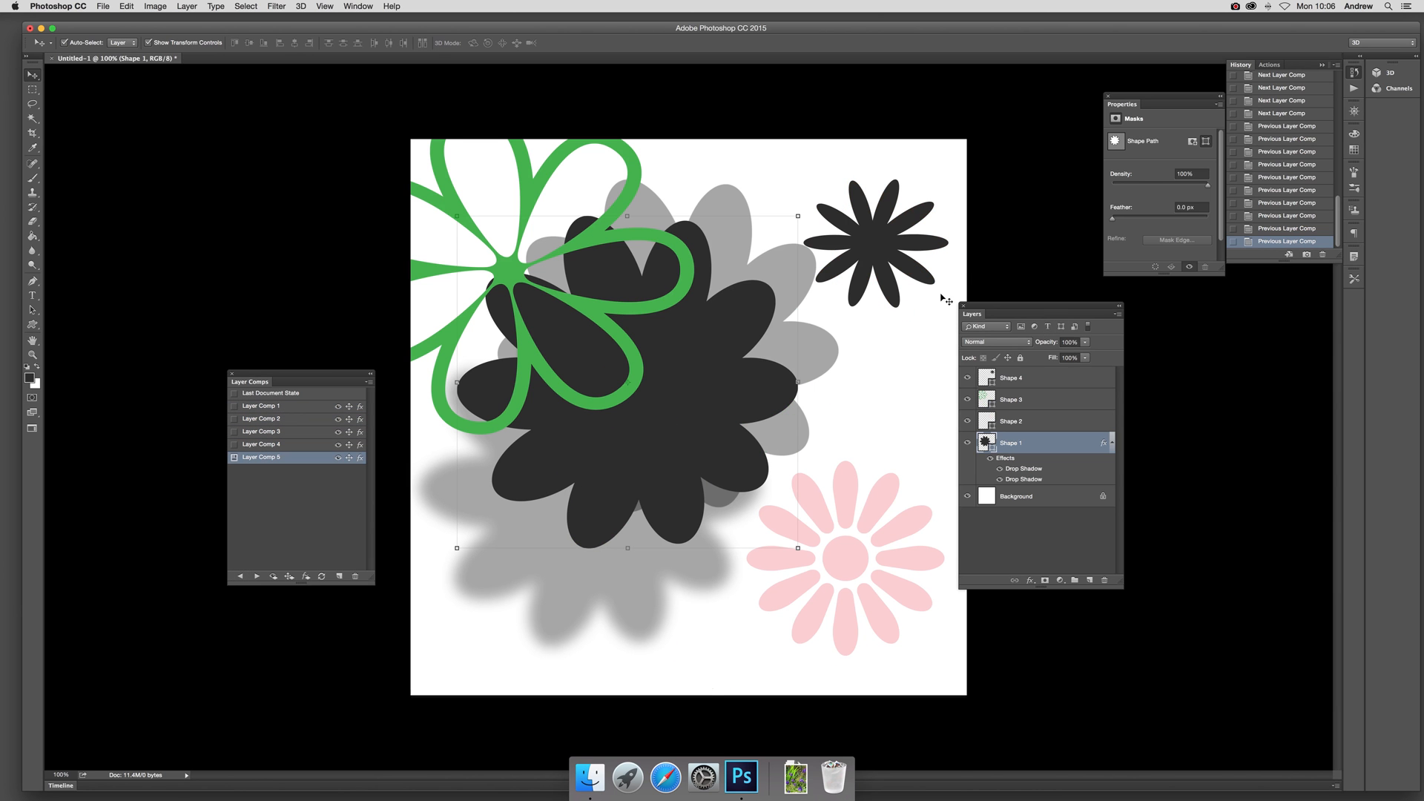
Move the small black flower to the canvas bottom and update Layer Comp 5 with that layout.
{"action": "left_click", "coordinate": [1026, 376]}
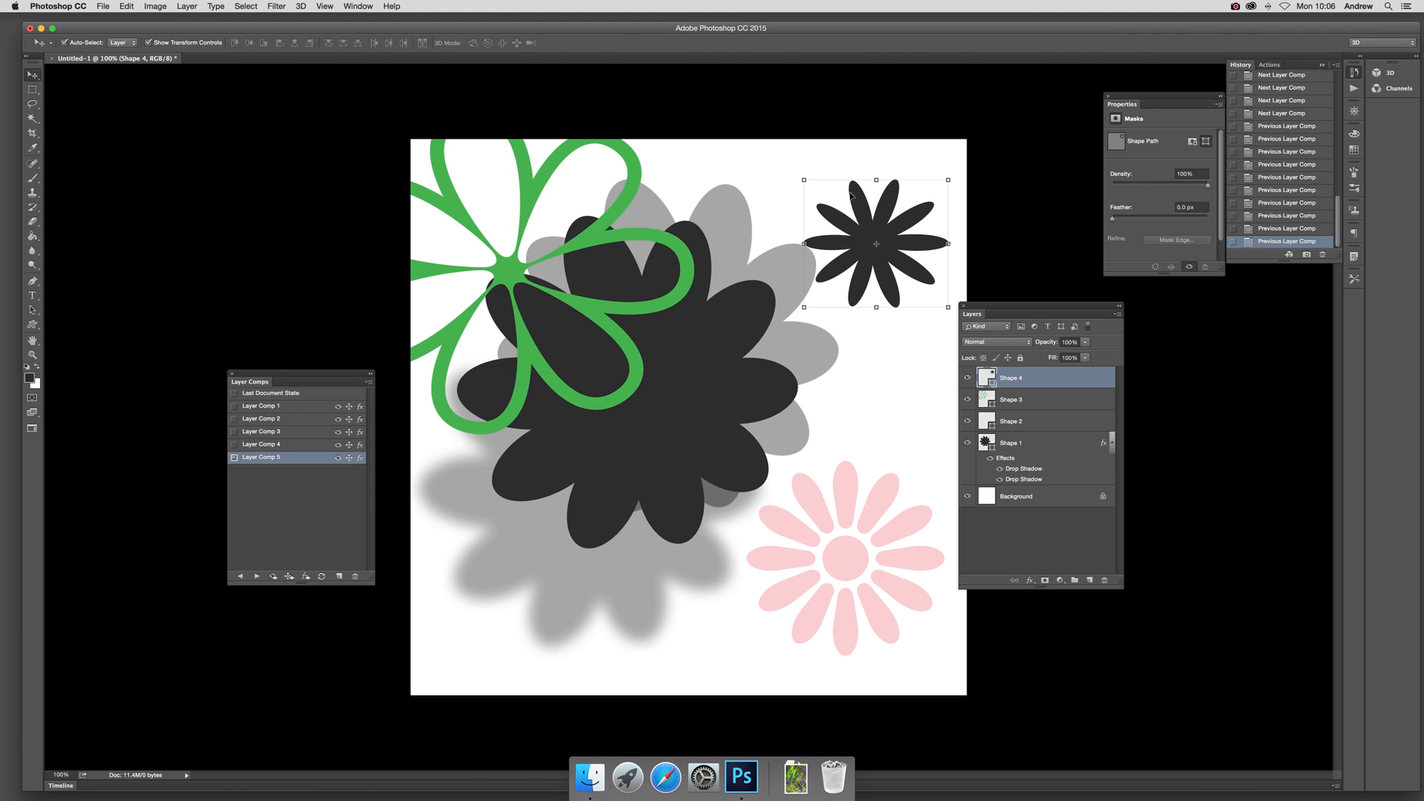
{"action": "mouse_move", "coordinate": [886, 222]}
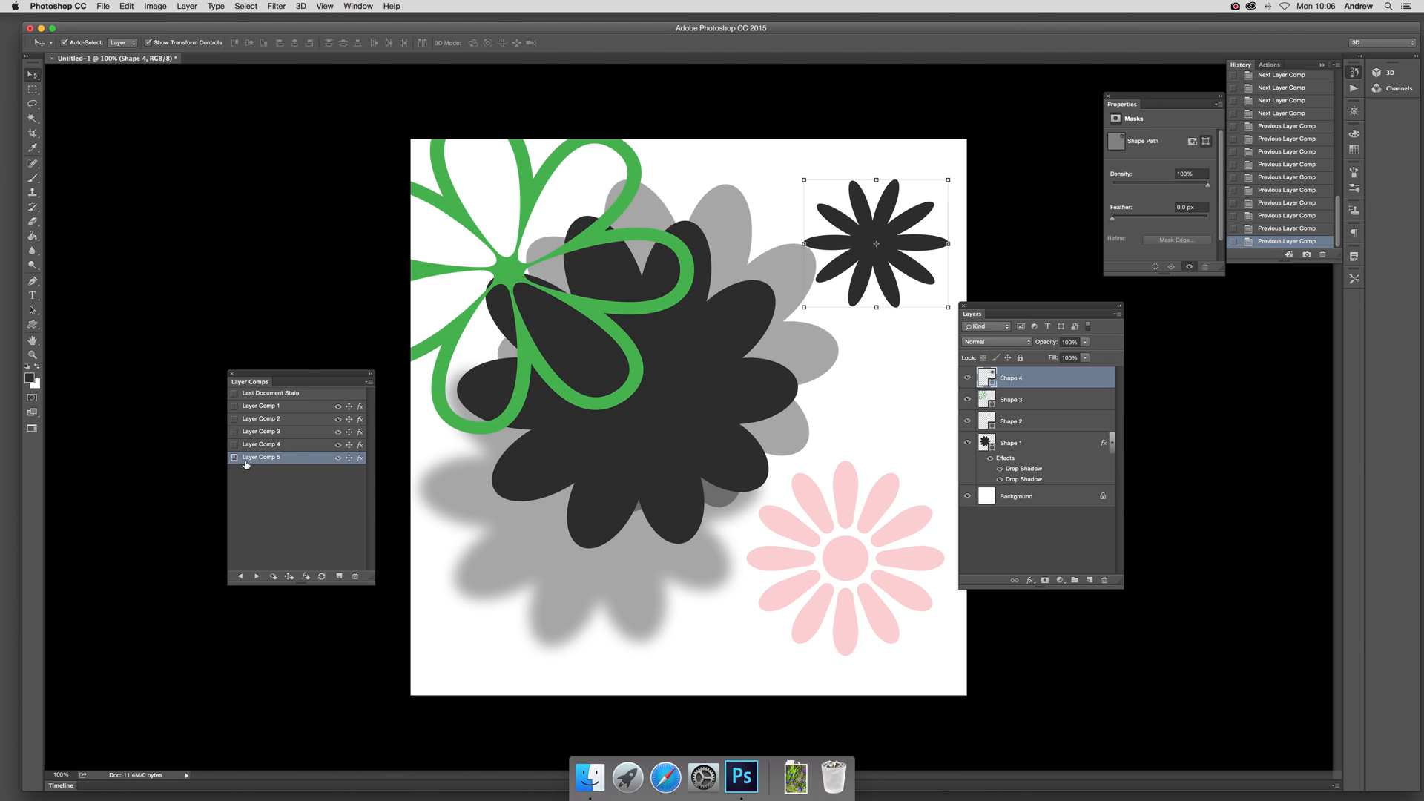
{"action": "mouse_move", "coordinate": [254, 464]}
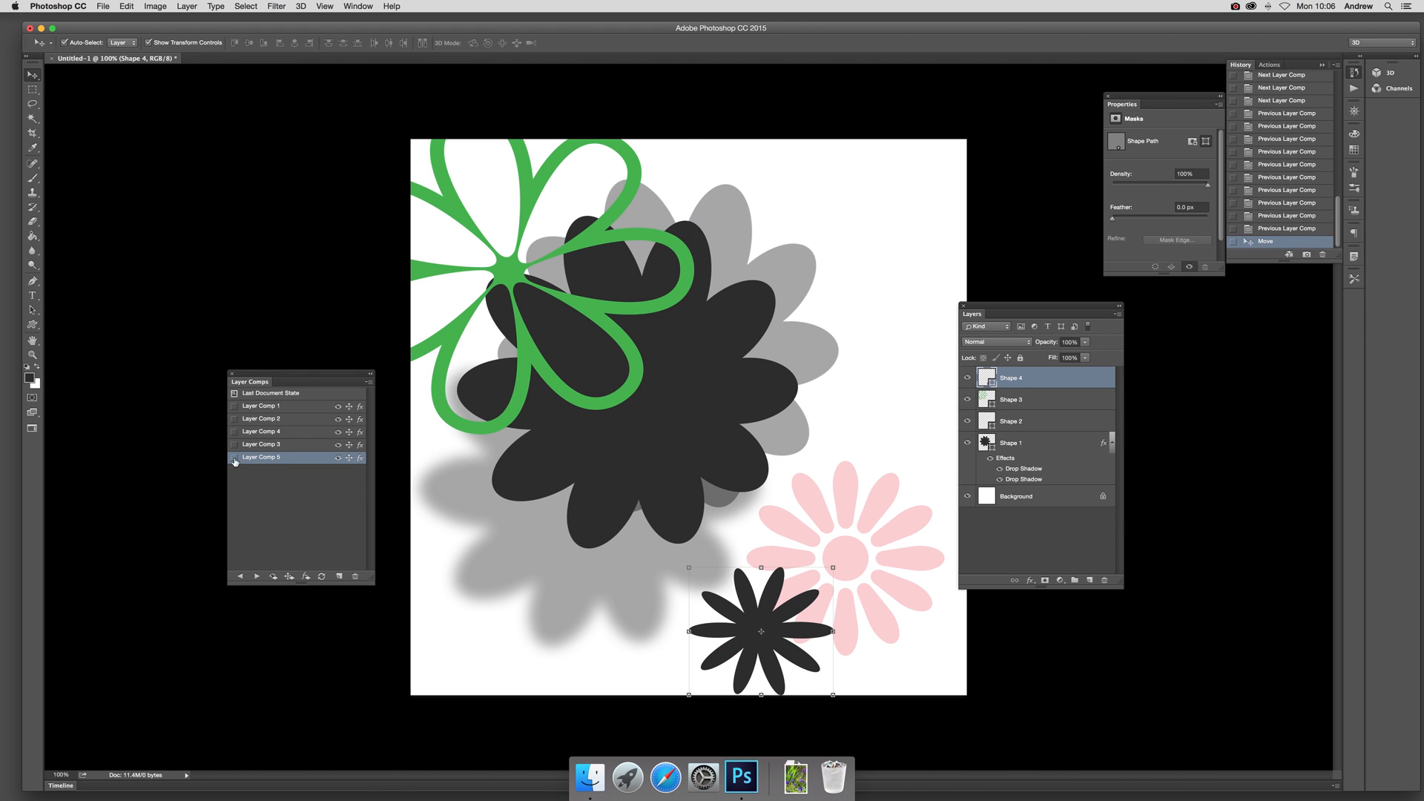
{"action": "left_click", "coordinate": [369, 374]}
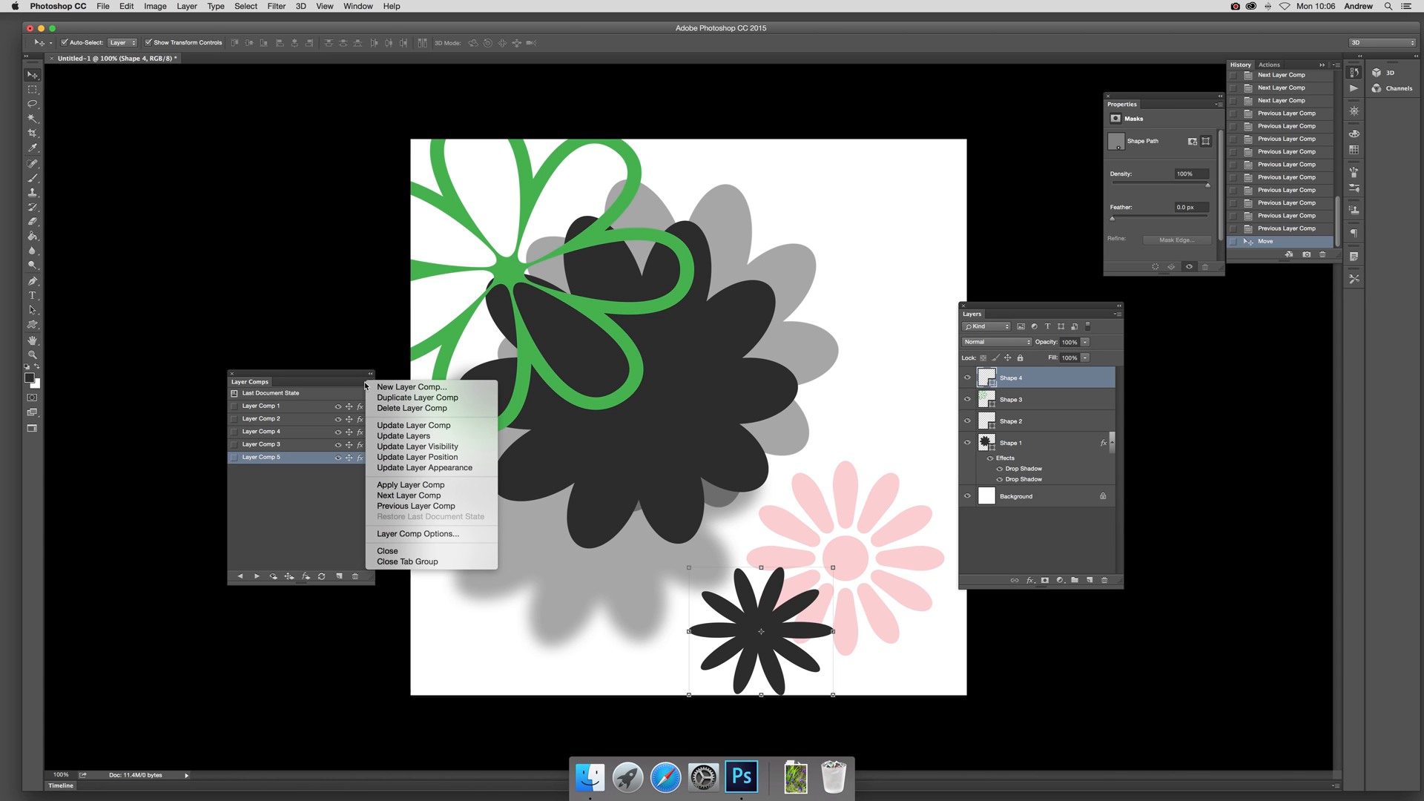
{"action": "mouse_move", "coordinate": [414, 425]}
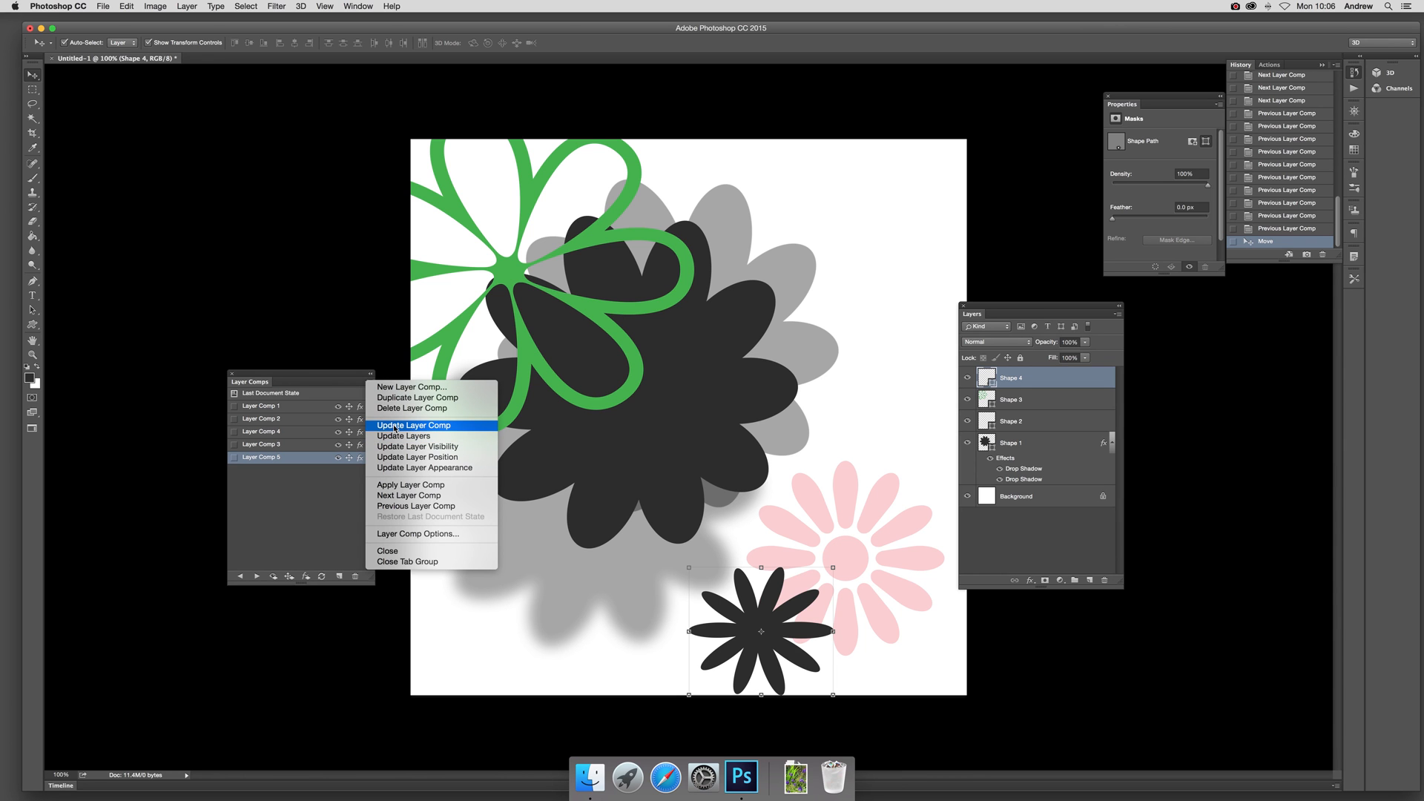
{"action": "left_click", "coordinate": [414, 425]}
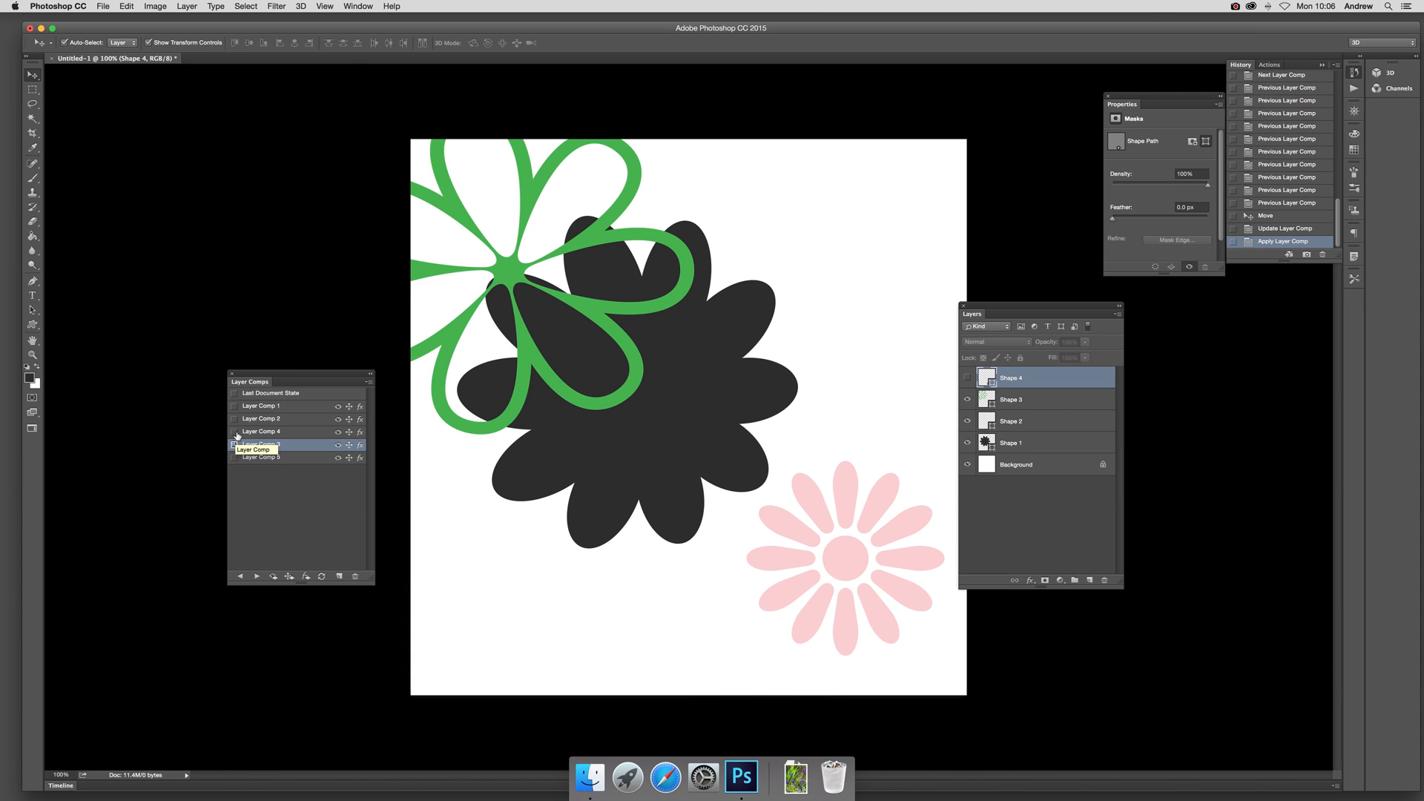
Apply Layer Comps 4, 3 and 5 to verify the updated flower position.
{"action": "left_click", "coordinate": [263, 432]}
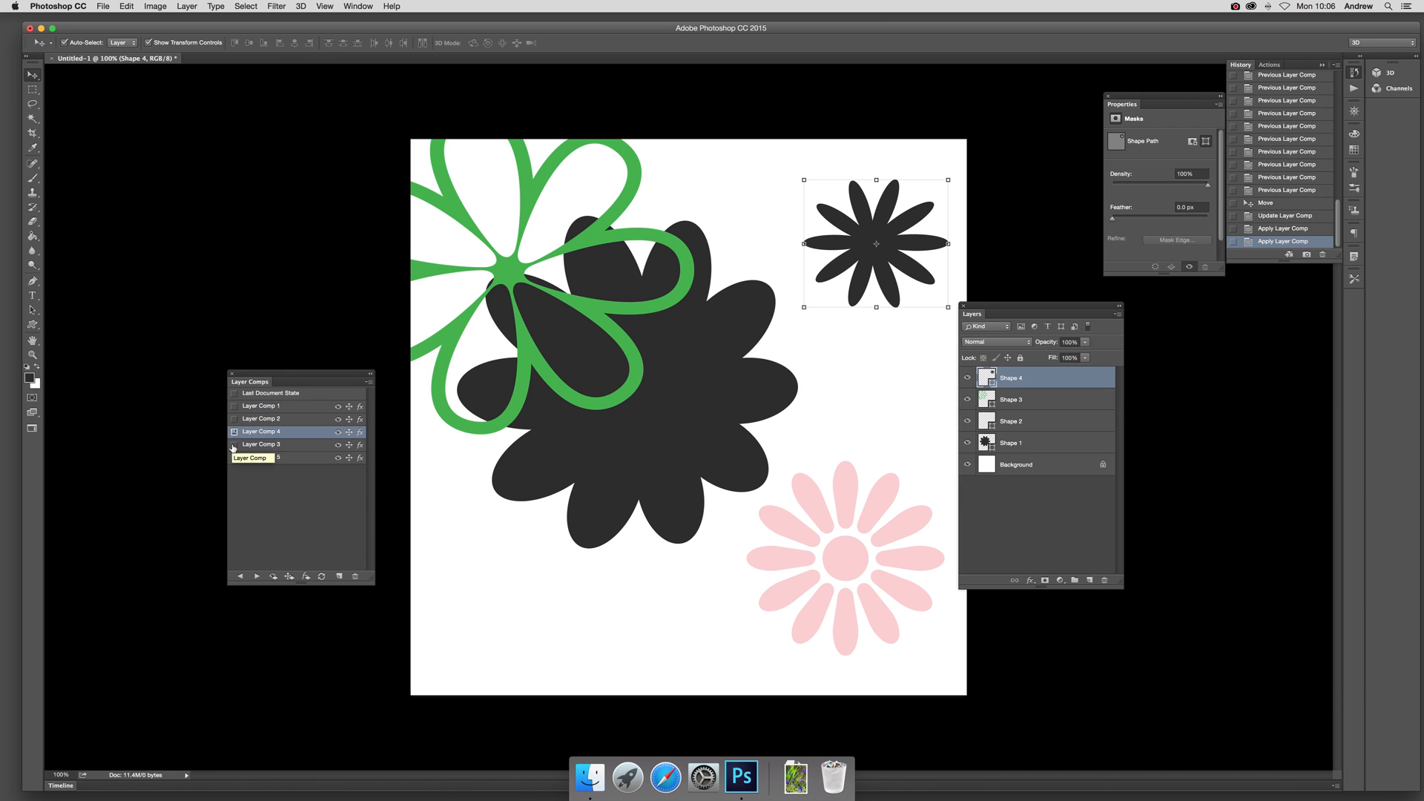
{"action": "left_click", "coordinate": [261, 443]}
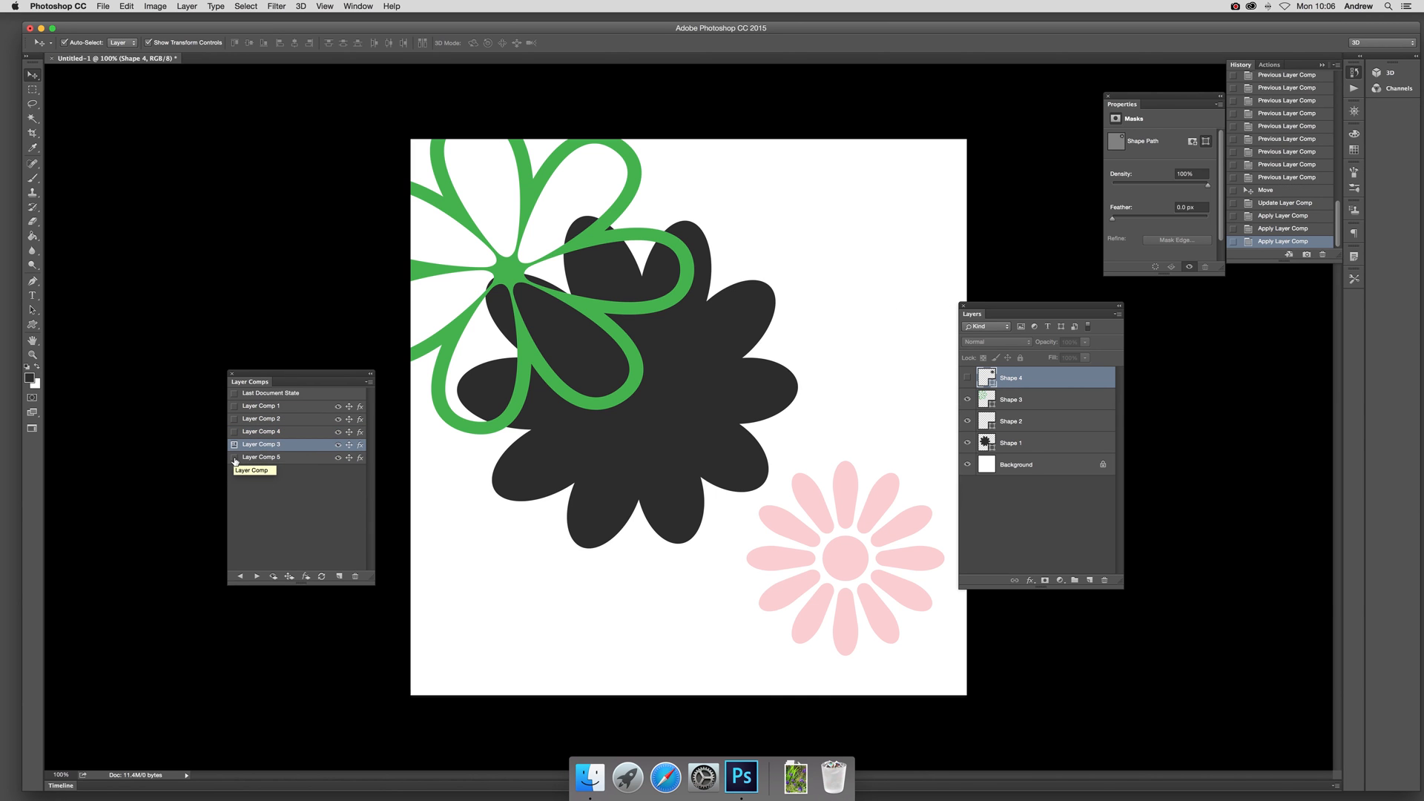
{"action": "left_click", "coordinate": [261, 457]}
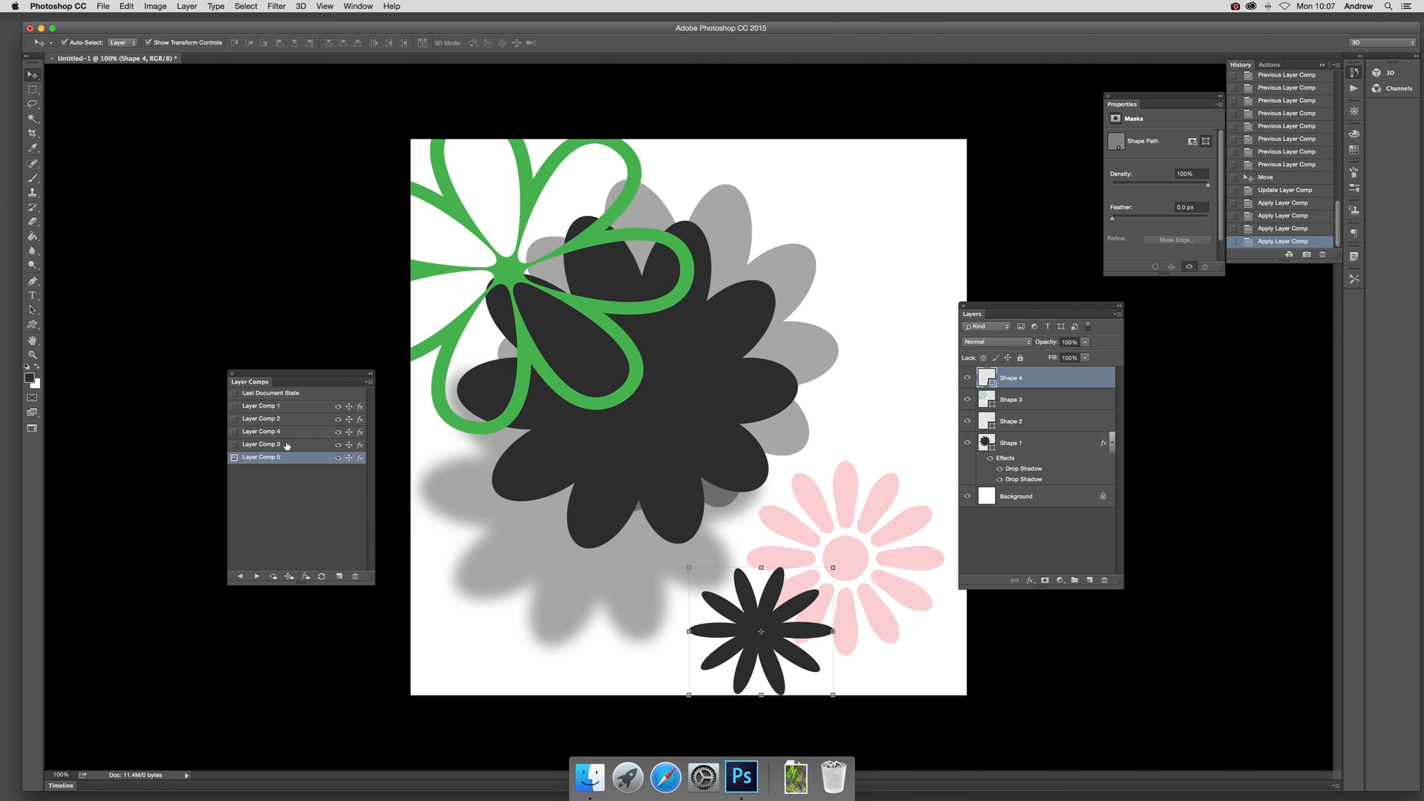
Shift the small black flower to the bottom-left corner and update Layer Comp 5 again.
{"action": "left_click", "coordinate": [234, 457]}
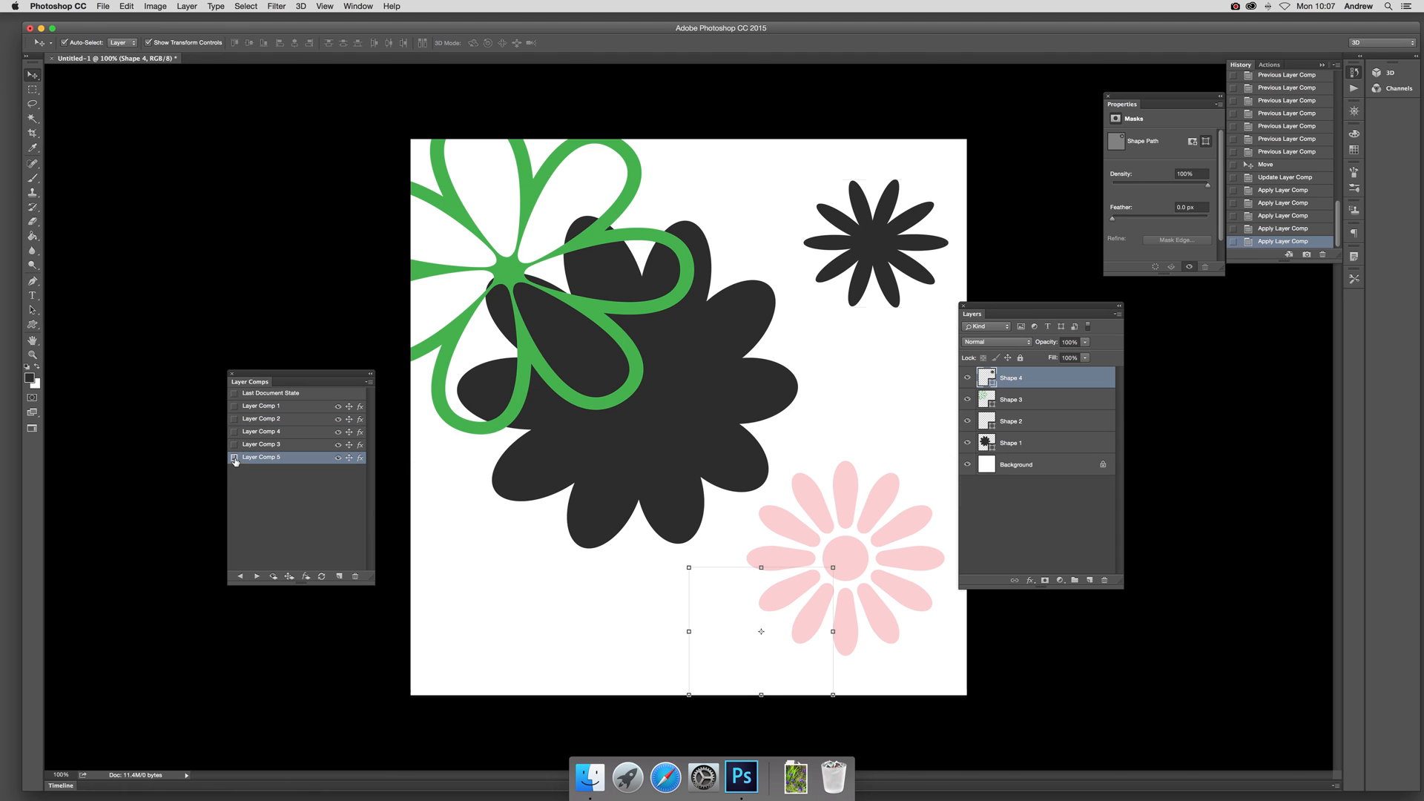
{"action": "left_click", "coordinate": [234, 456]}
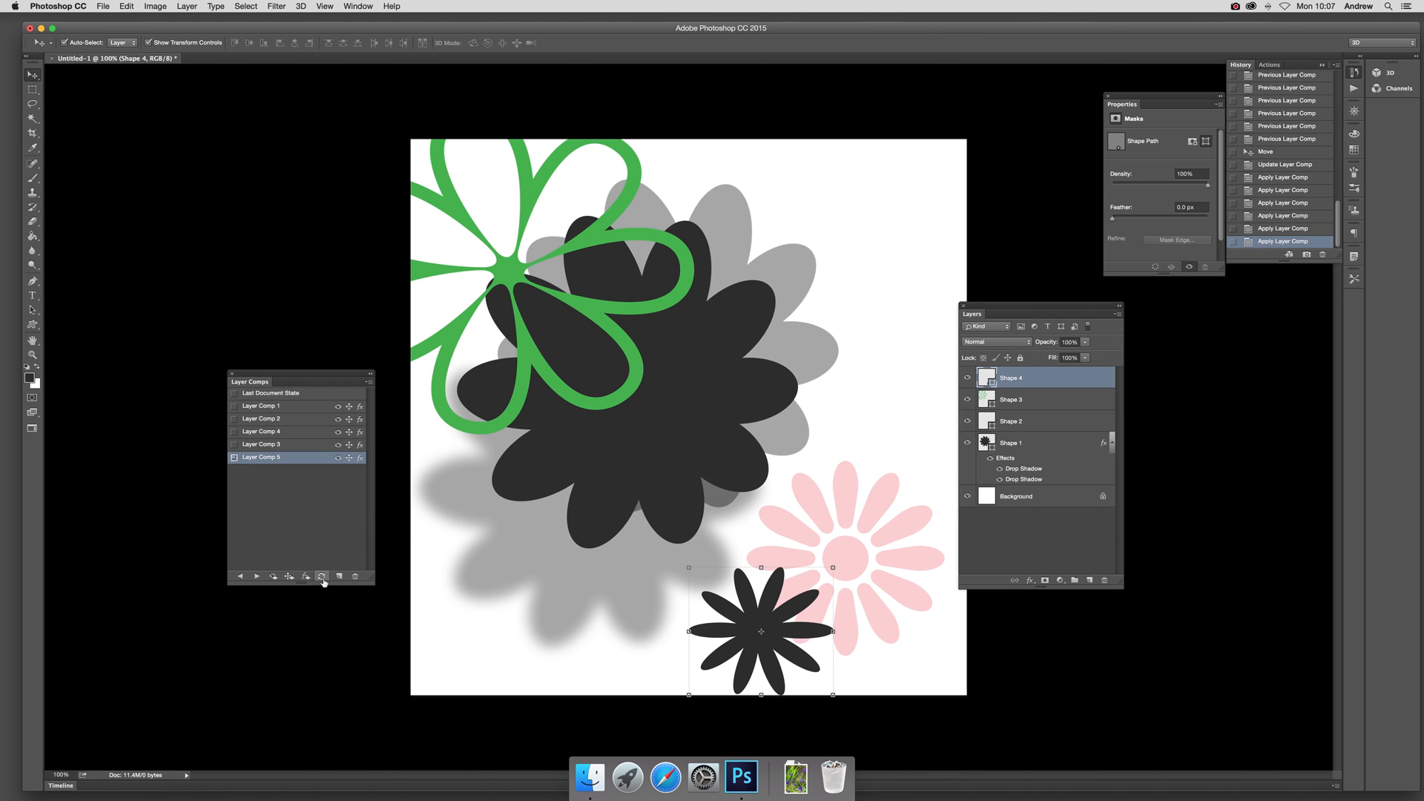
{"action": "mouse_move", "coordinate": [390, 577]}
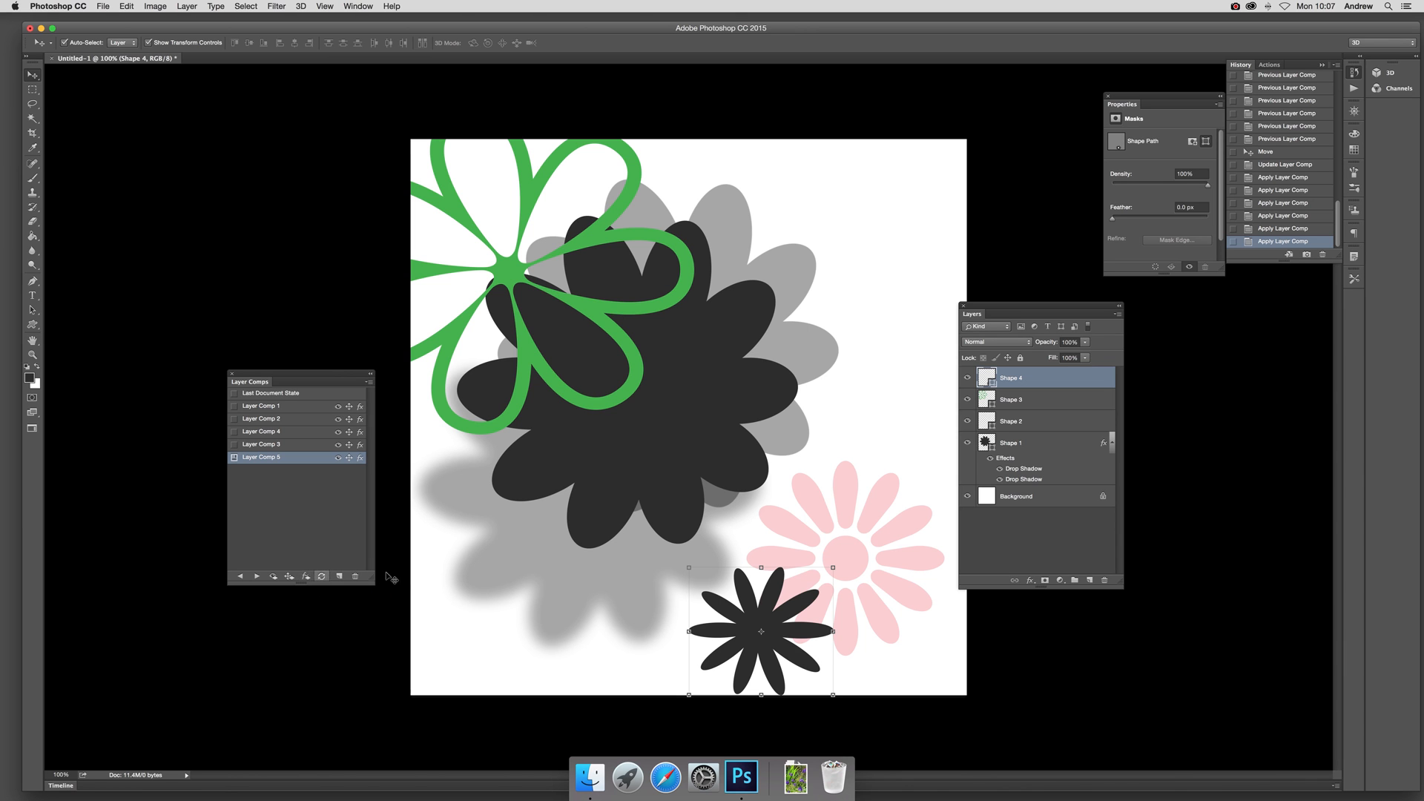
{"action": "mouse_move", "coordinate": [278, 575]}
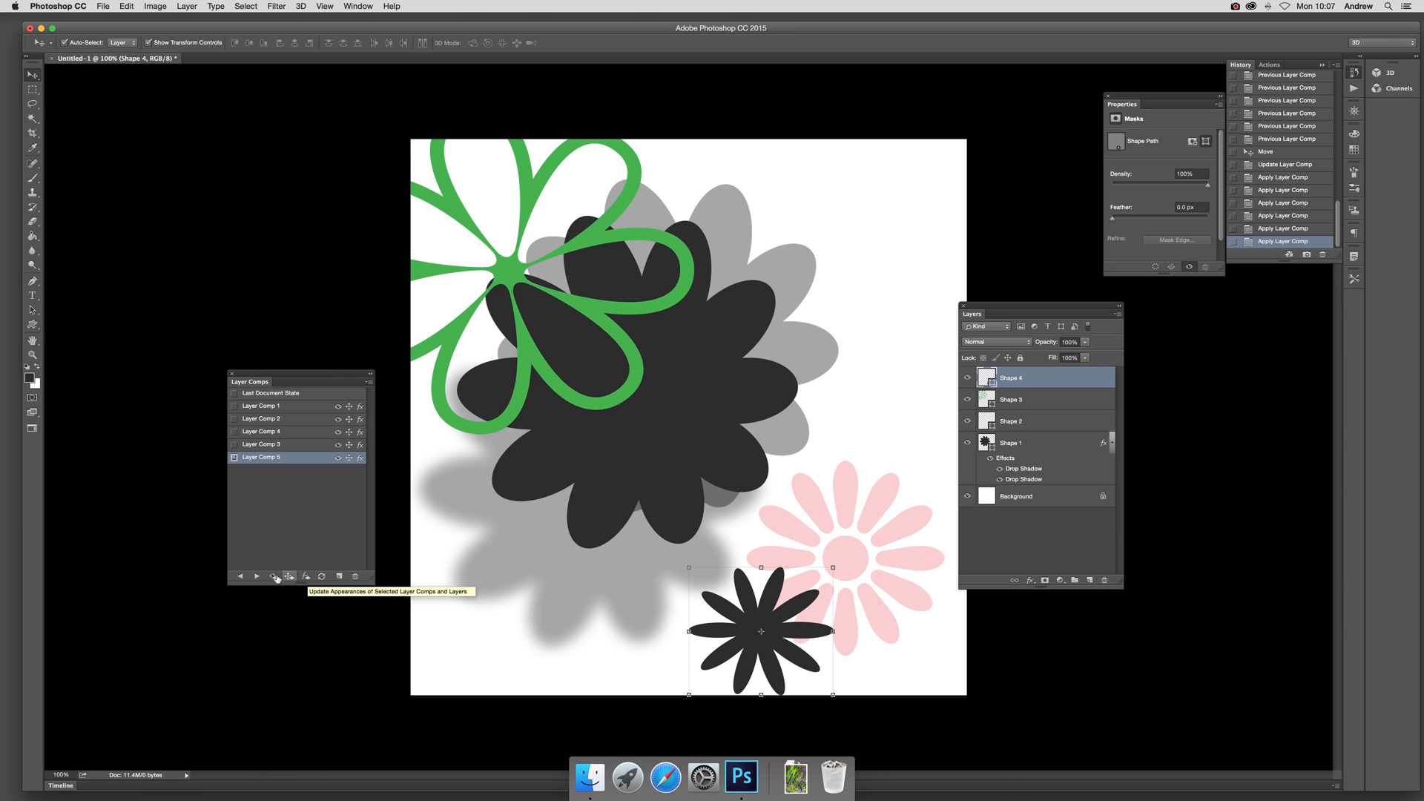
{"action": "mouse_move", "coordinate": [289, 577]}
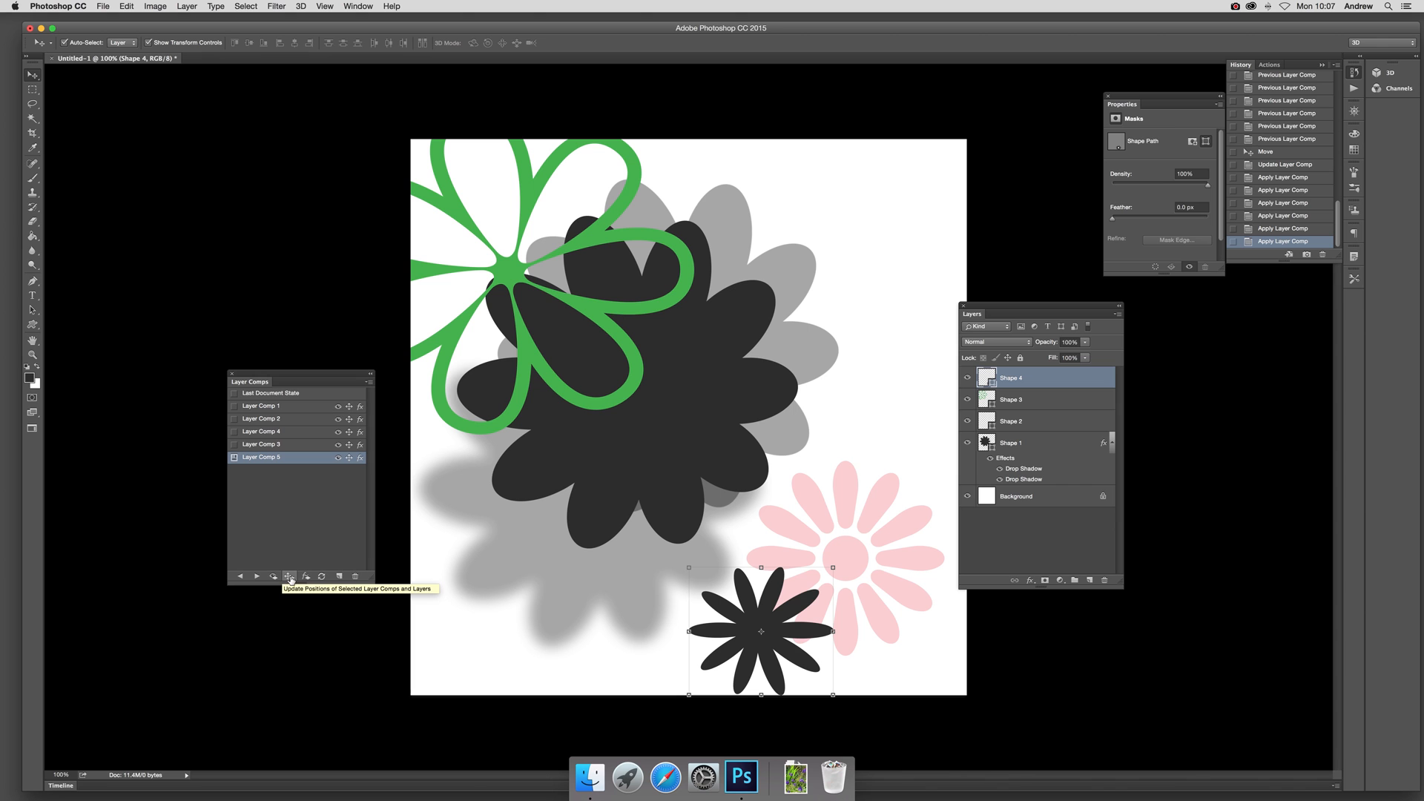
{"action": "mouse_move", "coordinate": [305, 577]}
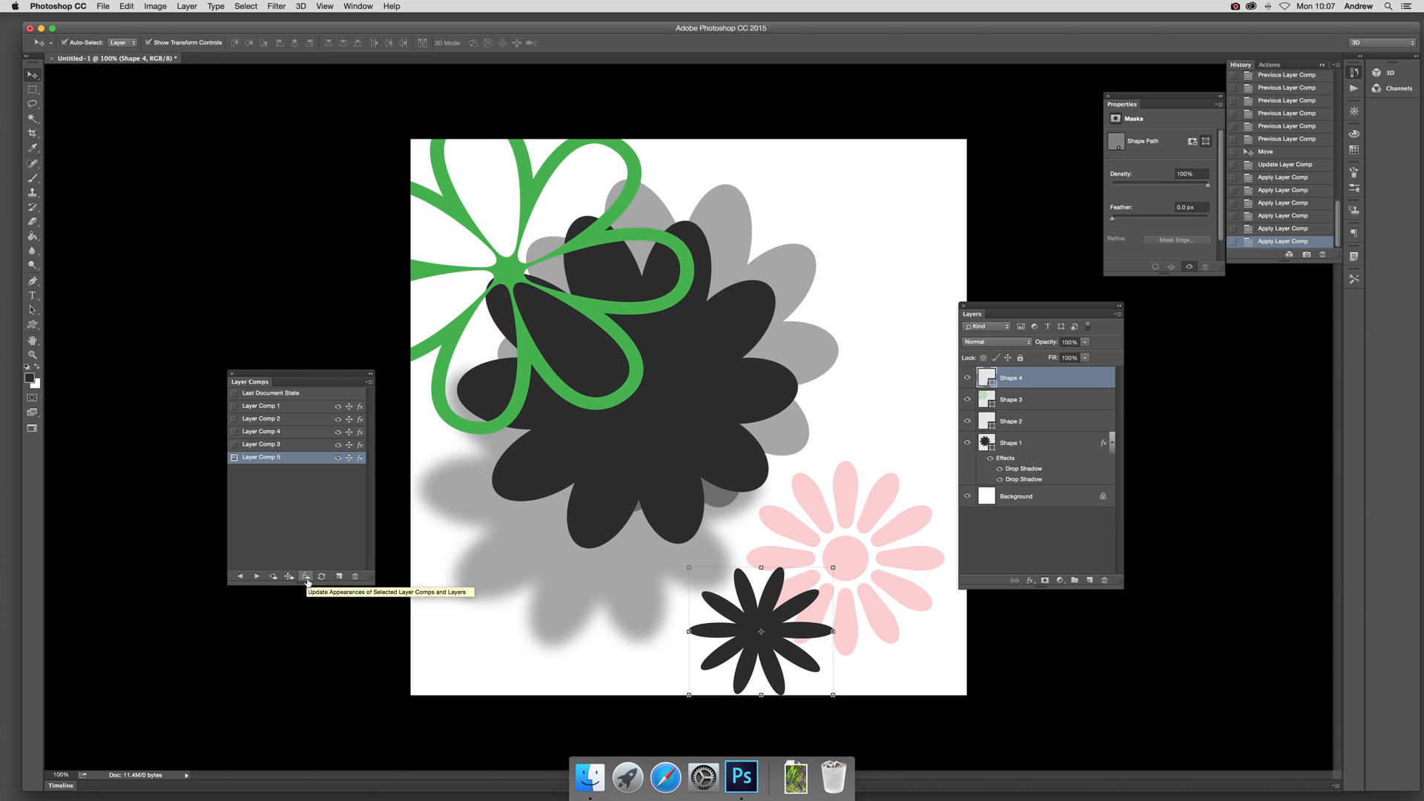
{"action": "mouse_move", "coordinate": [290, 577]}
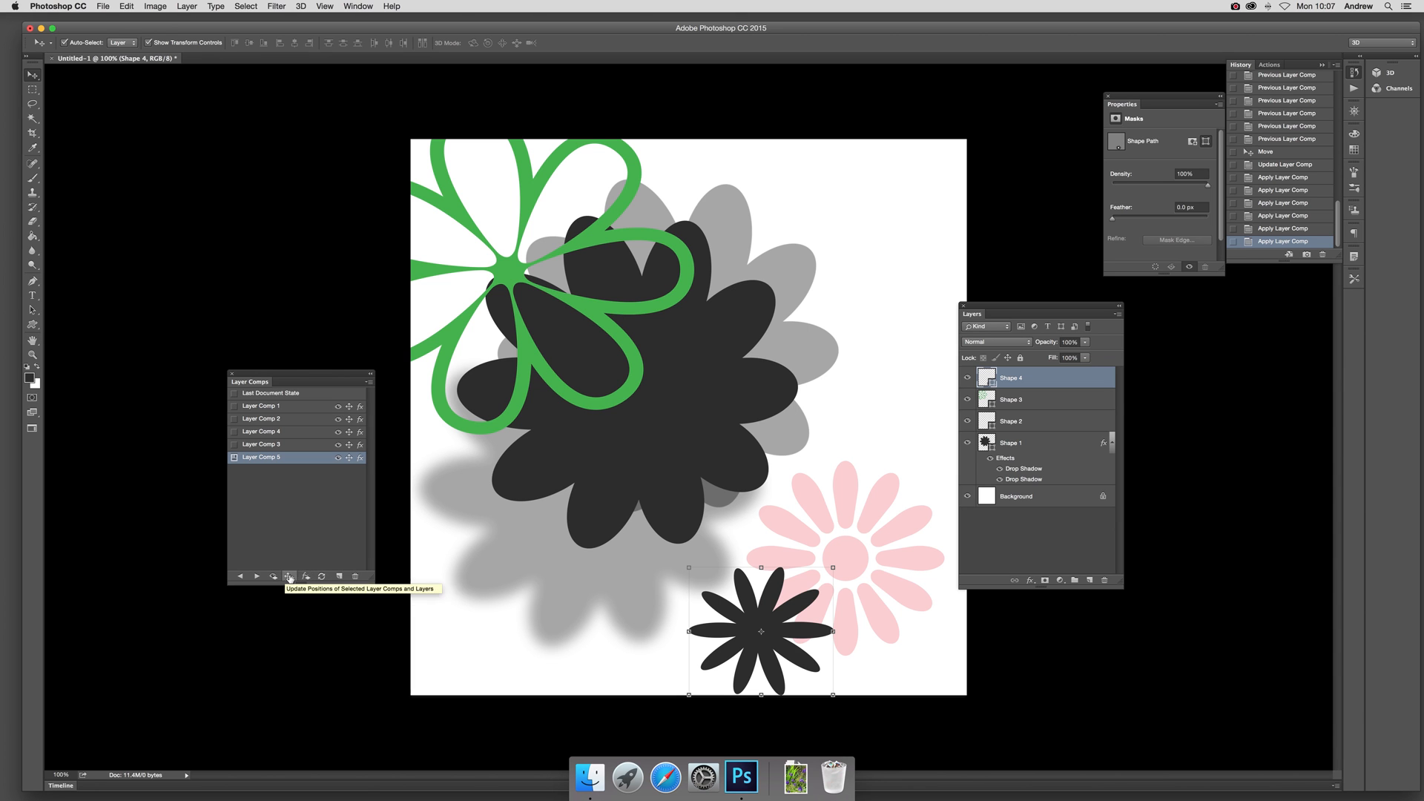
{"action": "mouse_move", "coordinate": [345, 427]}
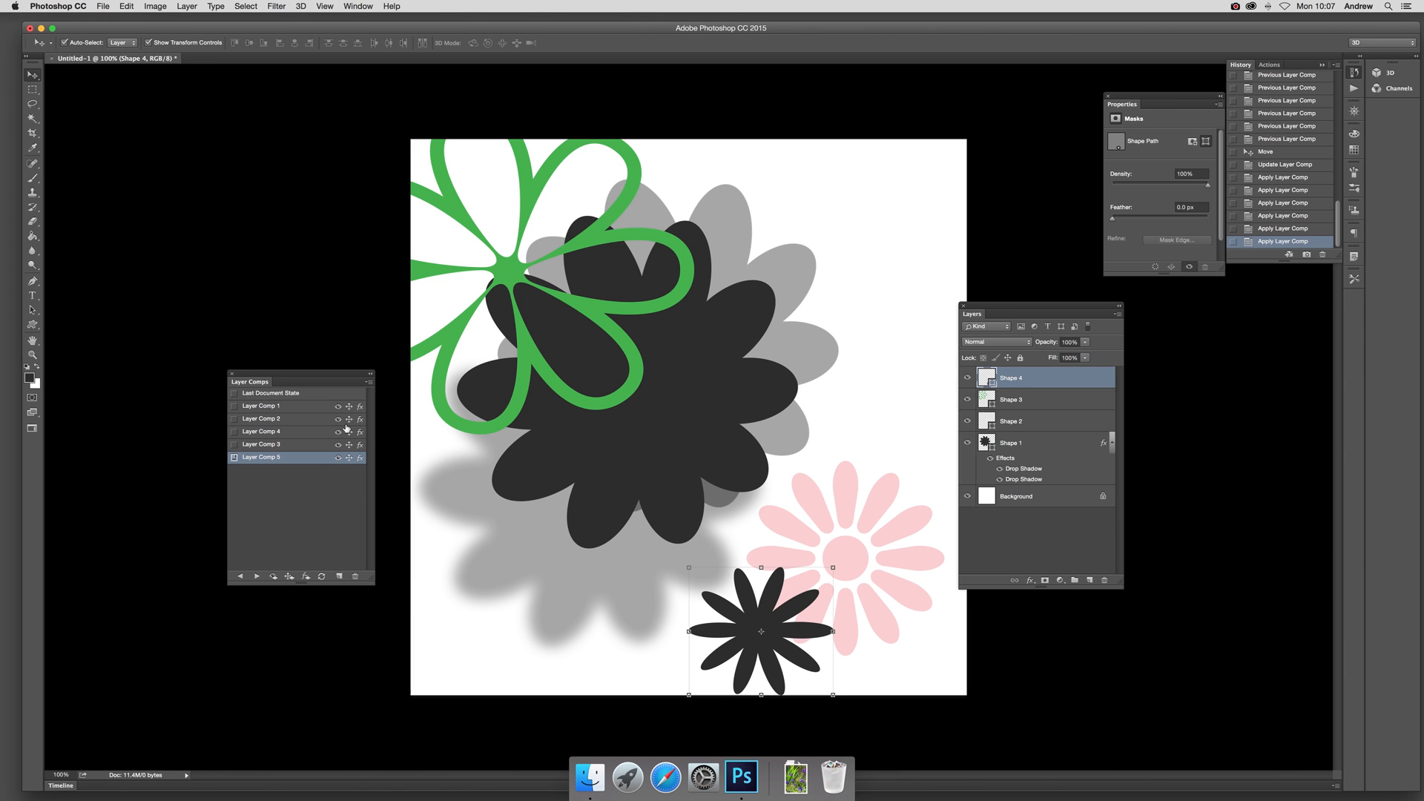
{"action": "mouse_move", "coordinate": [339, 577]}
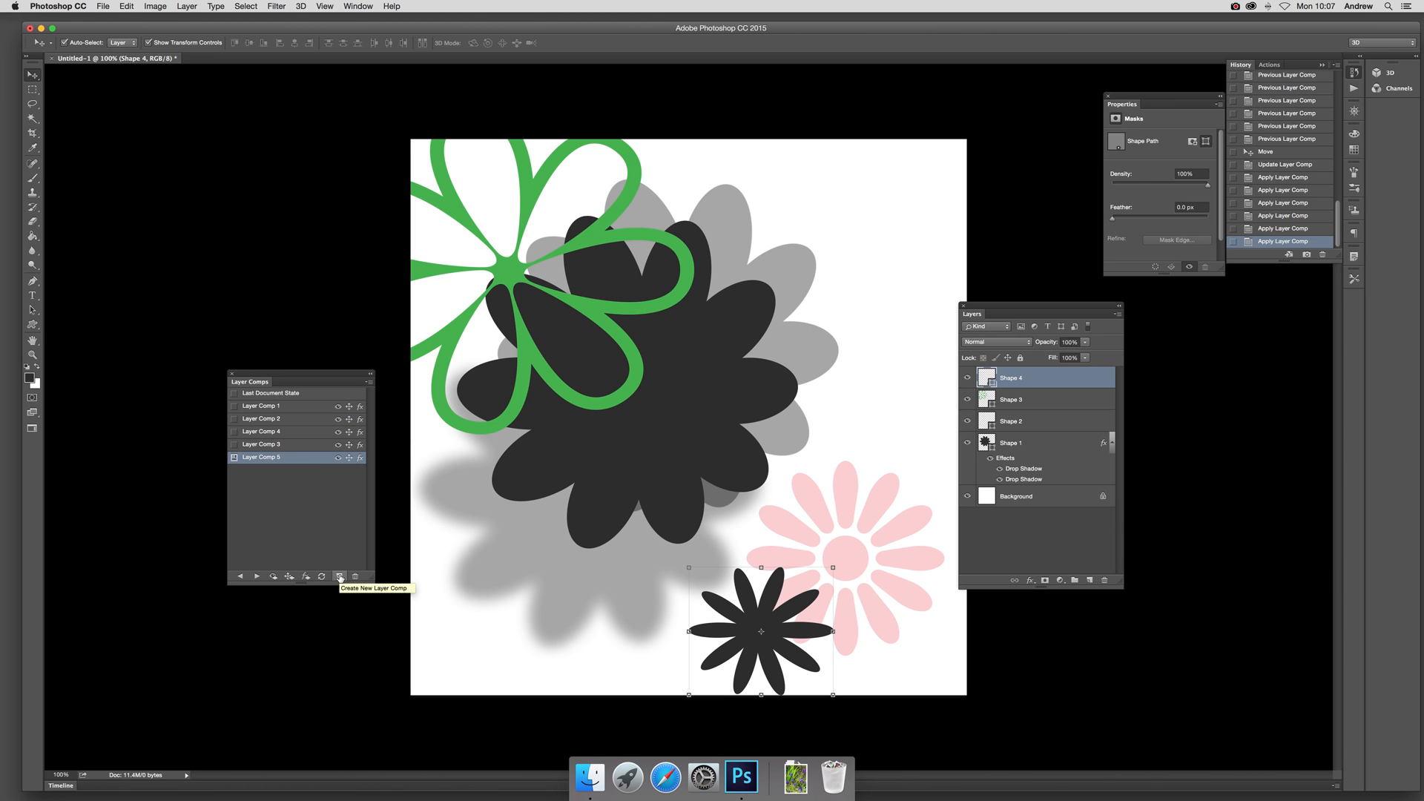
{"action": "mouse_move", "coordinate": [322, 576]}
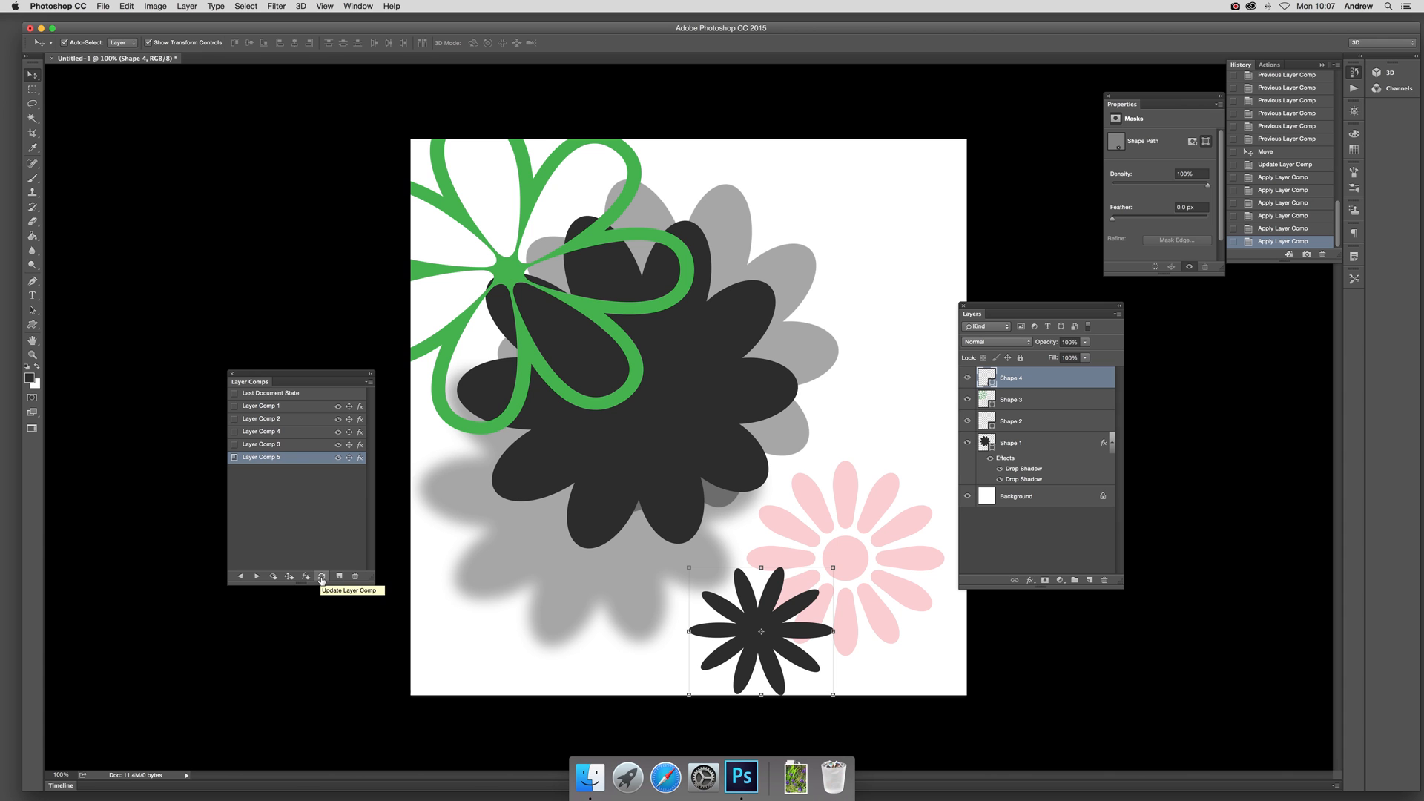
{"action": "left_click", "coordinate": [322, 577]}
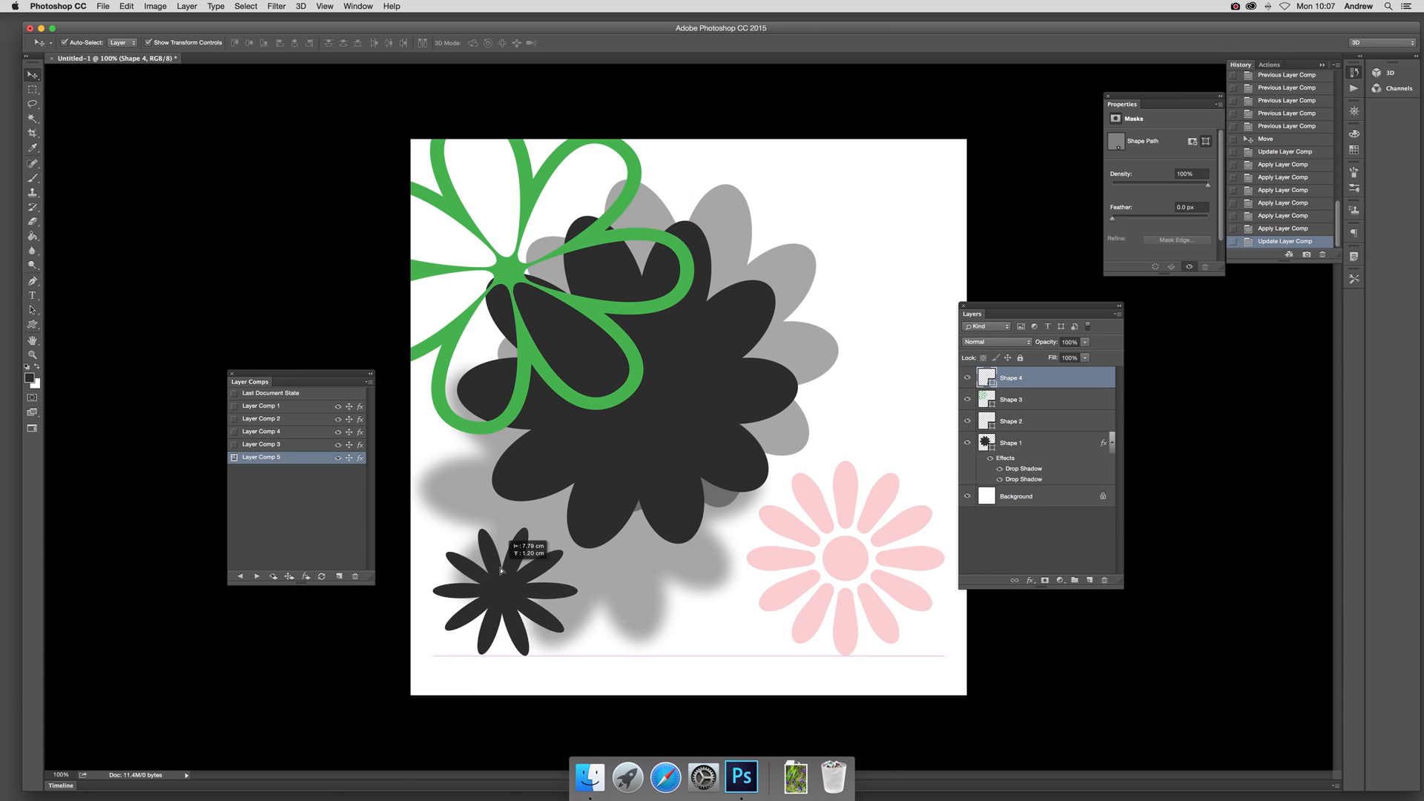
Compare Layer Comp 3 with Layer Comp 5 showing the flower bottom-left.
{"action": "left_click", "coordinate": [321, 575]}
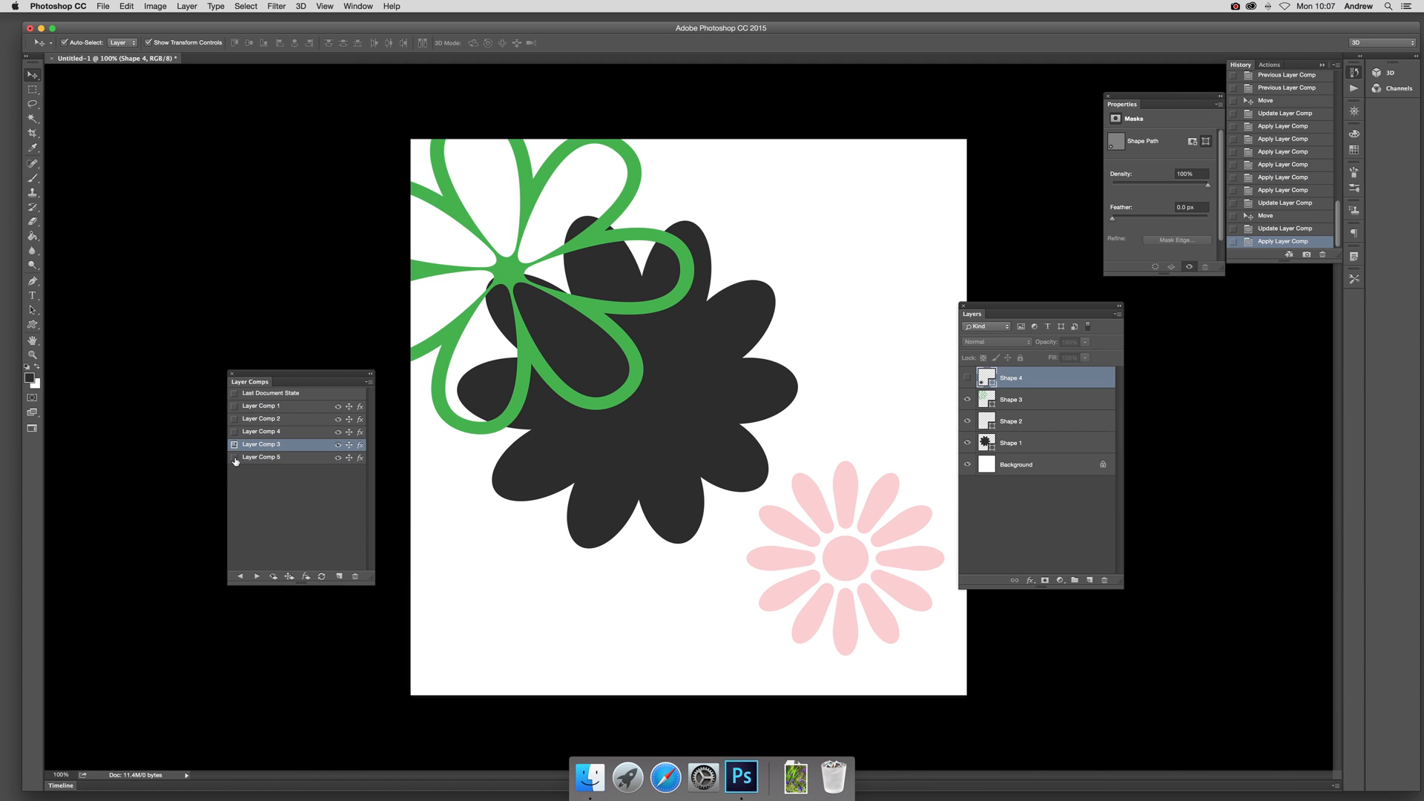
{"action": "left_click", "coordinate": [261, 456]}
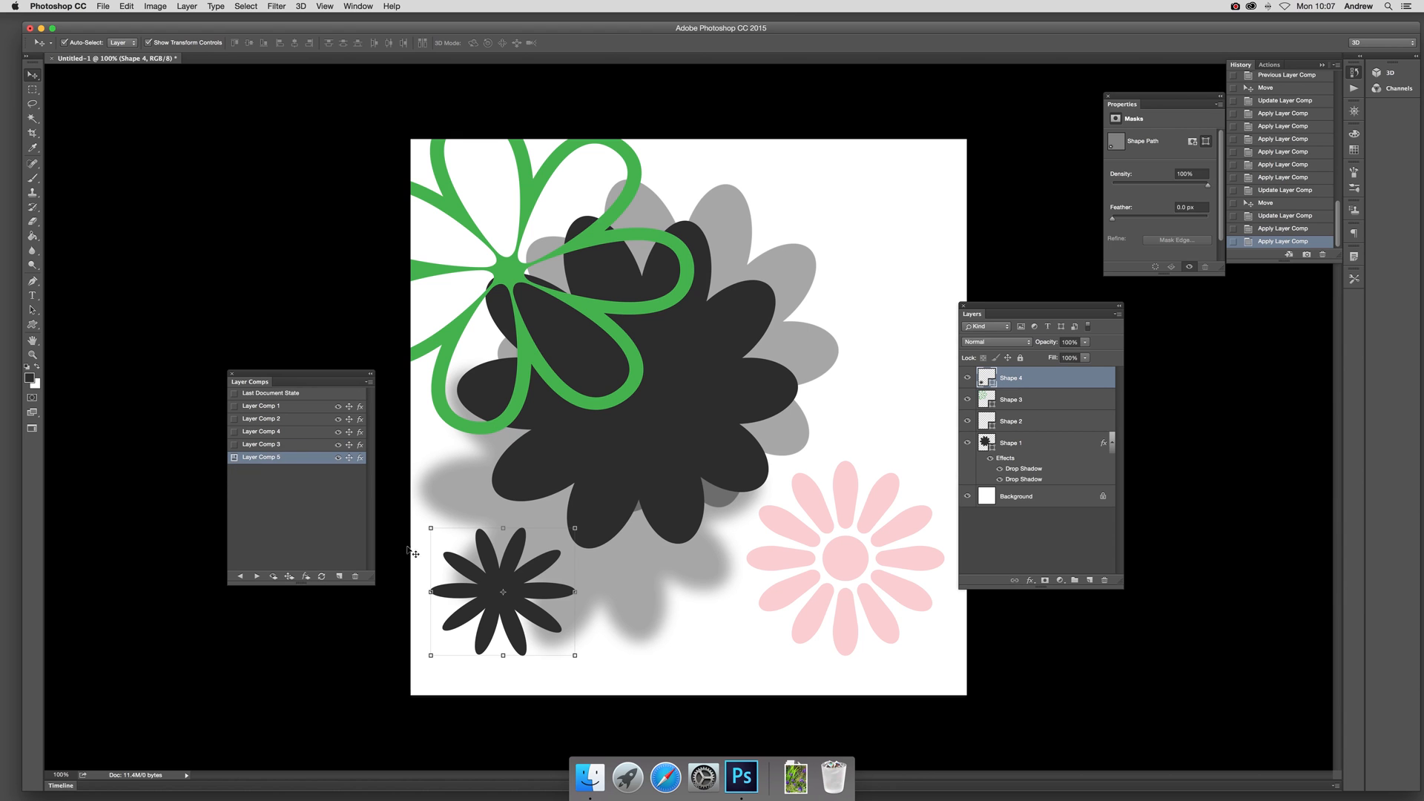
{"action": "mouse_move", "coordinate": [476, 585]}
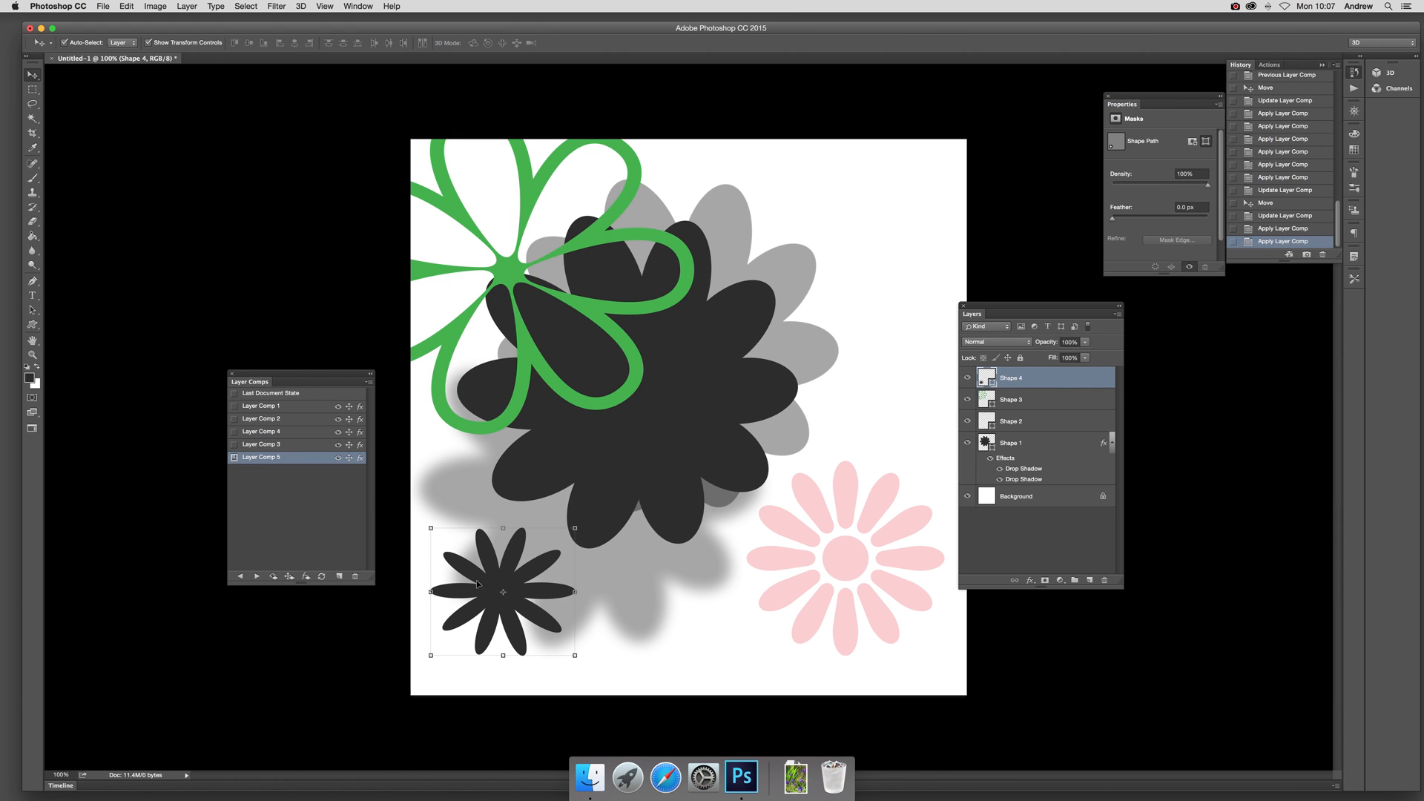